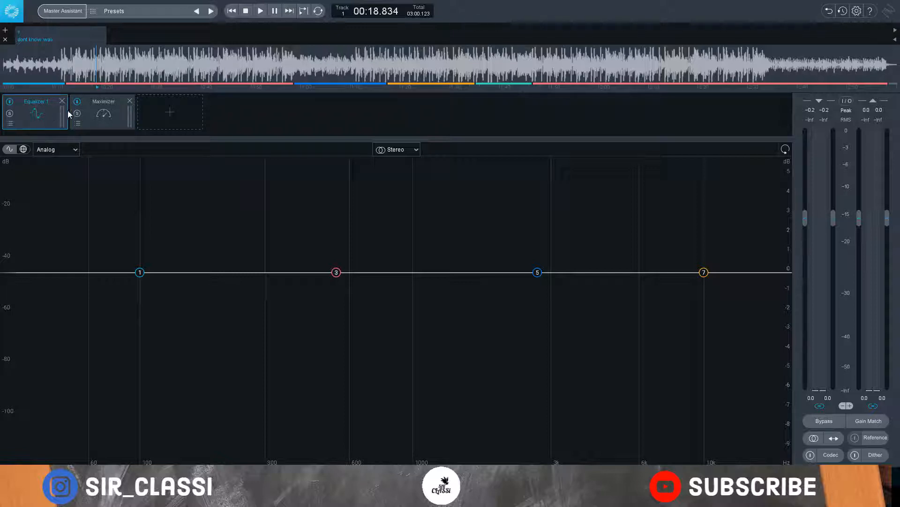
Step: Power off the Maximizer so Equalizer 1 alone processes the song
click(102, 112)
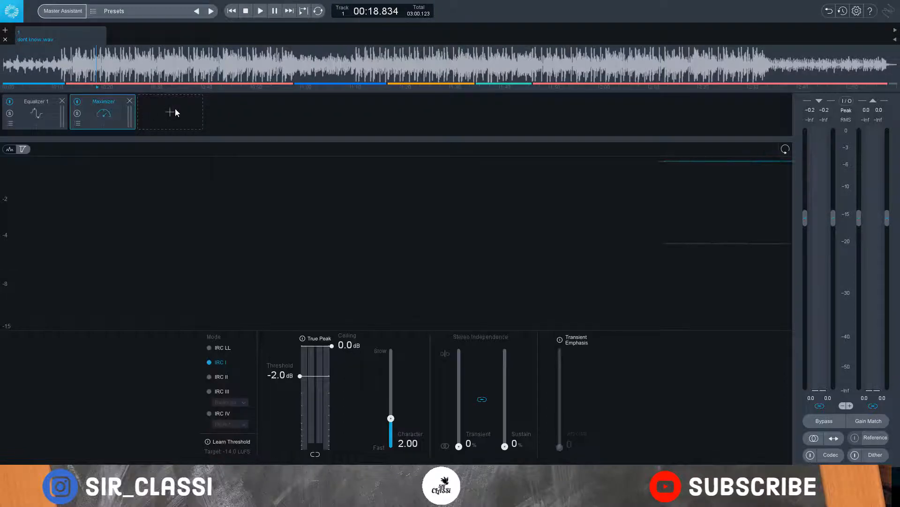
click(170, 112)
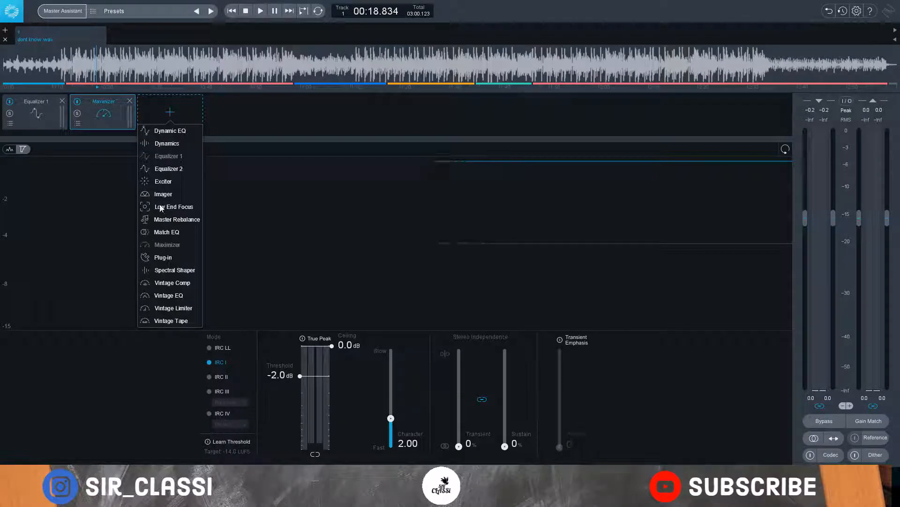
mouse_move(184, 197)
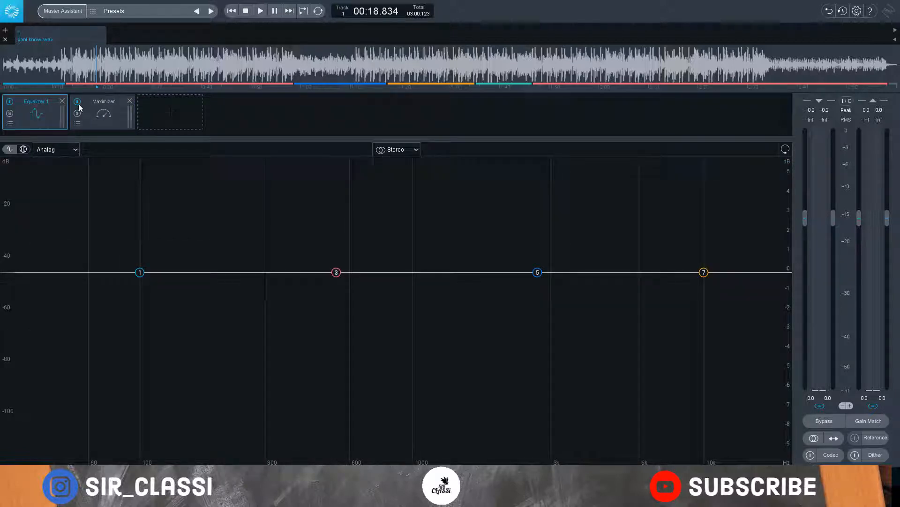
click(78, 102)
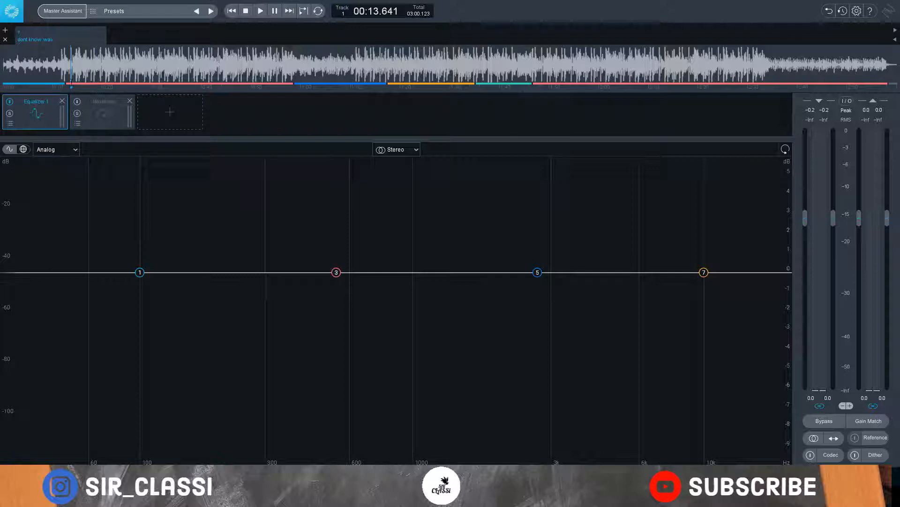
click(259, 10)
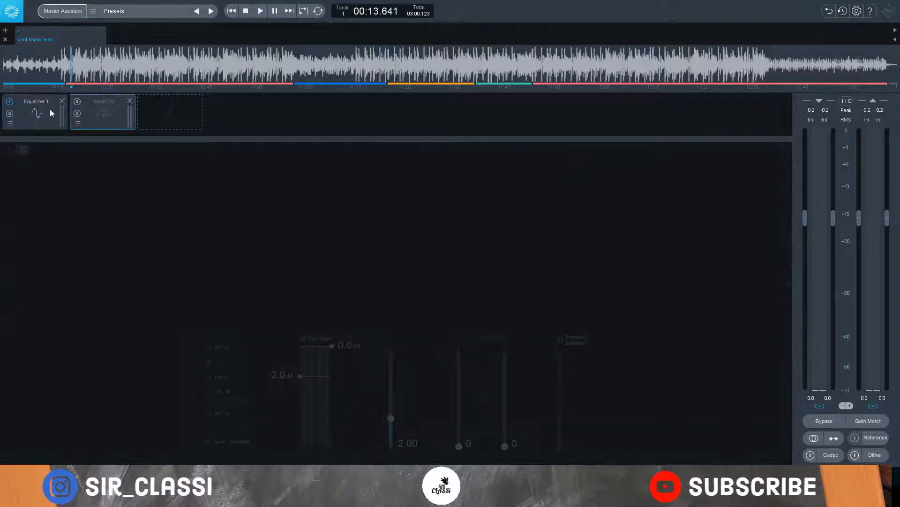
click(34, 101)
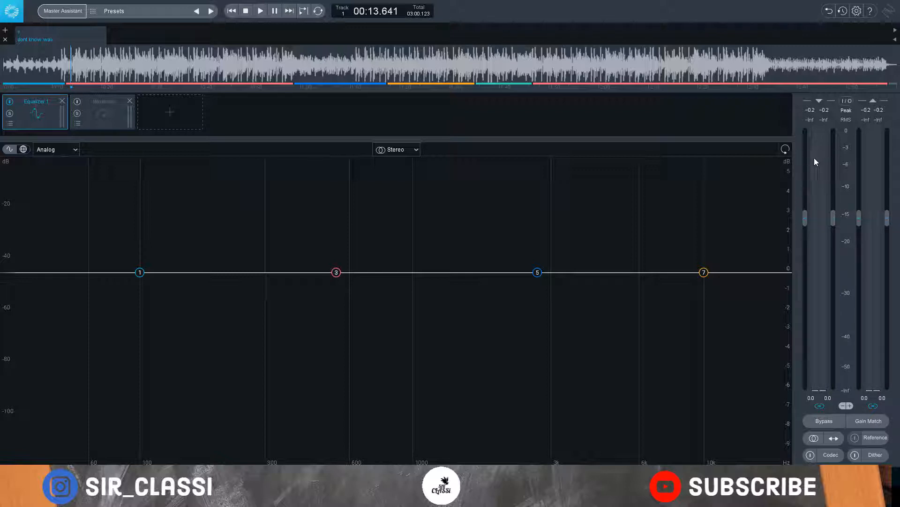
mouse_move(822, 176)
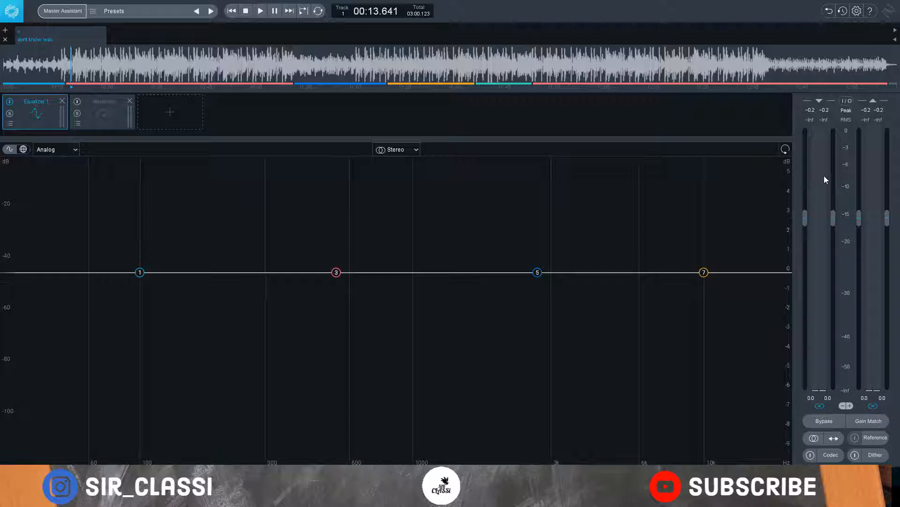
click(259, 10)
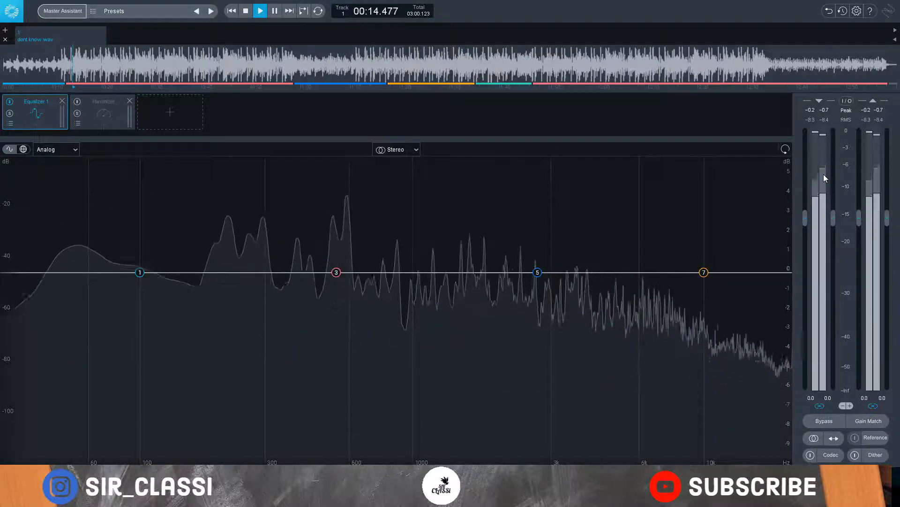
click(274, 10)
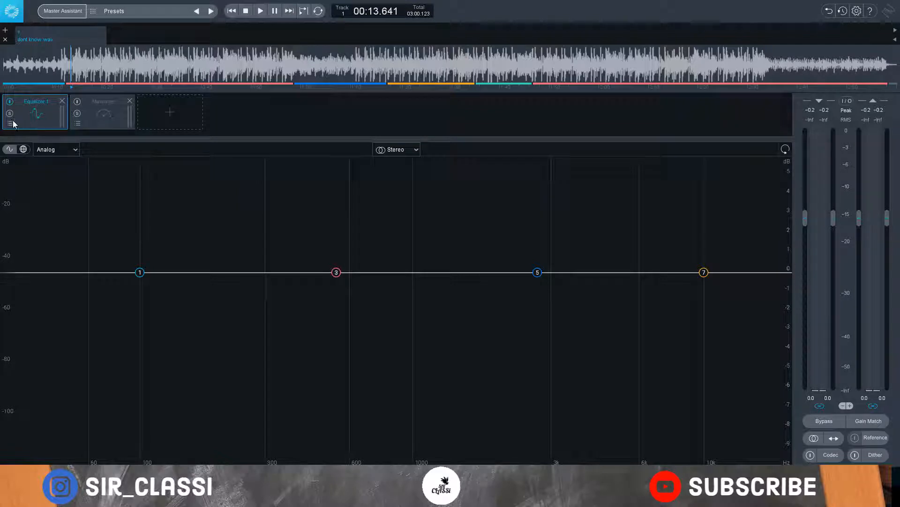
Step: Load the 'Richness and Depth' Equalizer preset and close the preset manager
click(11, 124)
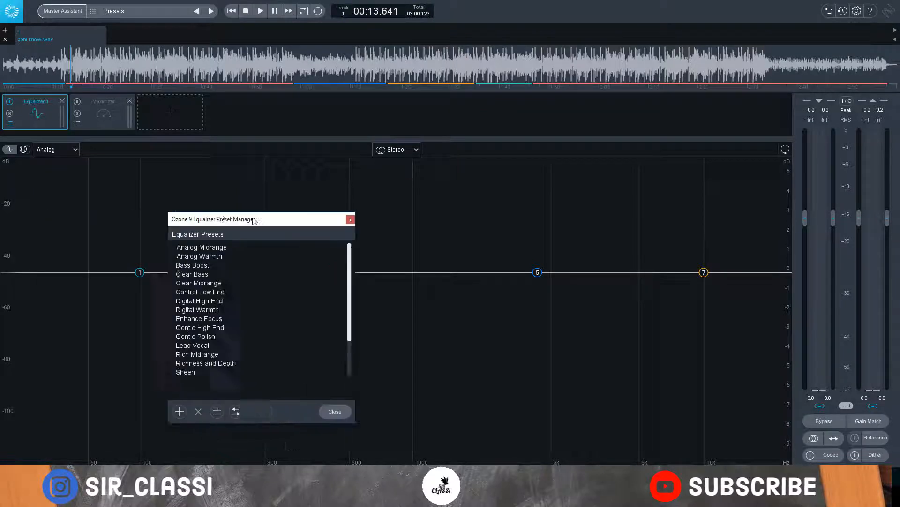
drag(212, 219, 345, 156)
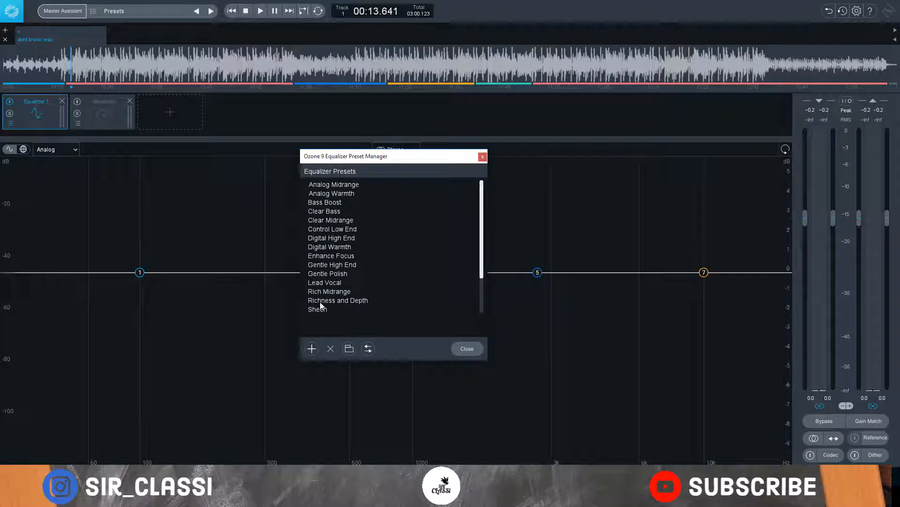
click(338, 300)
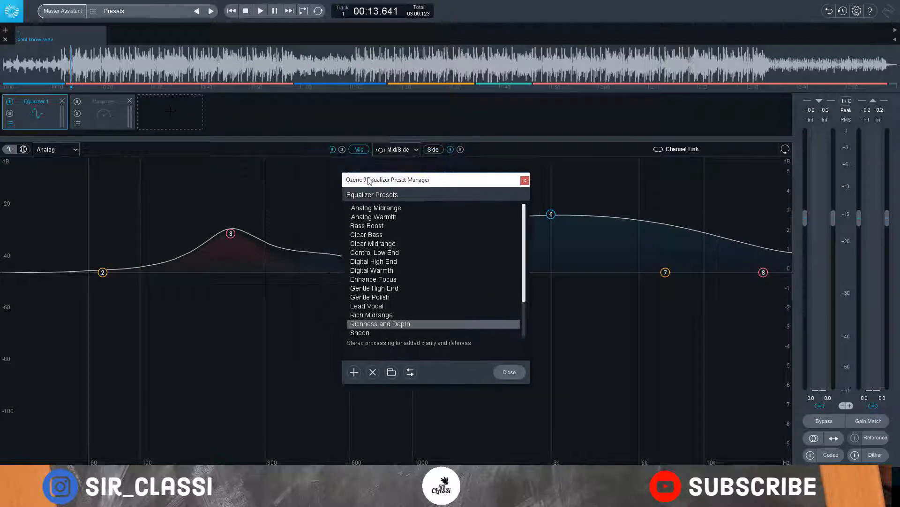
drag(388, 179, 402, 176)
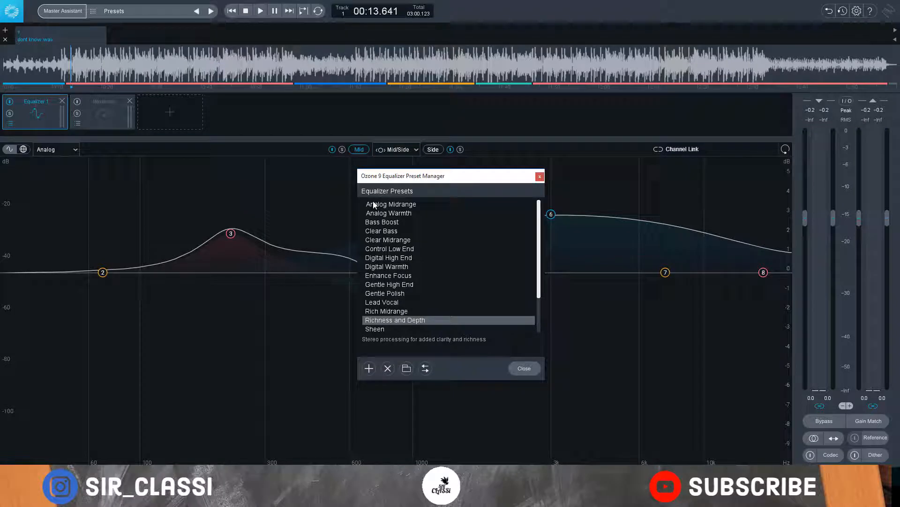
mouse_move(504, 193)
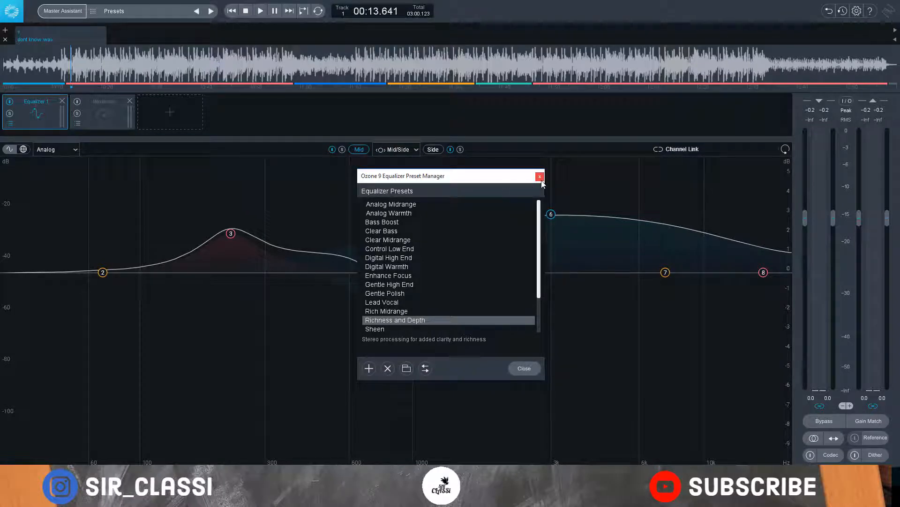
click(539, 176)
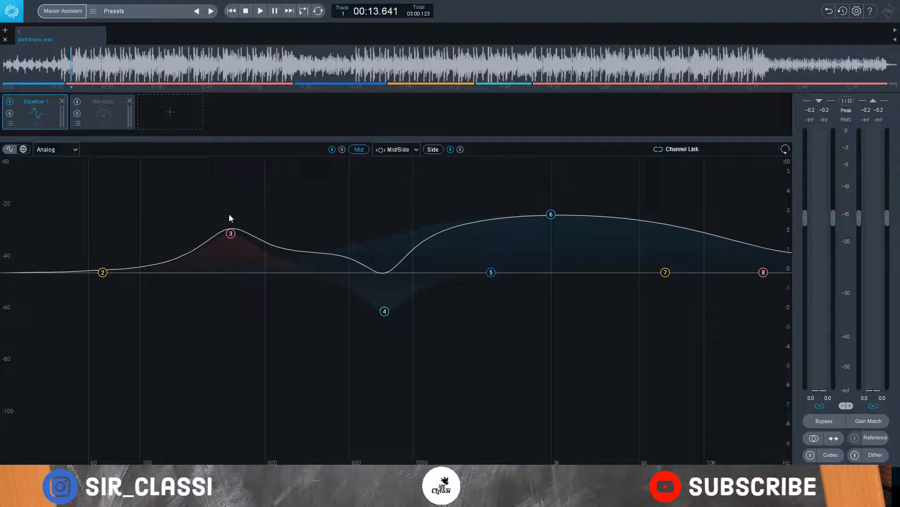
Step: During playback, move EQ node 3 to about 278 Hz / 0.8 dB and lower the high boost to about 2.5 dB
click(259, 11)
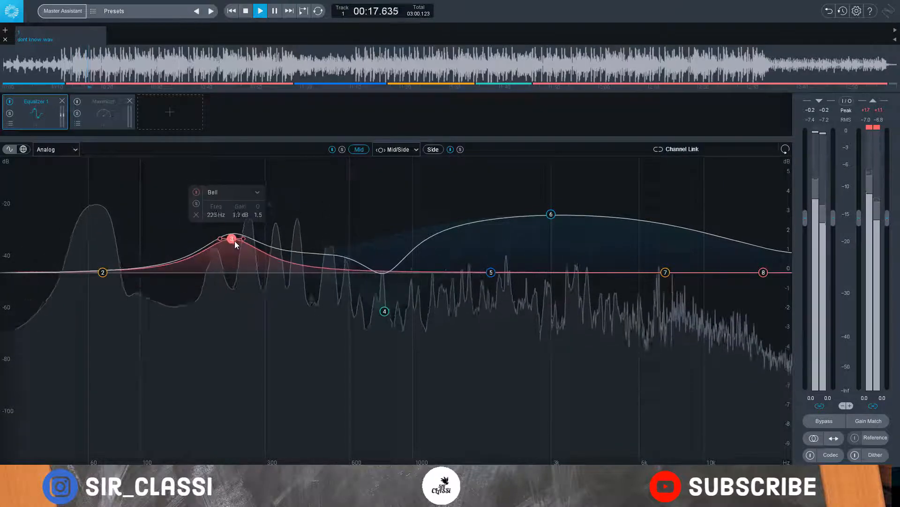
drag(233, 239, 241, 250)
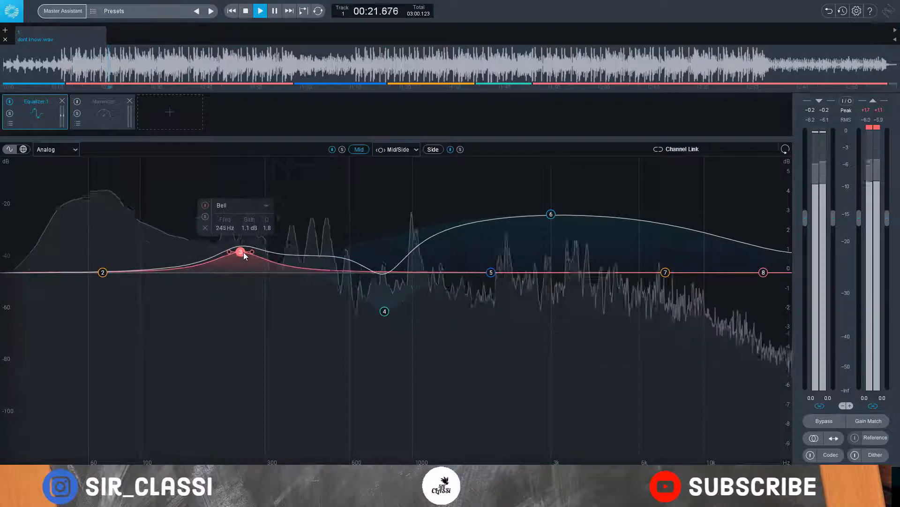
drag(240, 251, 256, 257)
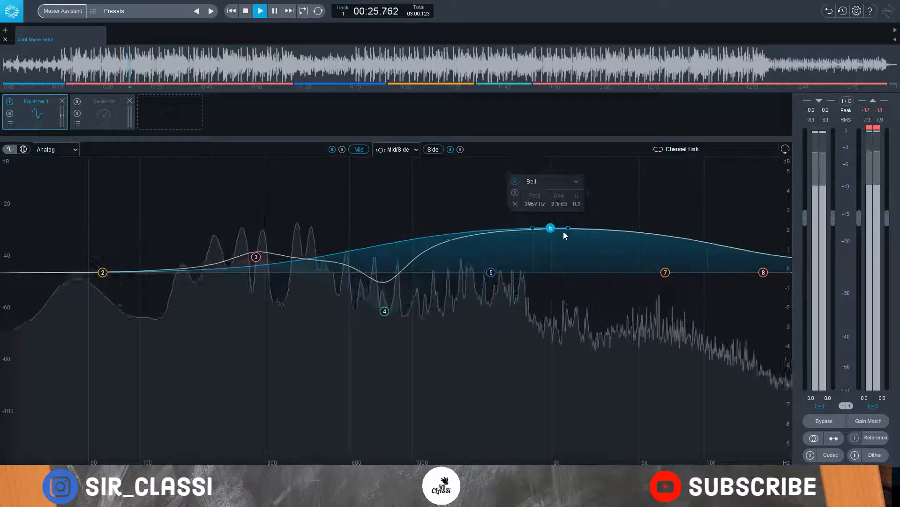
drag(551, 228, 611, 250)
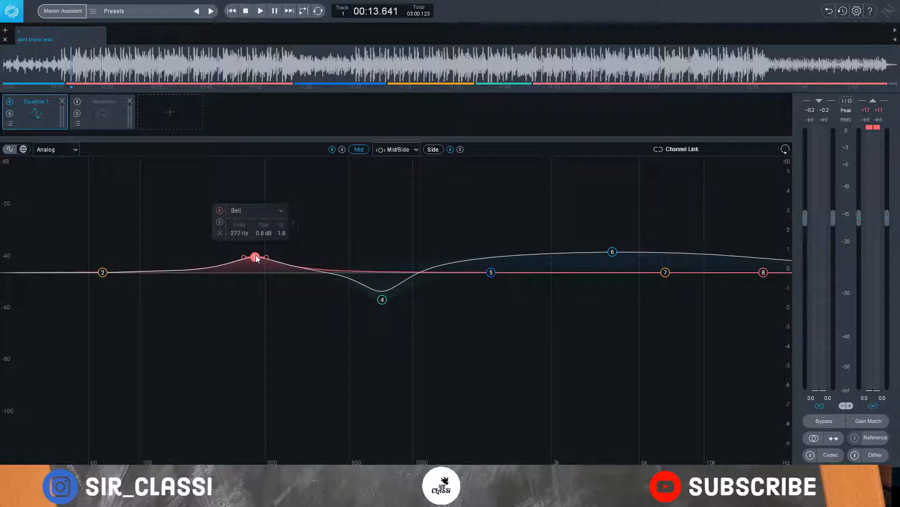
drag(255, 256, 258, 256)
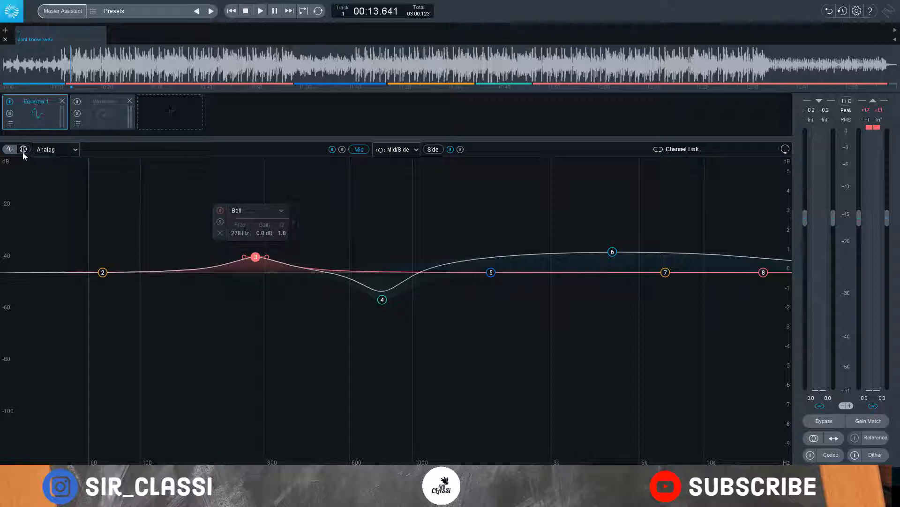
Step: Enable band 1's 30 Hz low cut, try resonant and brickwall shapes, then settle on flat high-pass
click(24, 149)
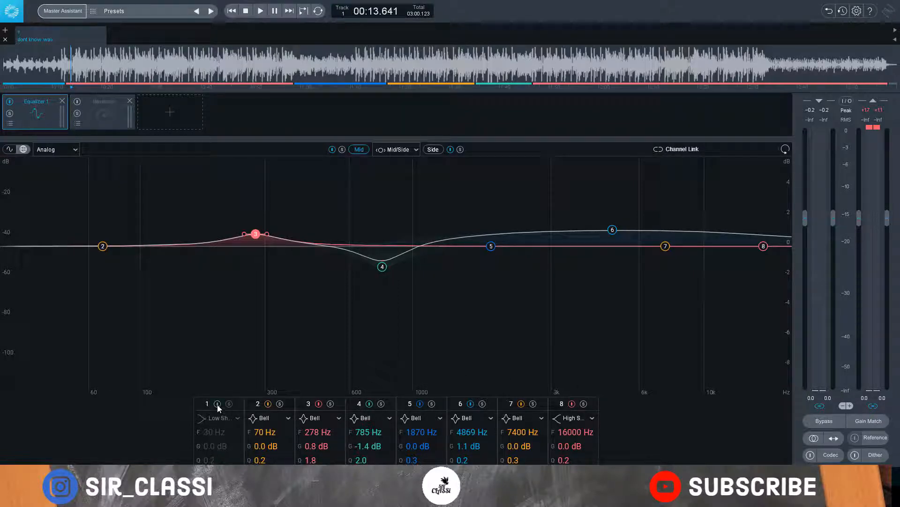
click(220, 417)
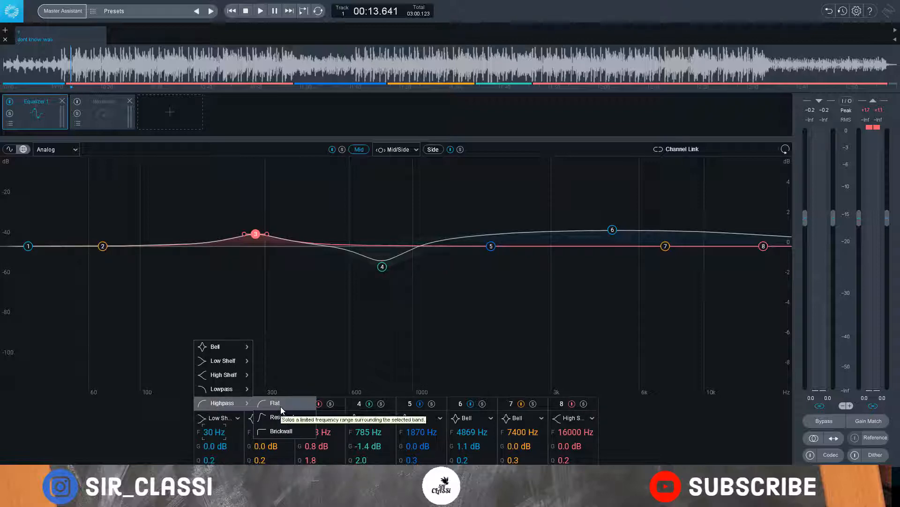
click(275, 401)
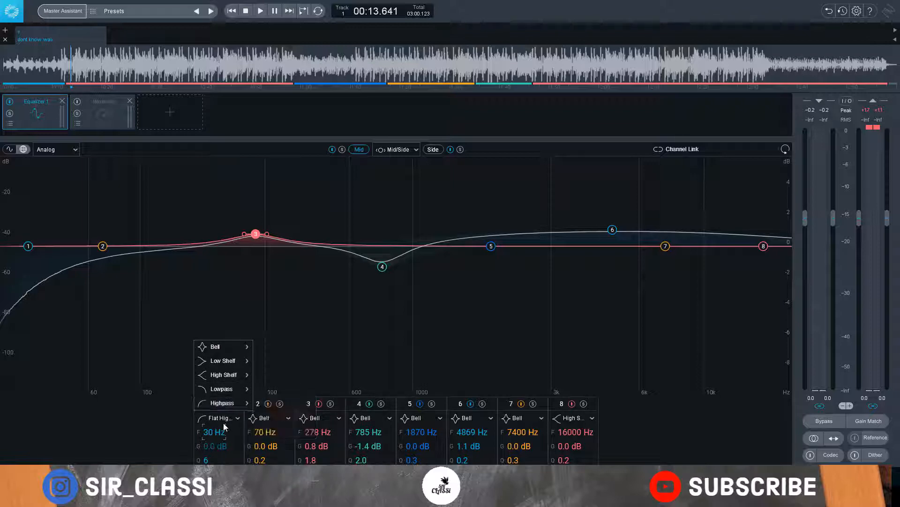
mouse_move(223, 402)
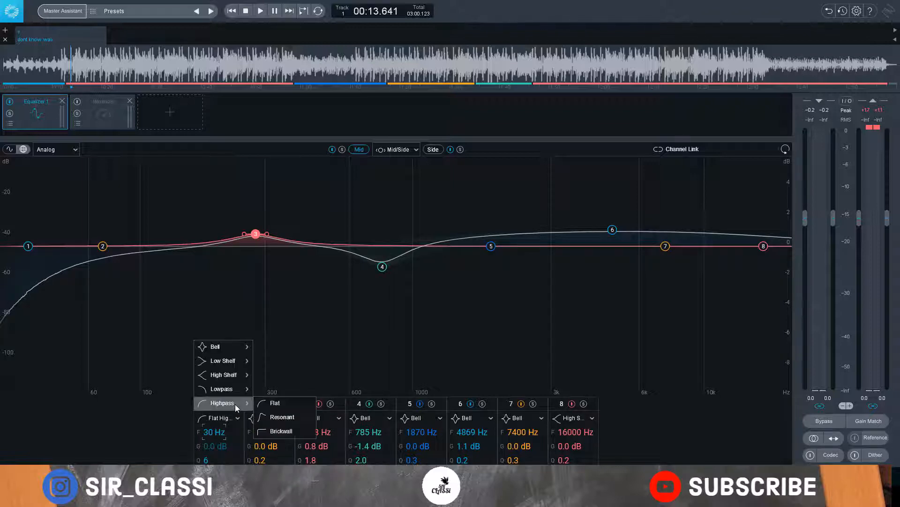
click(276, 402)
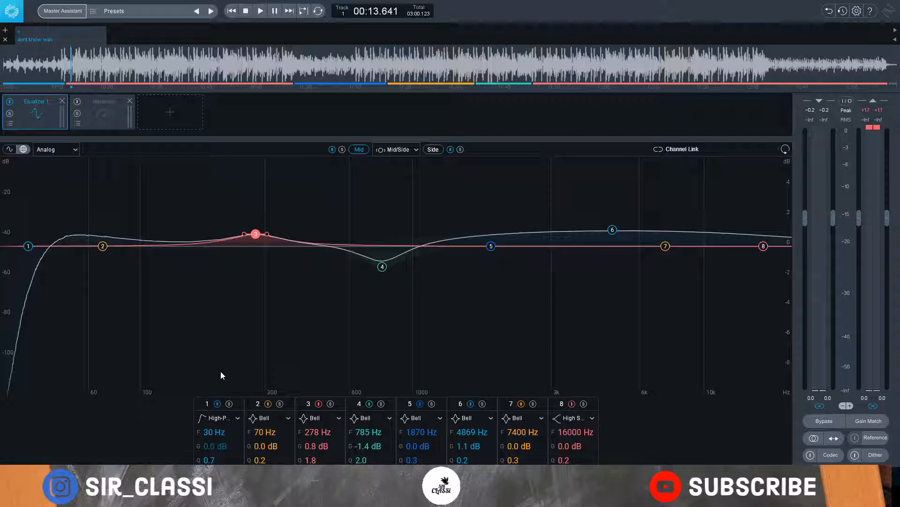
click(220, 417)
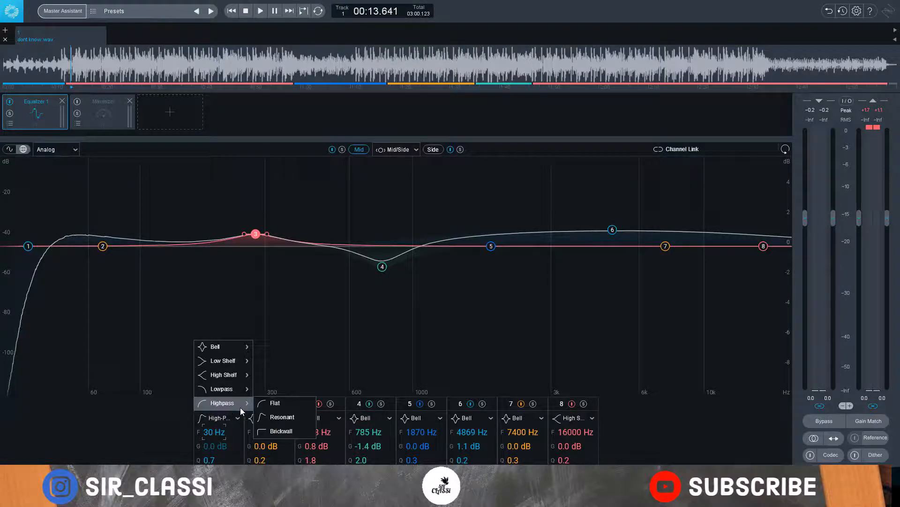
click(282, 432)
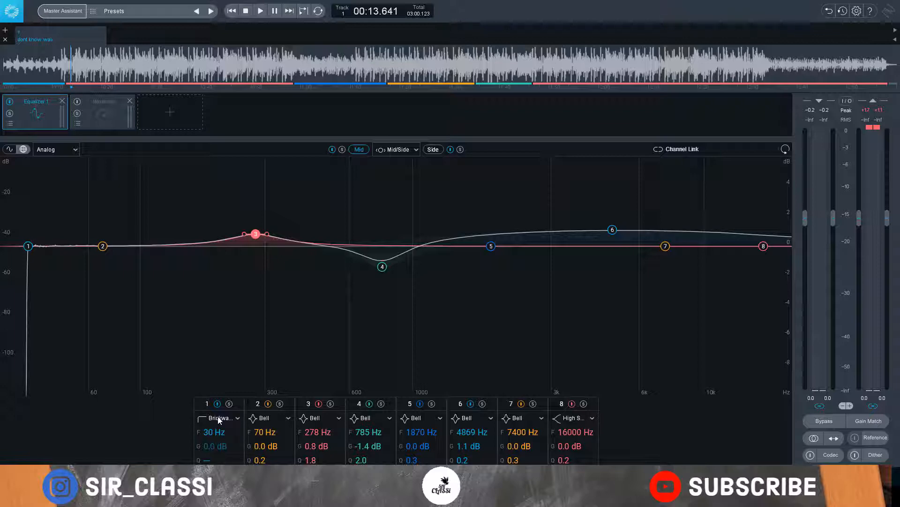
mouse_move(225, 376)
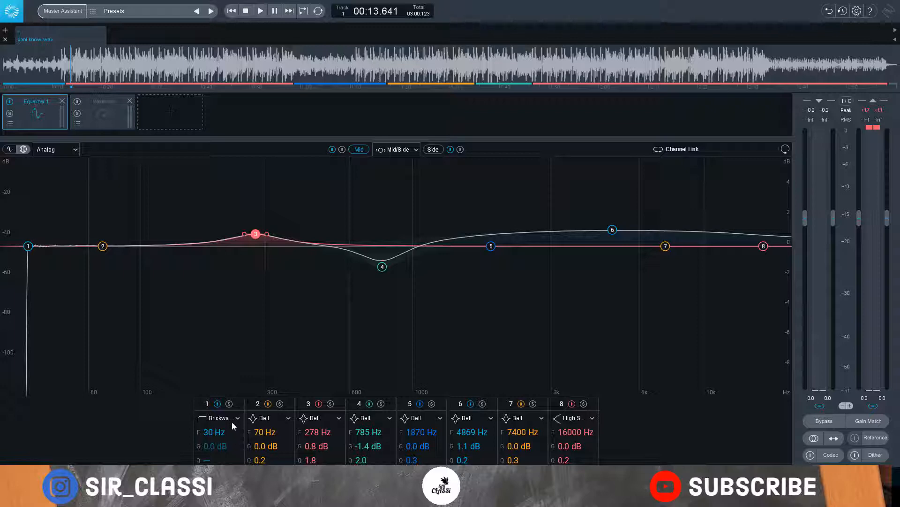
click(220, 417)
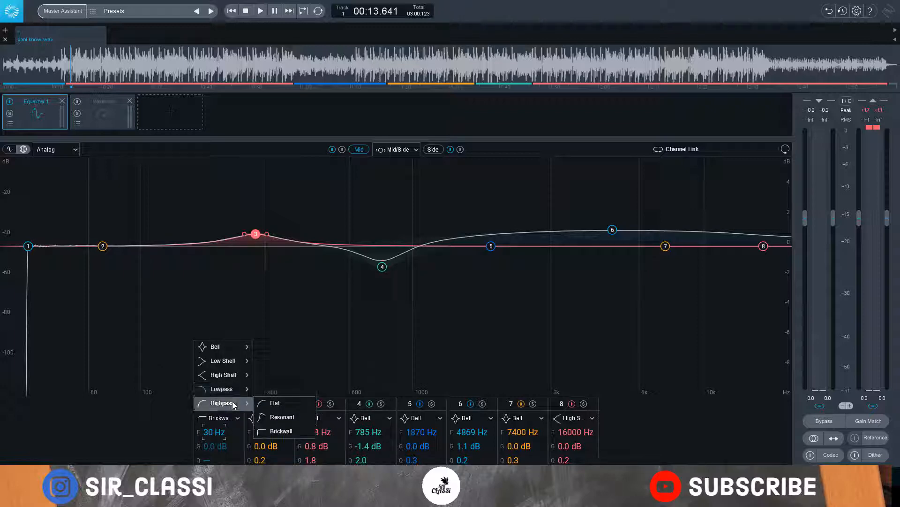
click(276, 402)
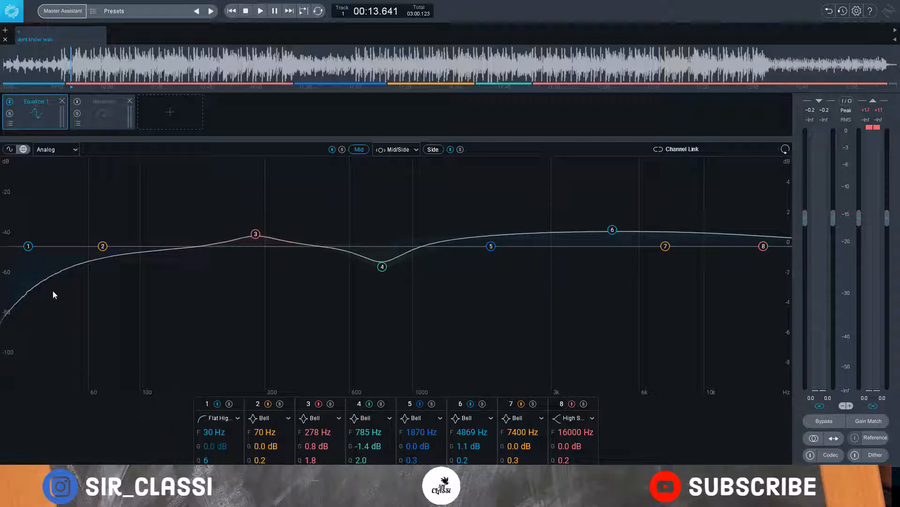
Step: Steepen band 1's low-cut to Q 12 and move its cutoff up to about 40 Hz
click(28, 246)
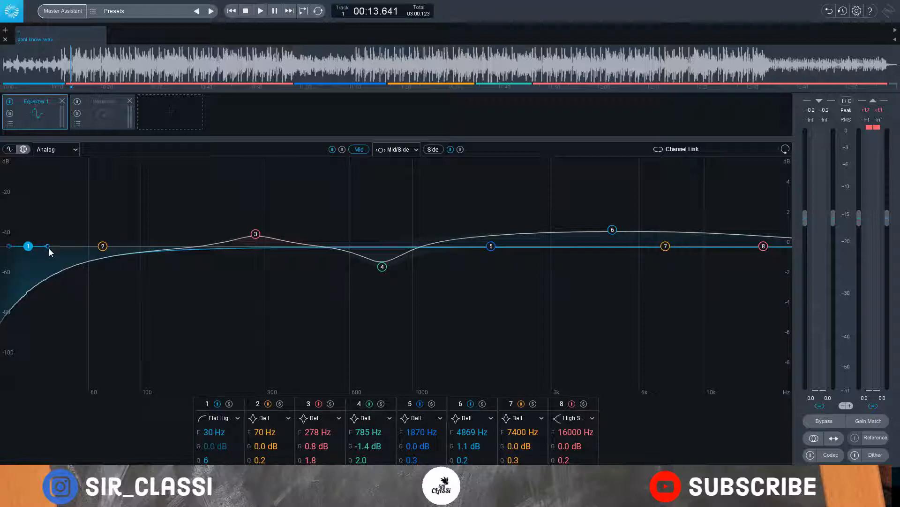
mouse_move(49, 246)
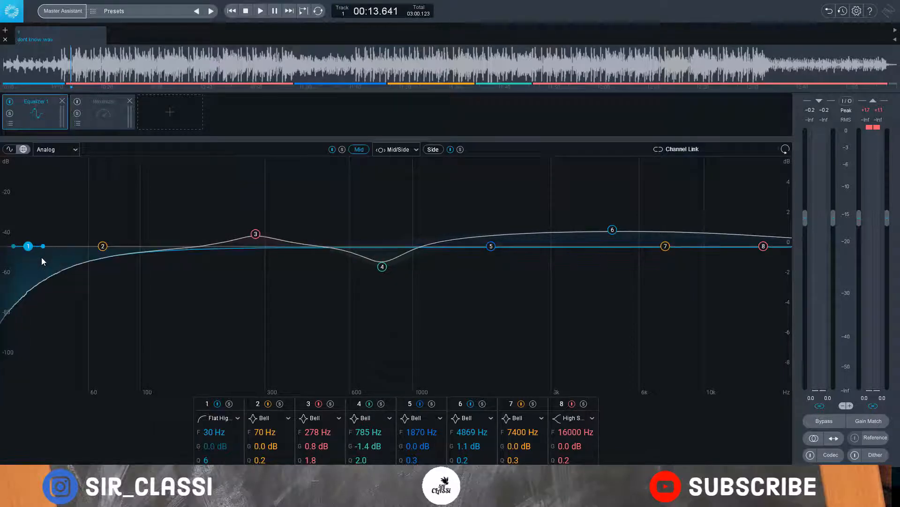
drag(28, 246, 30, 252)
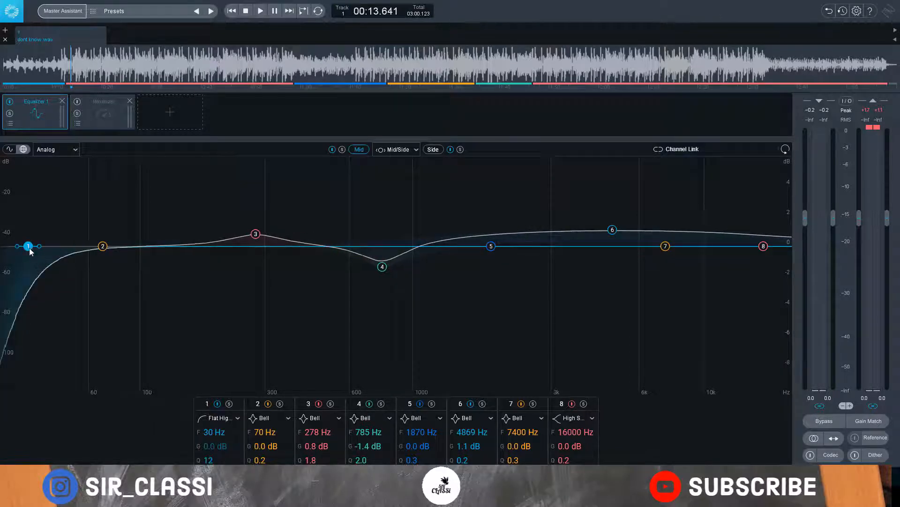
drag(28, 246, 44, 247)
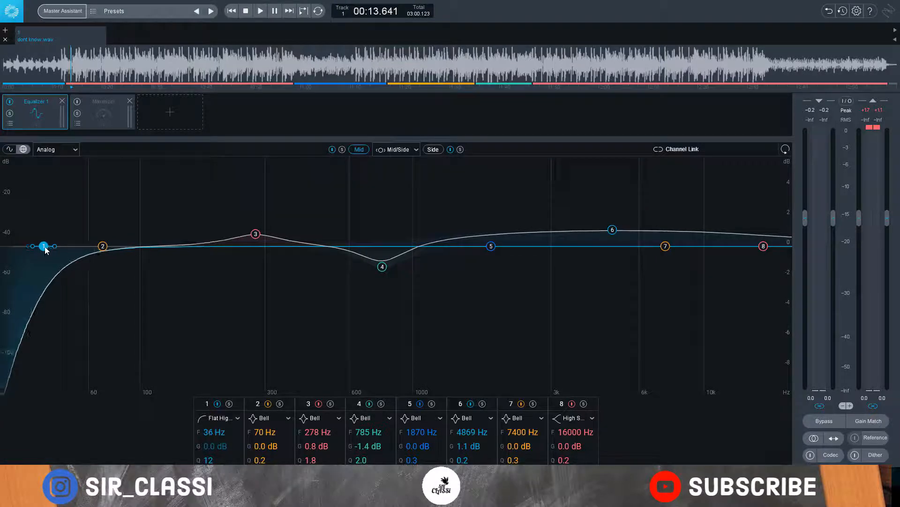
drag(44, 244, 38, 246)
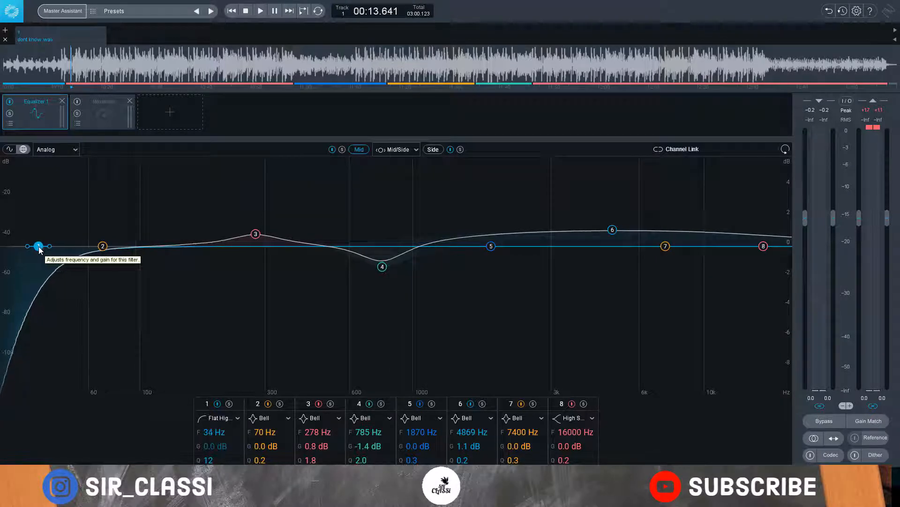
drag(38, 245, 36, 246)
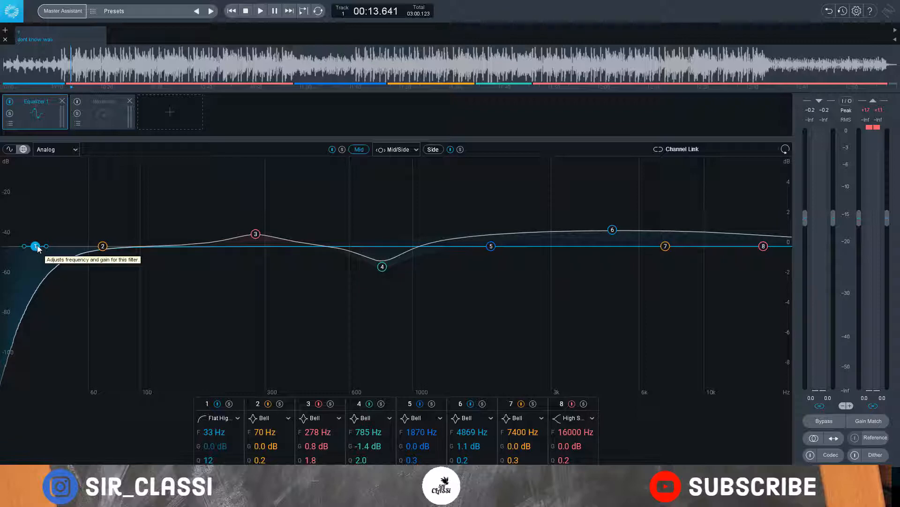
drag(36, 246, 45, 246)
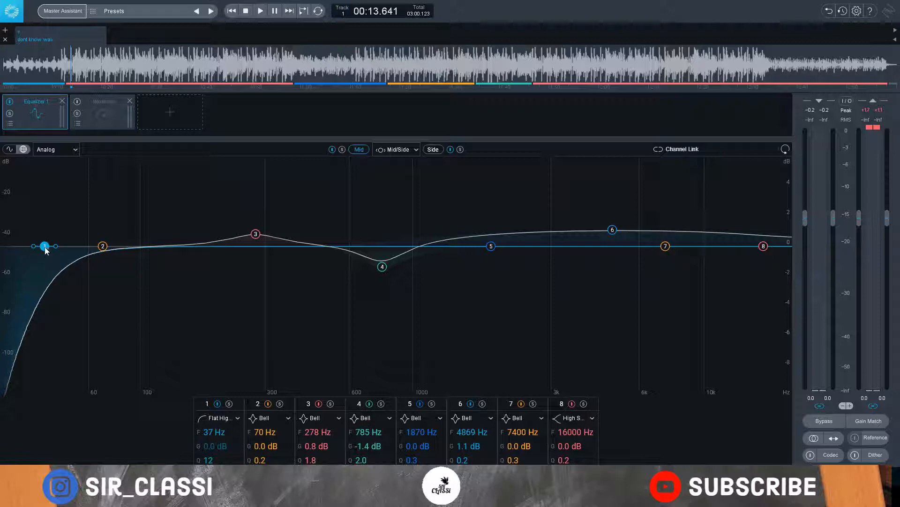
drag(45, 246, 53, 245)
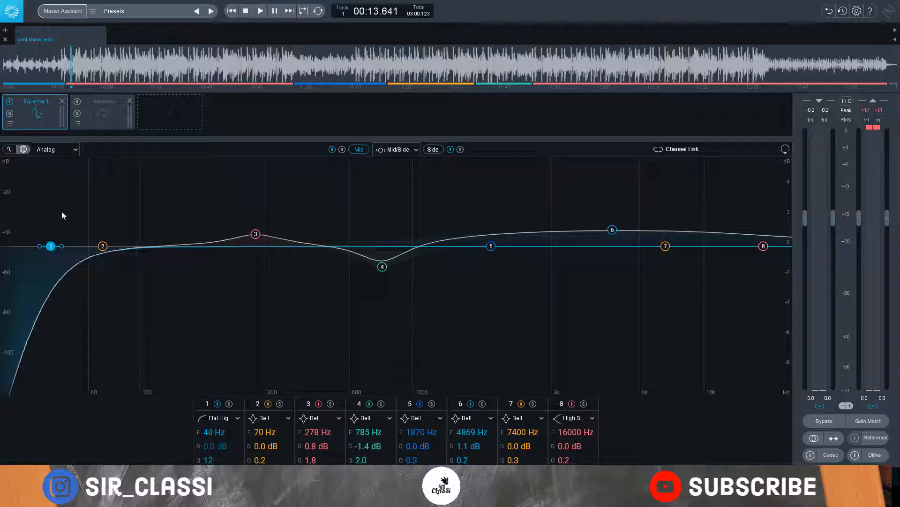
Step: Play the song and sweep the low-cut cutoff down and back up to about 36 Hz
click(259, 11)
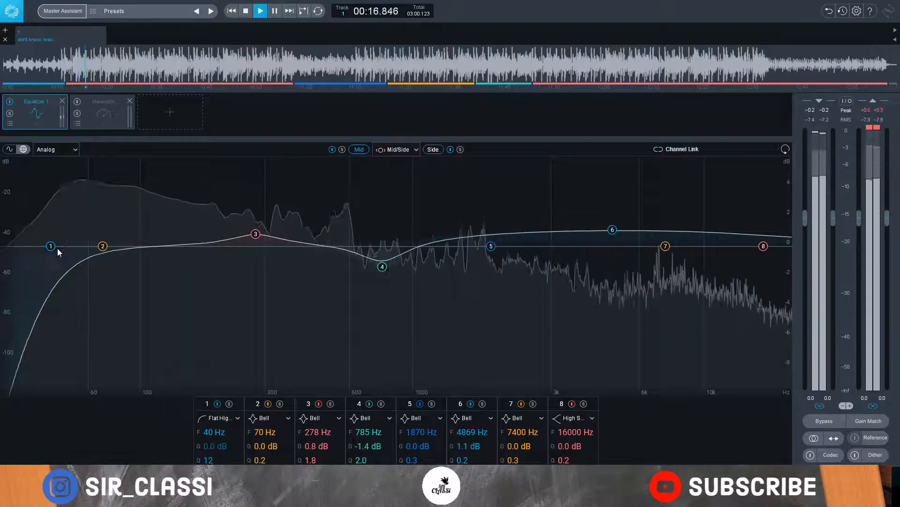
drag(51, 246, 12, 247)
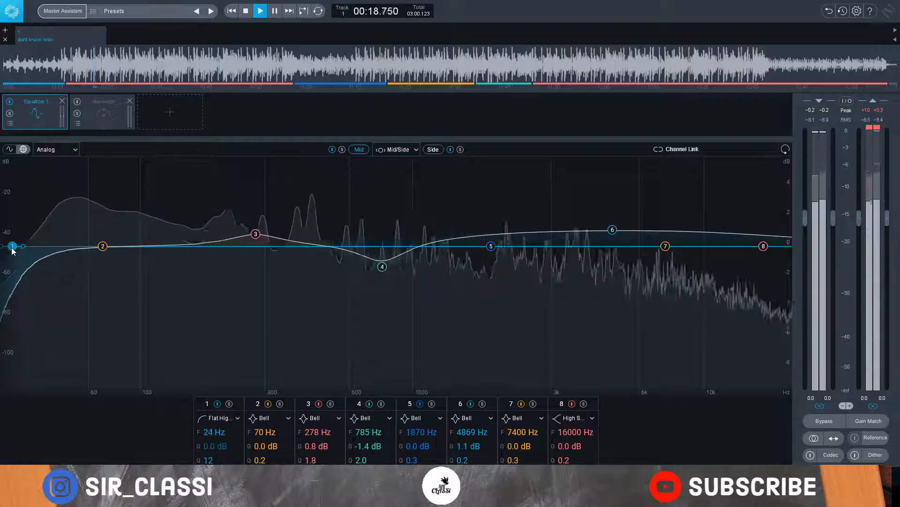
drag(12, 246, 46, 246)
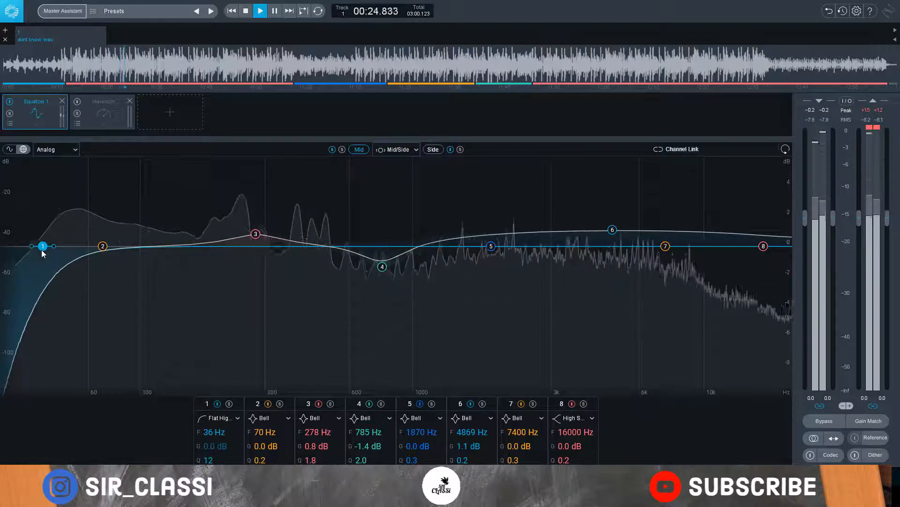
Step: Drag the Mid low-cut node back to 40 Hz
drag(42, 246, 49, 245)
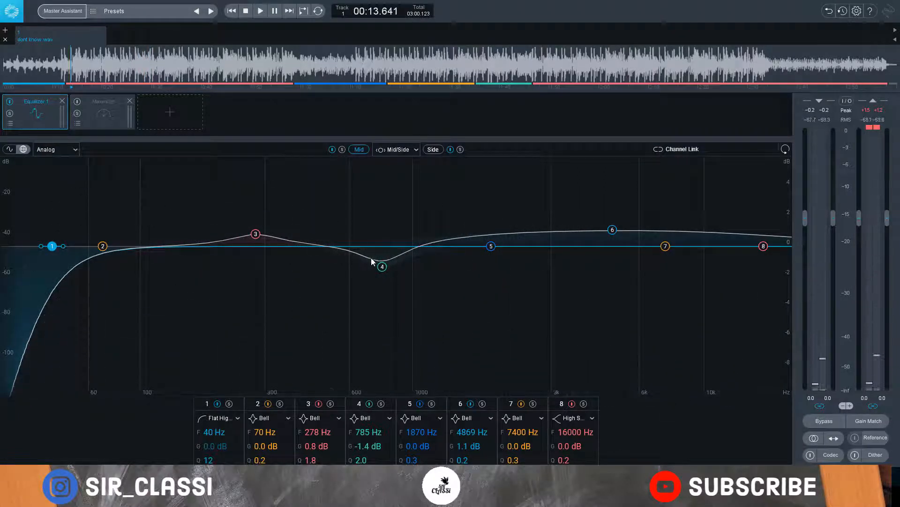
mouse_move(552, 254)
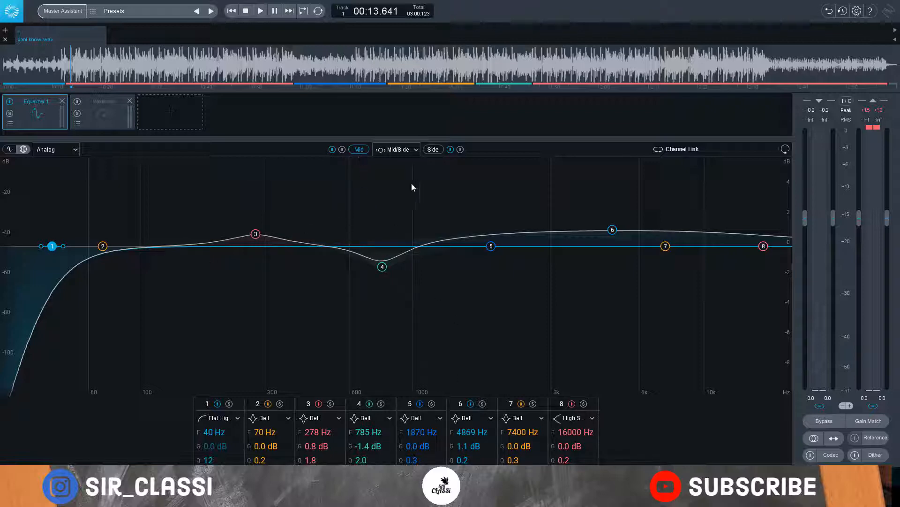
Step: Reduce the Side channel's 89 Hz bell and 5761 Hz high shelf boosts to 1.5 dB each
click(432, 149)
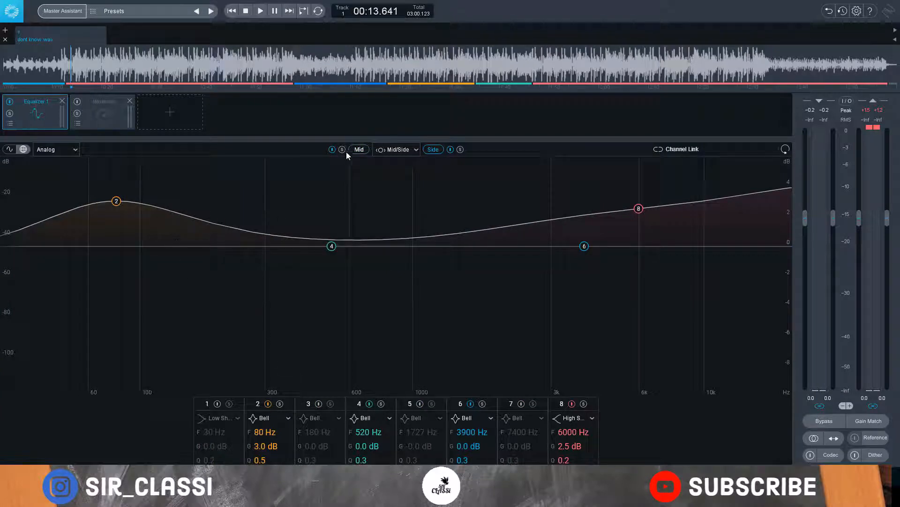
mouse_move(222, 388)
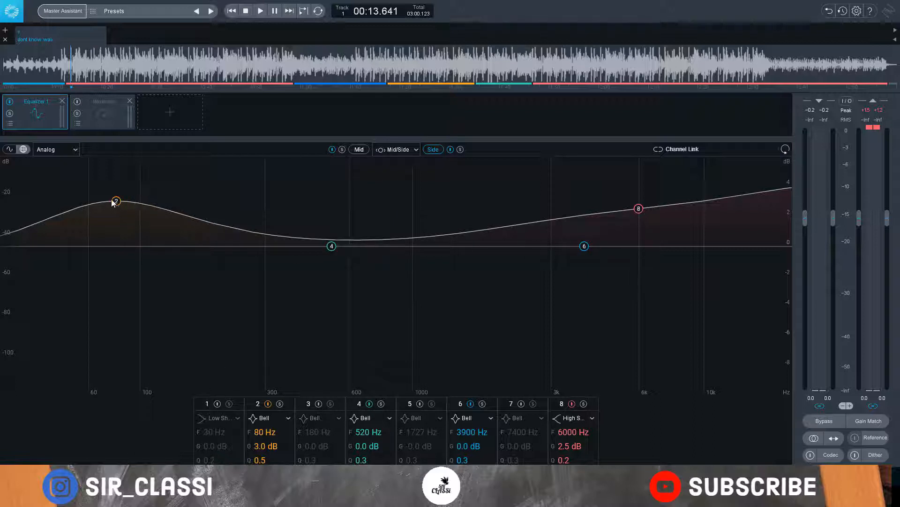
drag(116, 201, 123, 220)
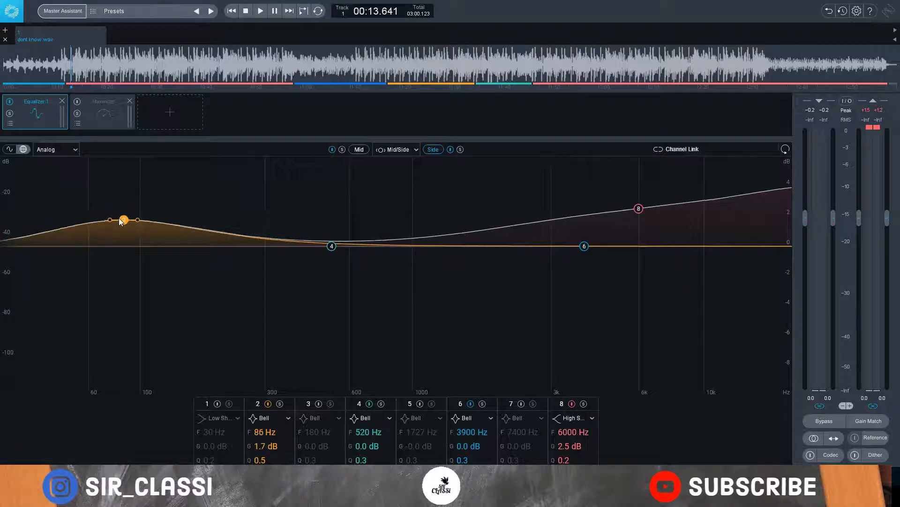
drag(123, 219, 126, 223)
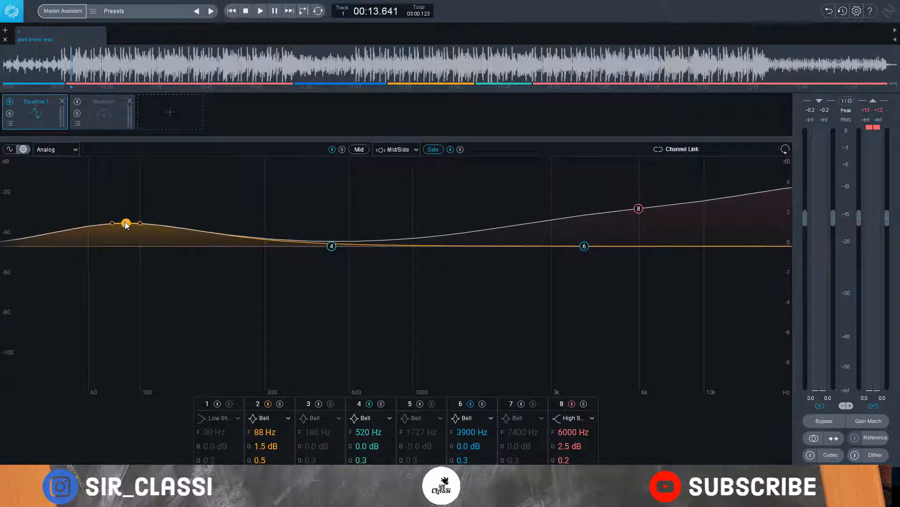
drag(639, 208, 634, 220)
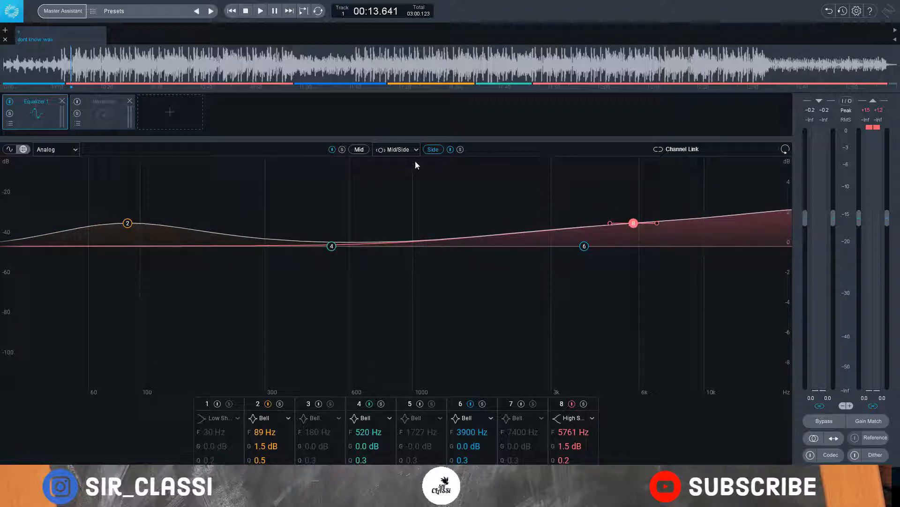
click(358, 150)
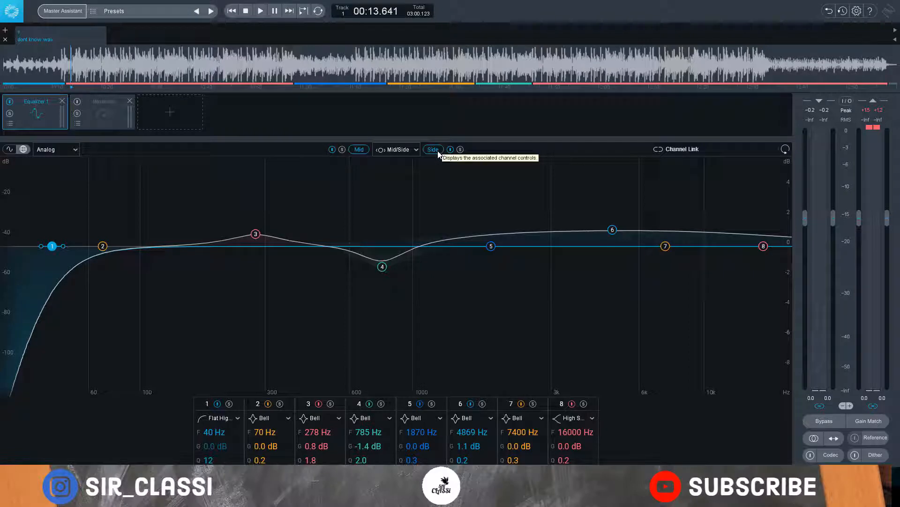
mouse_move(466, 165)
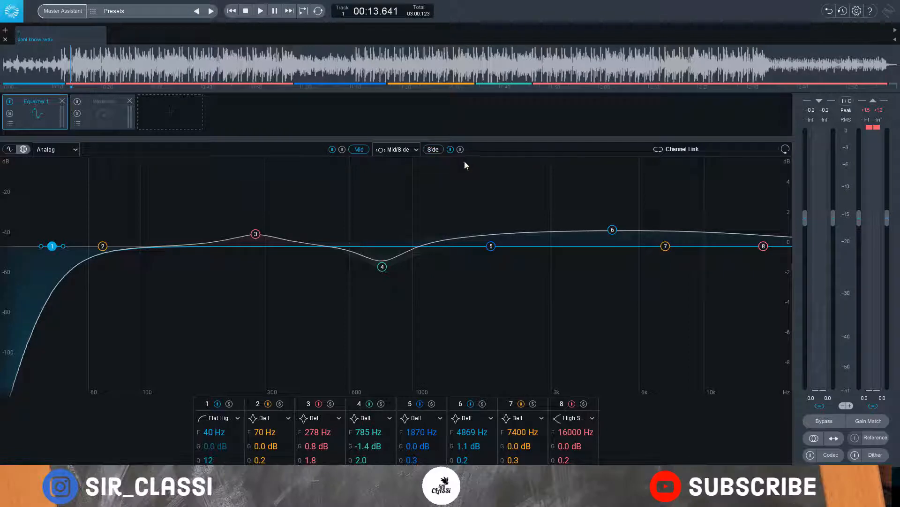
Step: Try Mid/Side and Left/Right channel modes, then set the Equalizer to Stereo
click(433, 149)
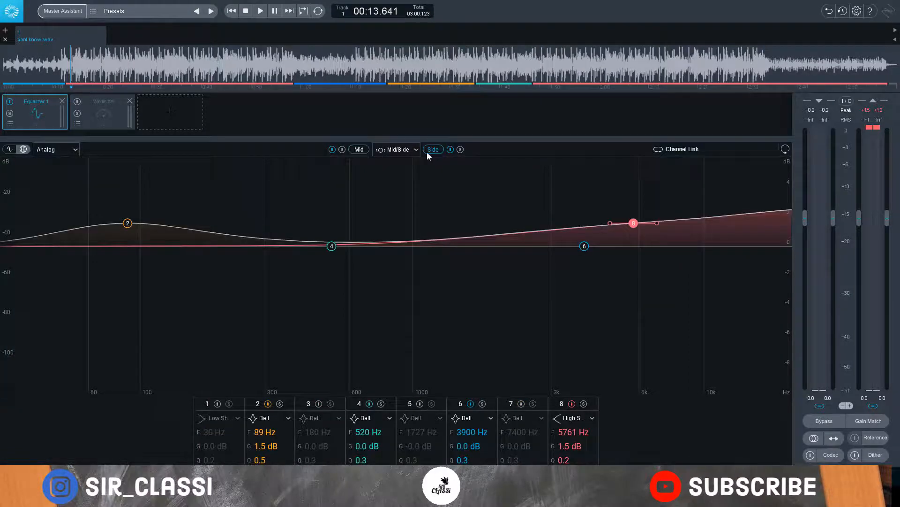
click(396, 149)
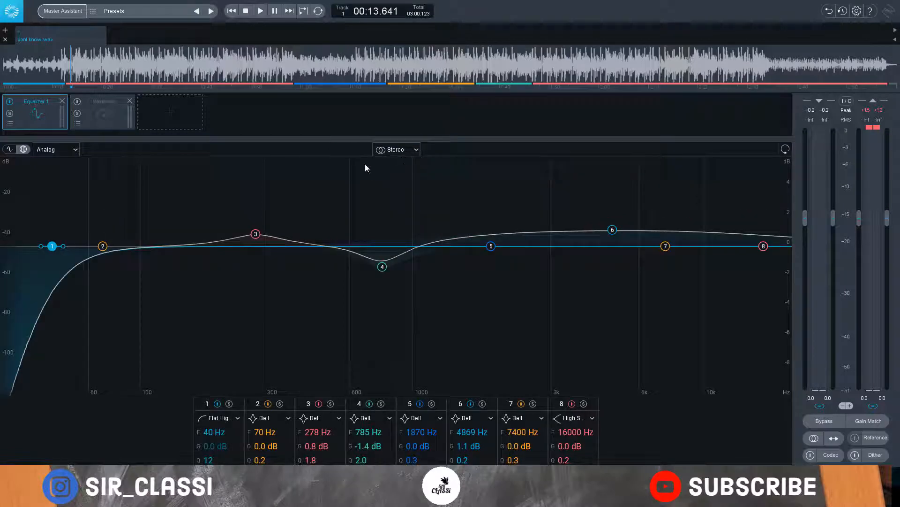
click(395, 149)
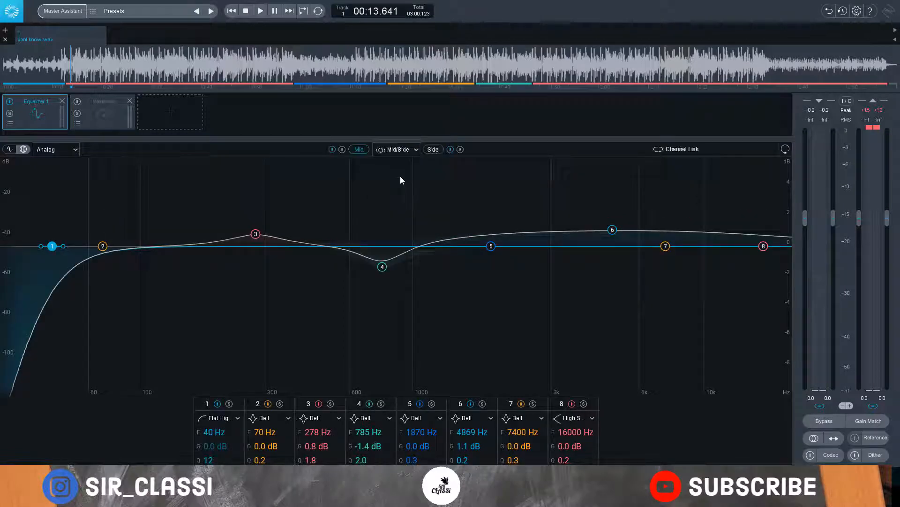
click(395, 149)
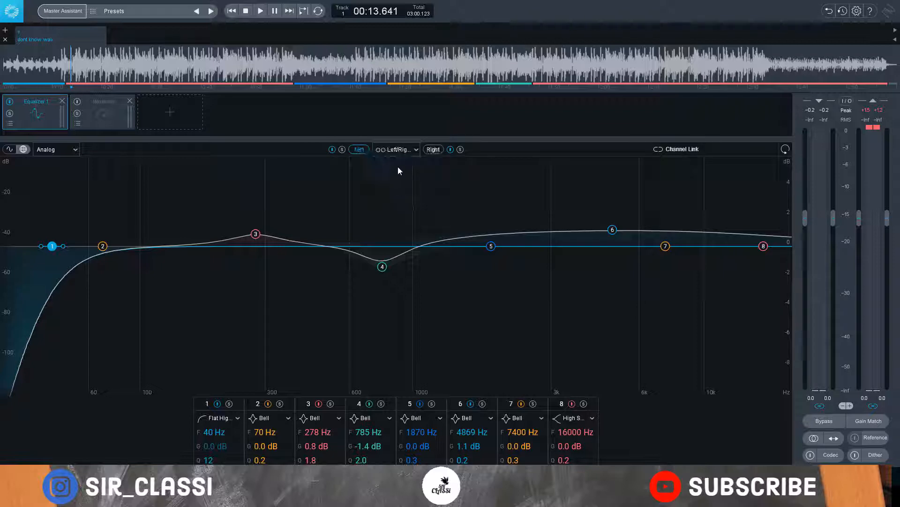
mouse_move(399, 154)
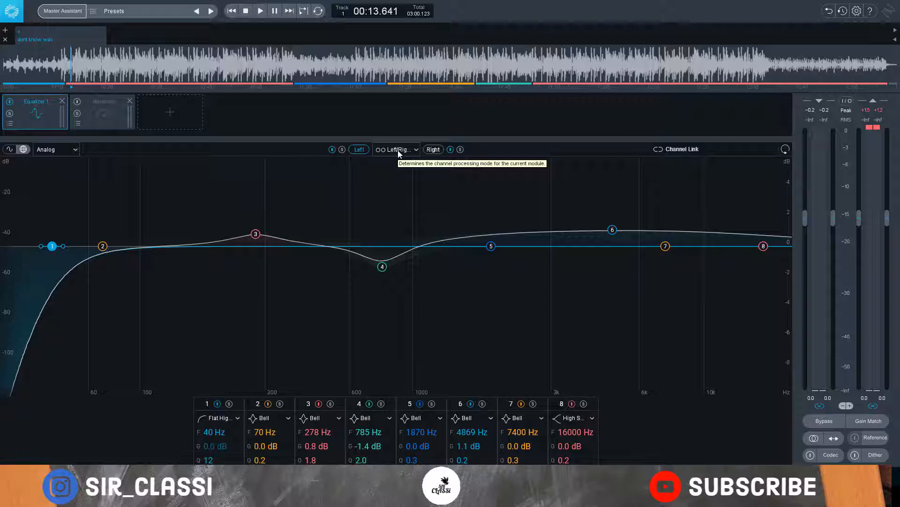
click(396, 148)
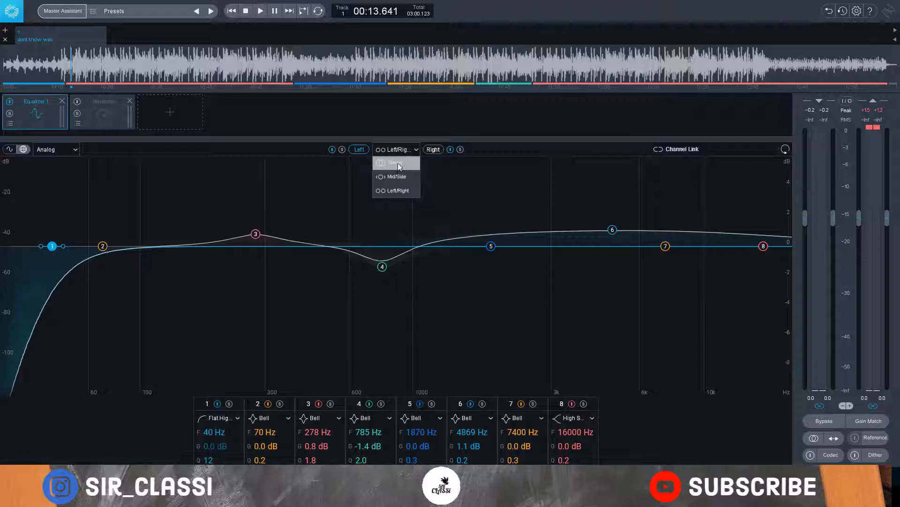
click(396, 163)
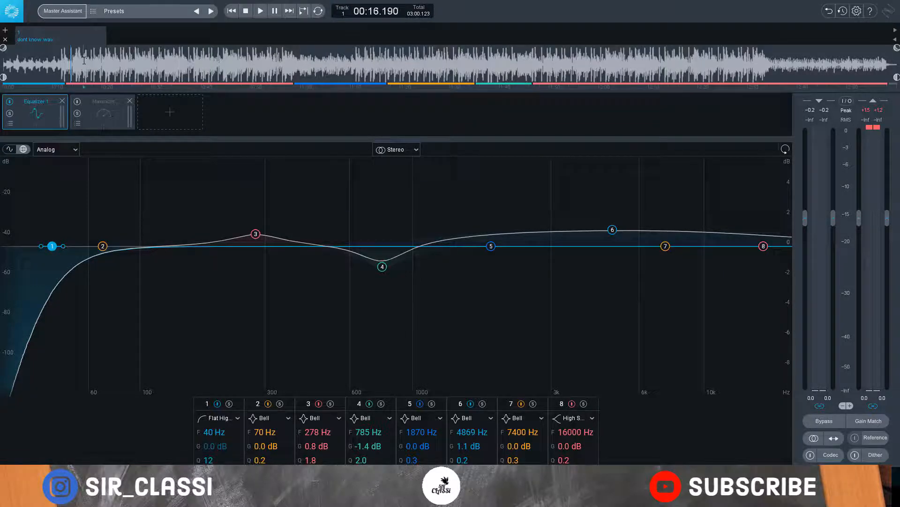
Step: Compare Stereo and Mid/Side during playback, leaving the Equalizer in Mid/Side mode
click(260, 11)
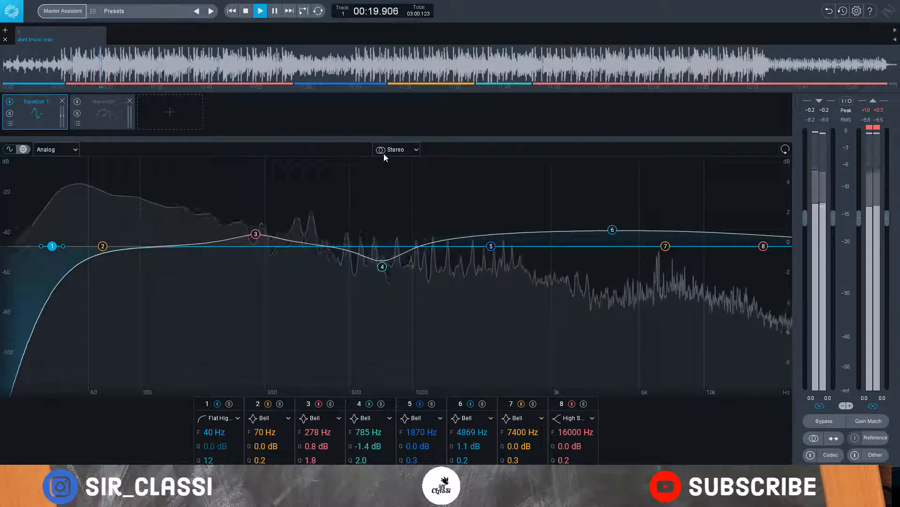
mouse_move(384, 153)
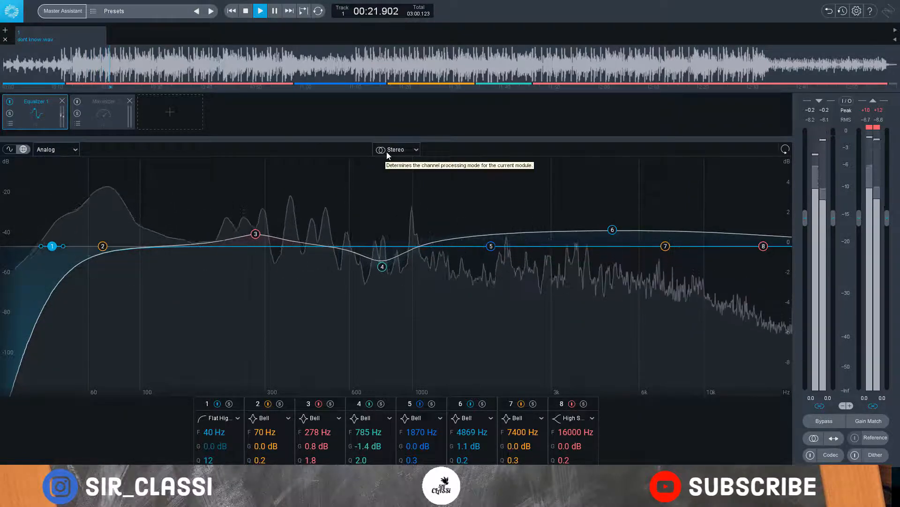
click(396, 149)
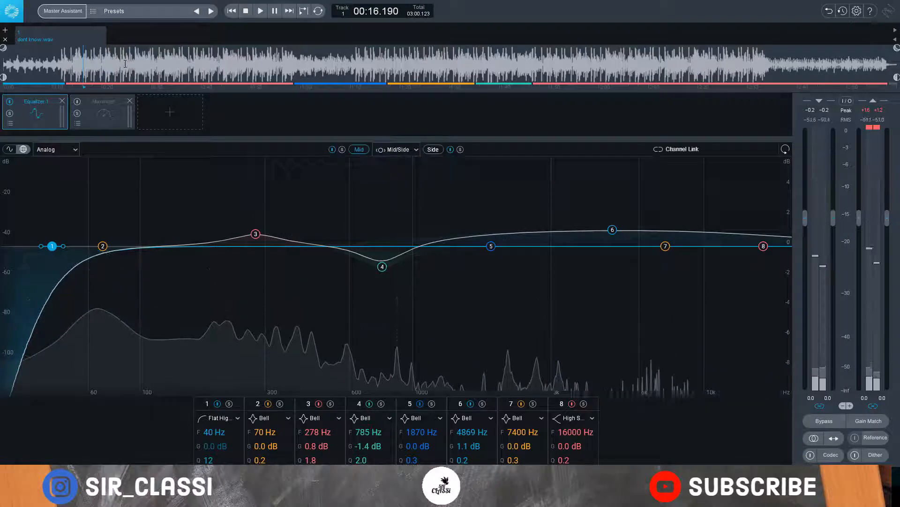
click(260, 10)
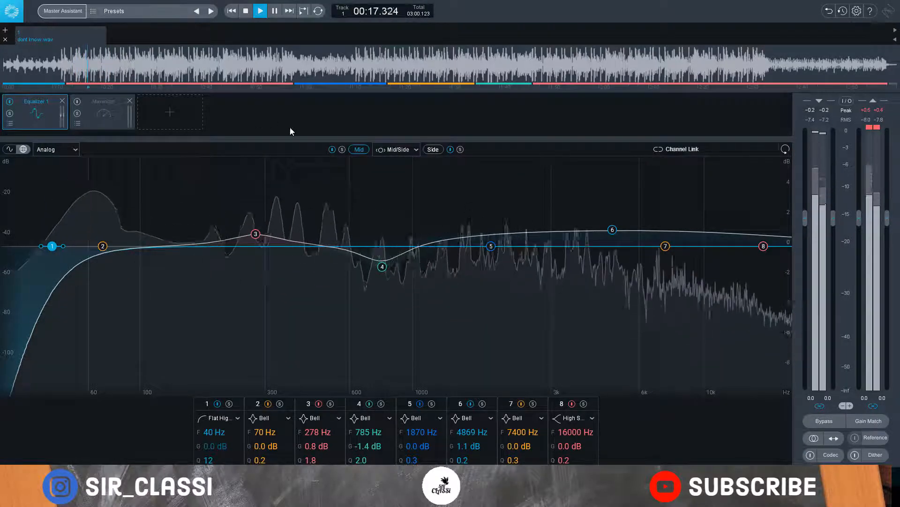
mouse_move(359, 149)
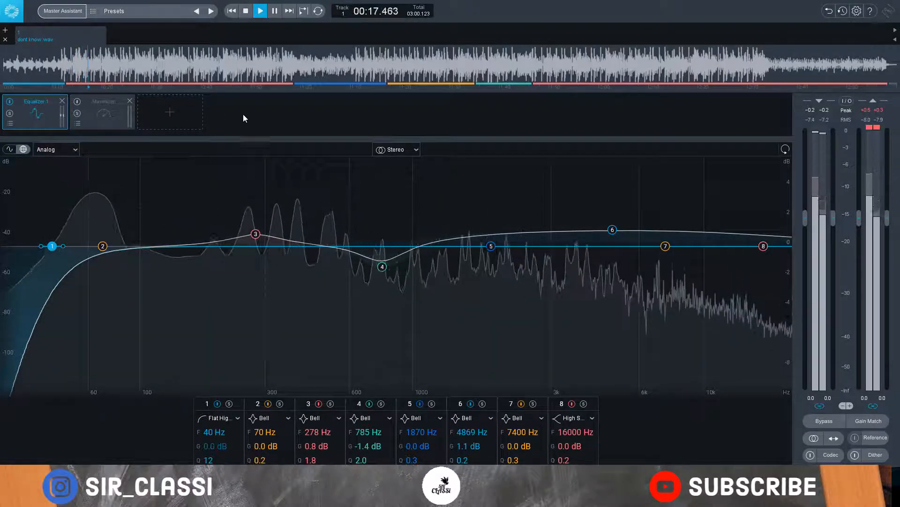
click(396, 149)
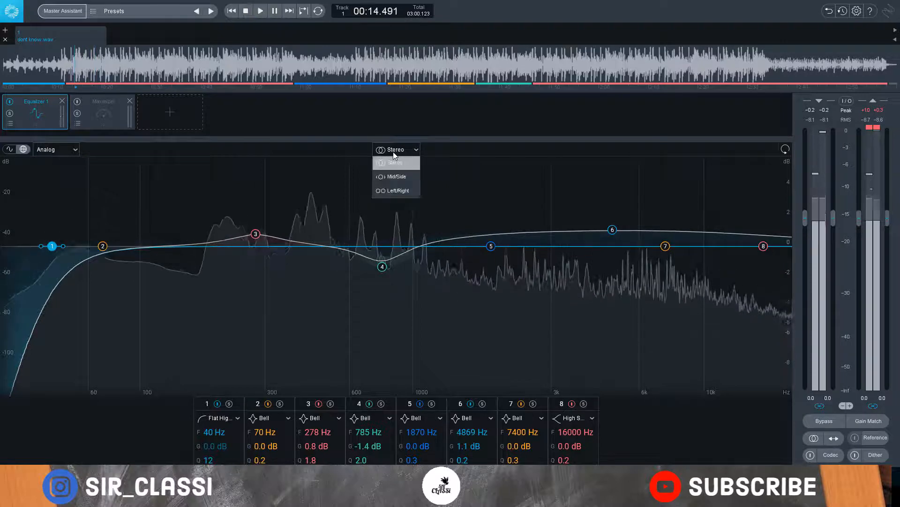
click(392, 177)
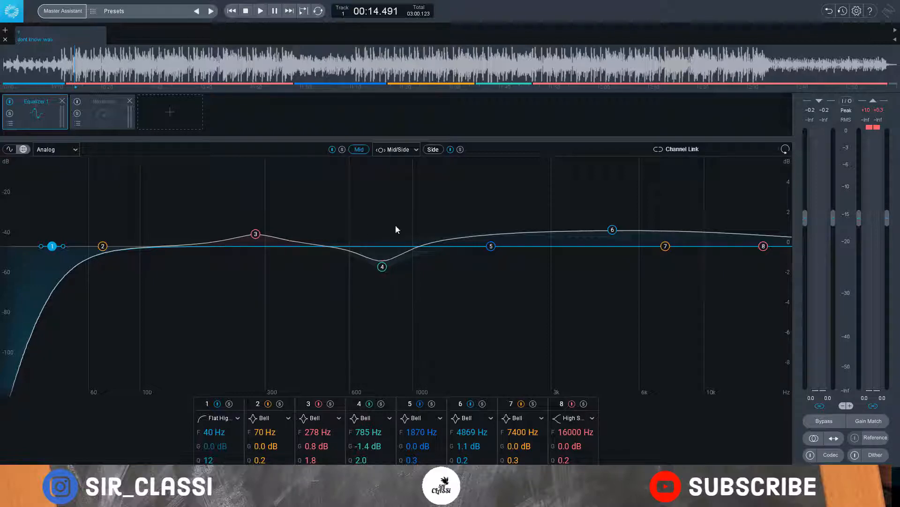
mouse_move(348, 240)
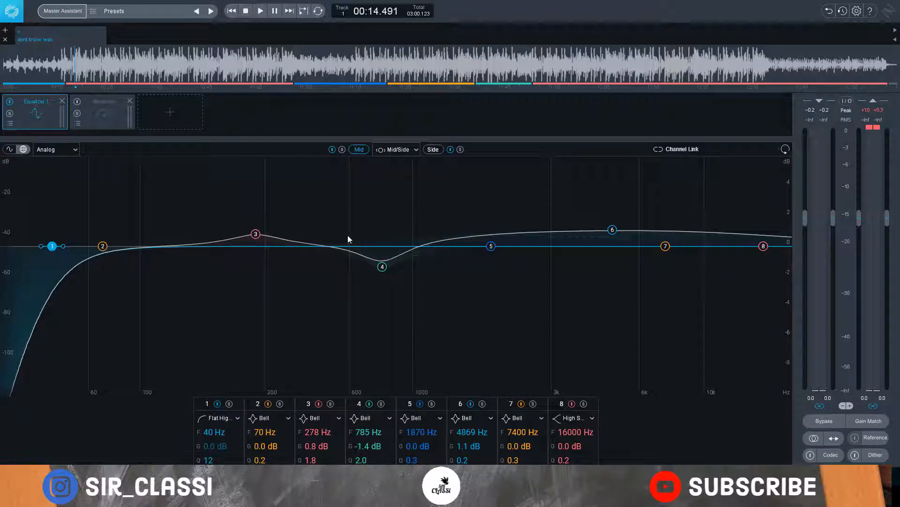
mouse_move(271, 258)
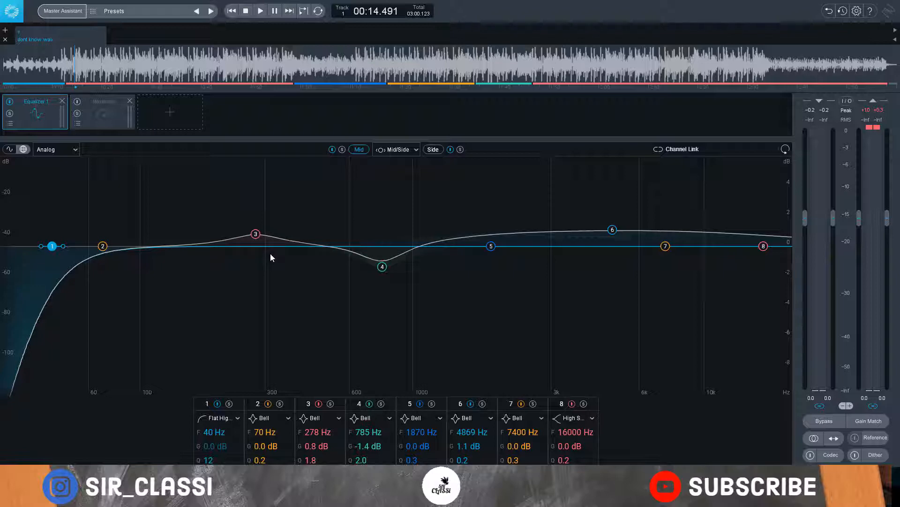
mouse_move(313, 217)
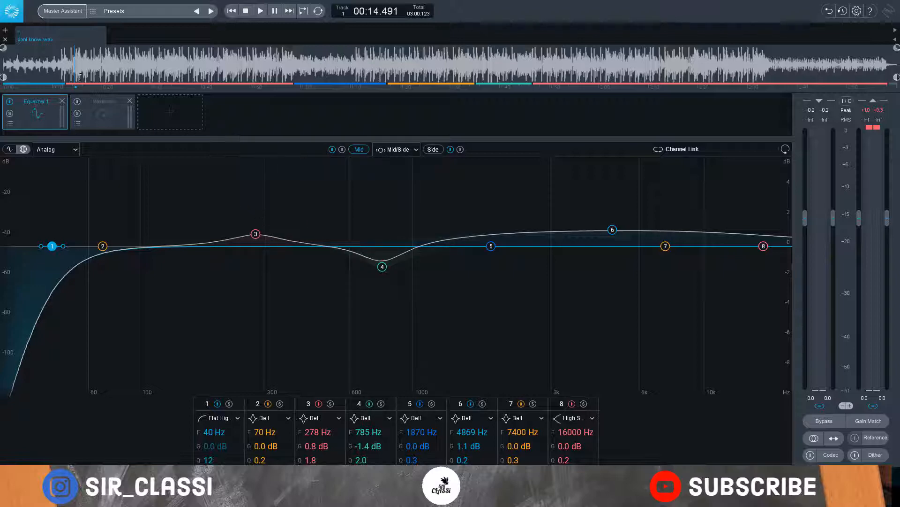
click(395, 150)
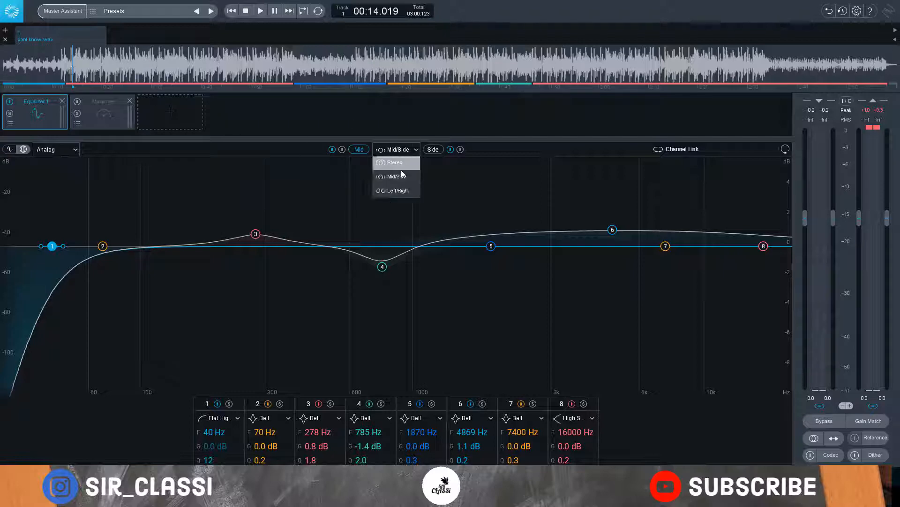
click(395, 190)
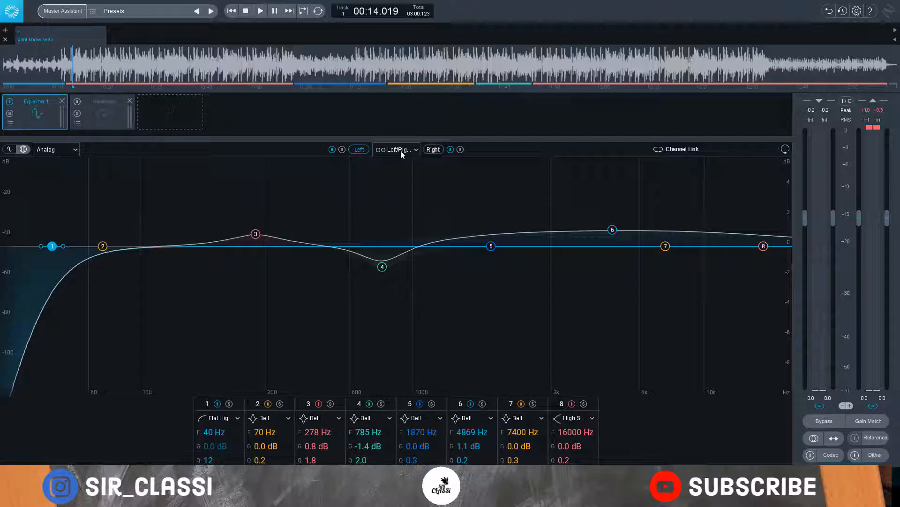
click(396, 149)
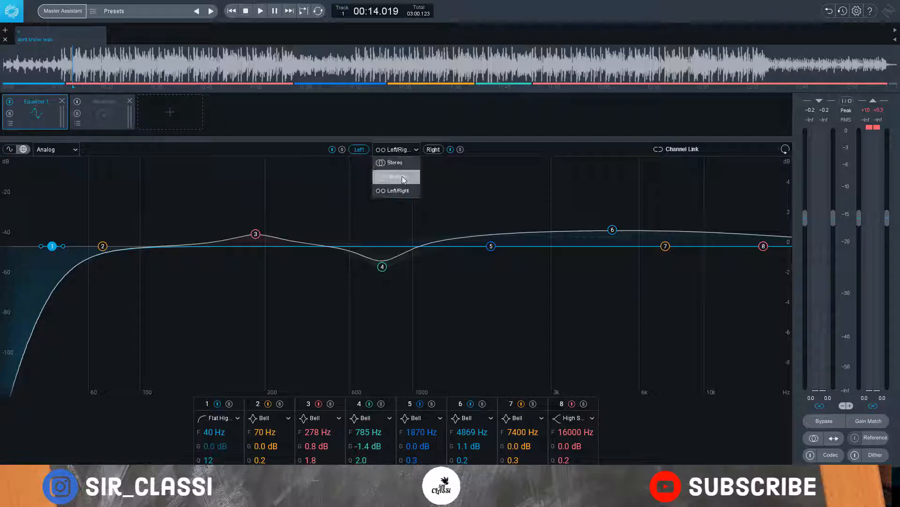
click(394, 162)
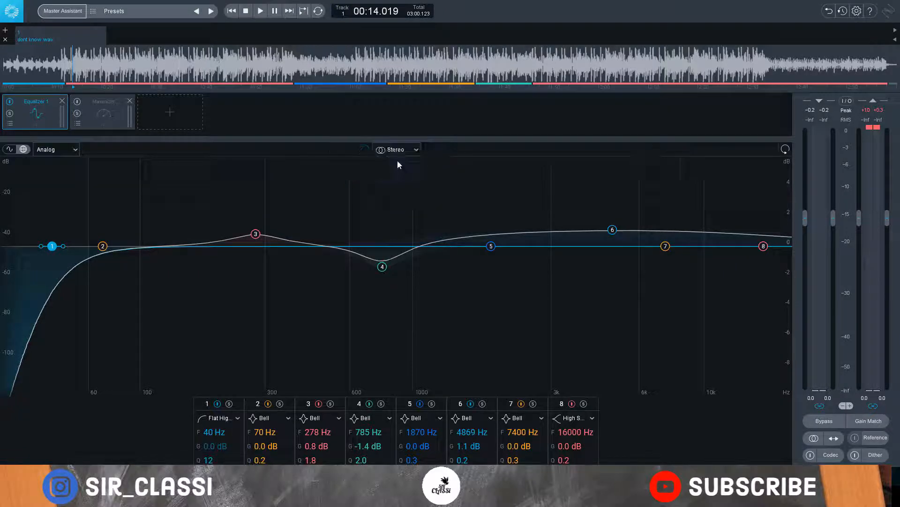
click(395, 149)
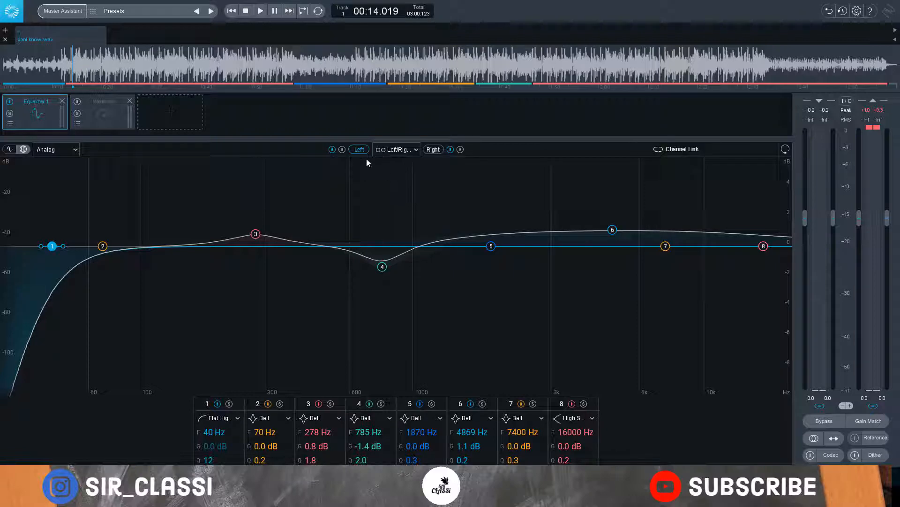
click(433, 149)
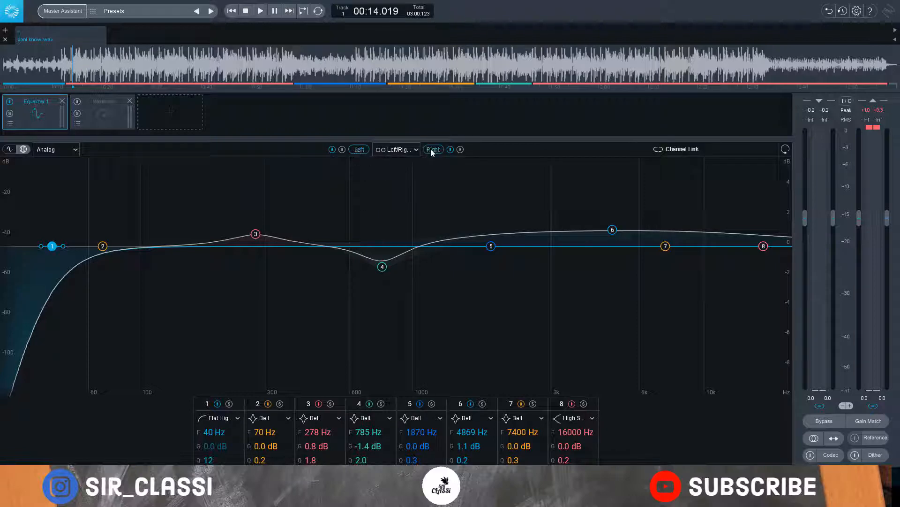
click(259, 10)
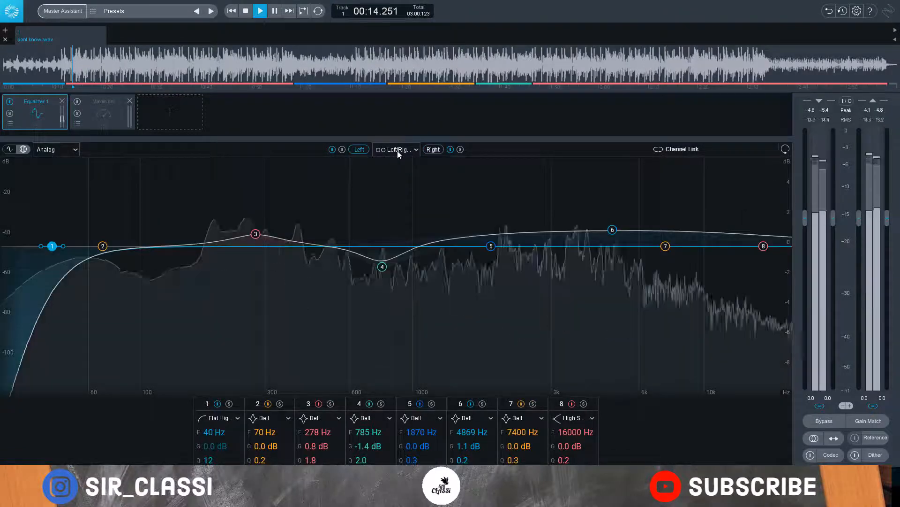
click(397, 149)
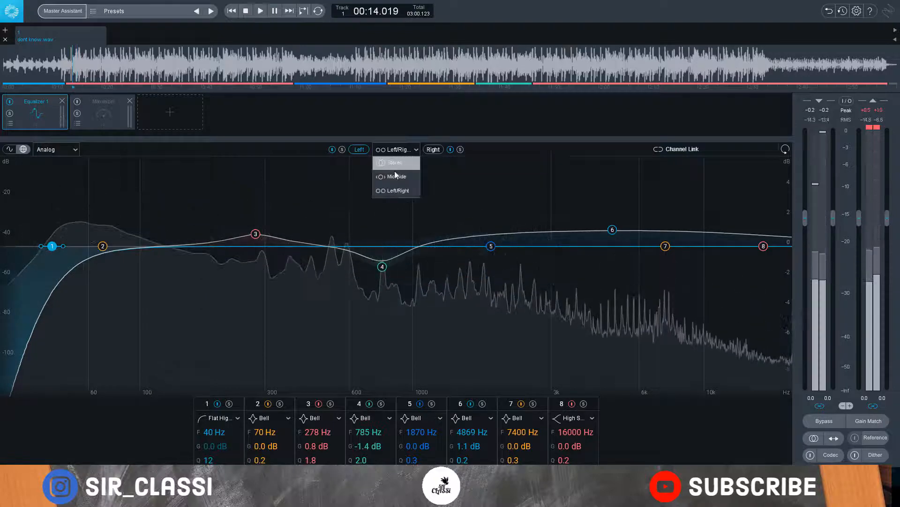
click(395, 163)
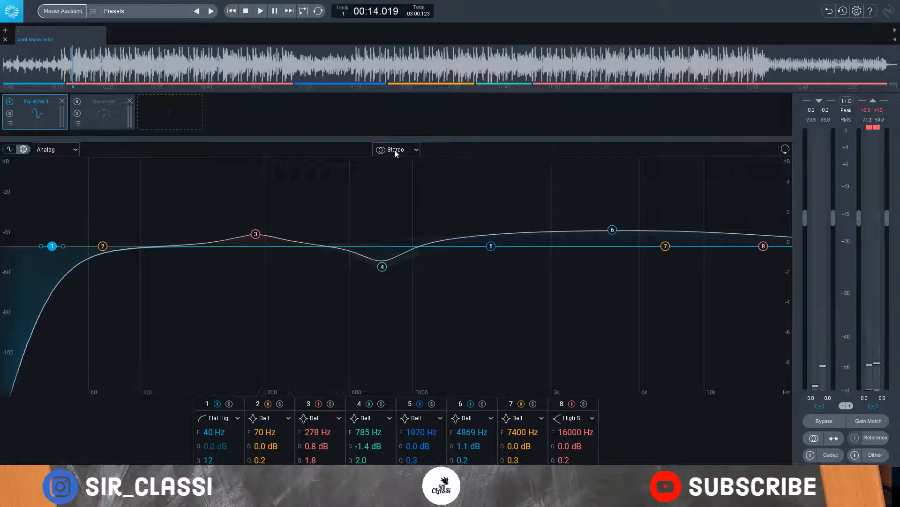
click(395, 149)
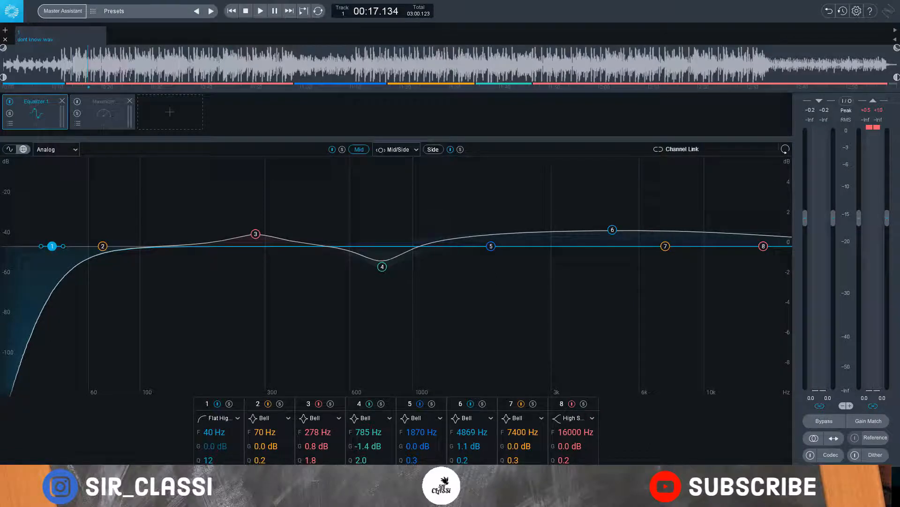
Step: Stop playback and insert an Imager module between the Equalizer and Maximizer
click(260, 10)
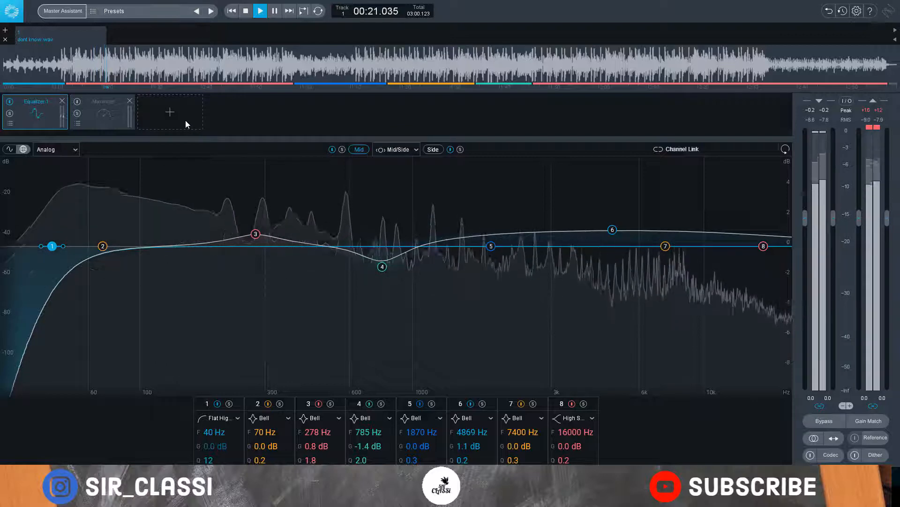
click(245, 11)
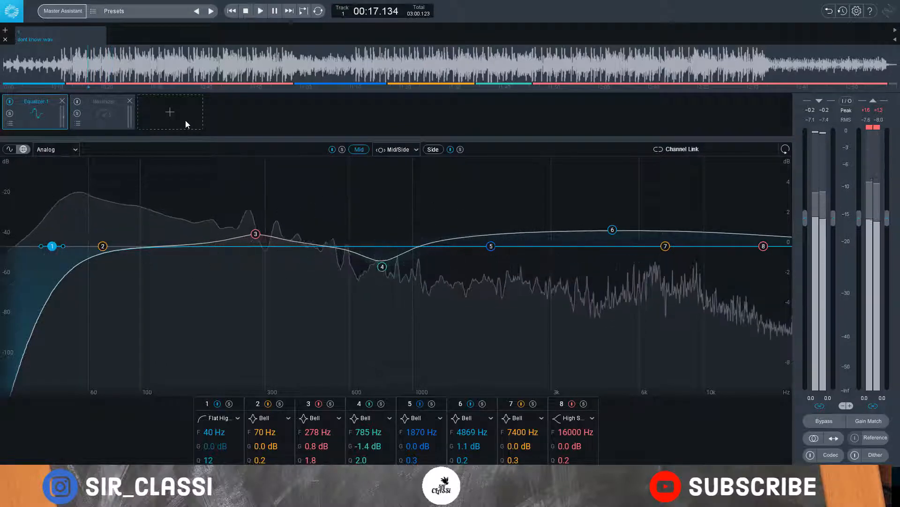
click(169, 111)
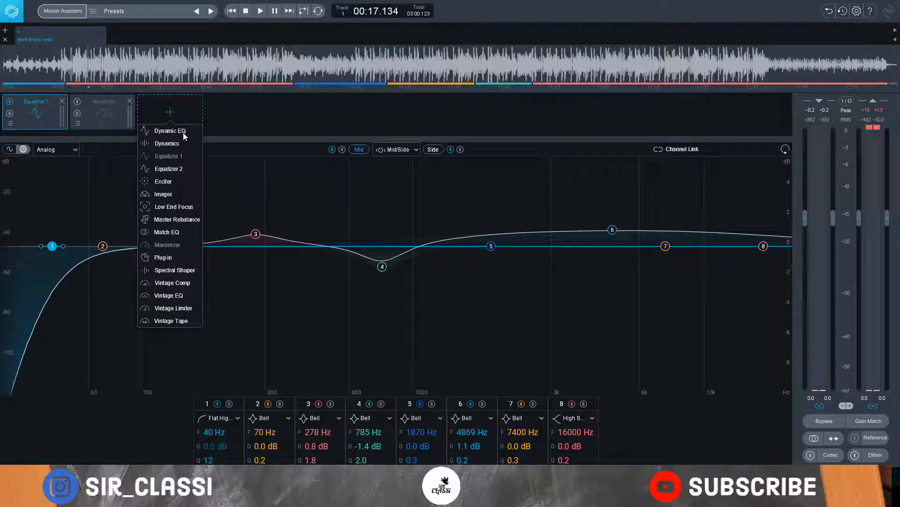
mouse_move(192, 295)
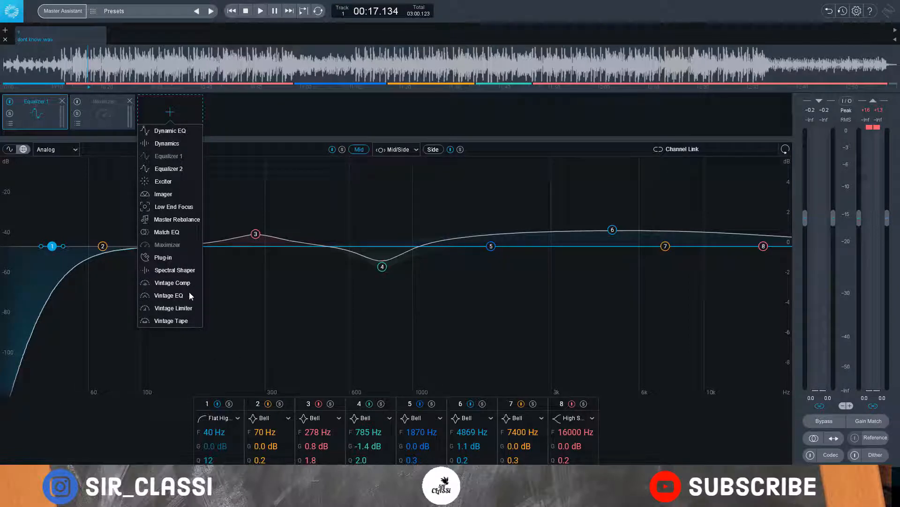
mouse_move(174, 171)
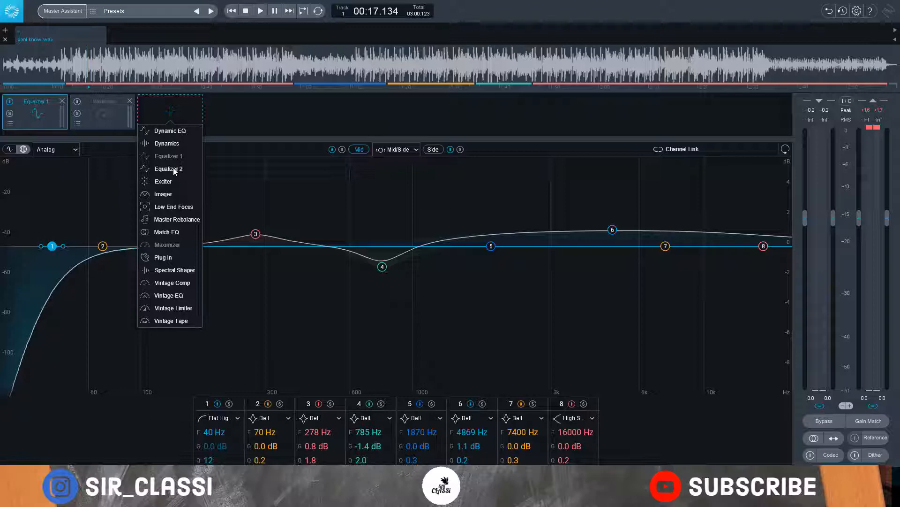
mouse_move(167, 197)
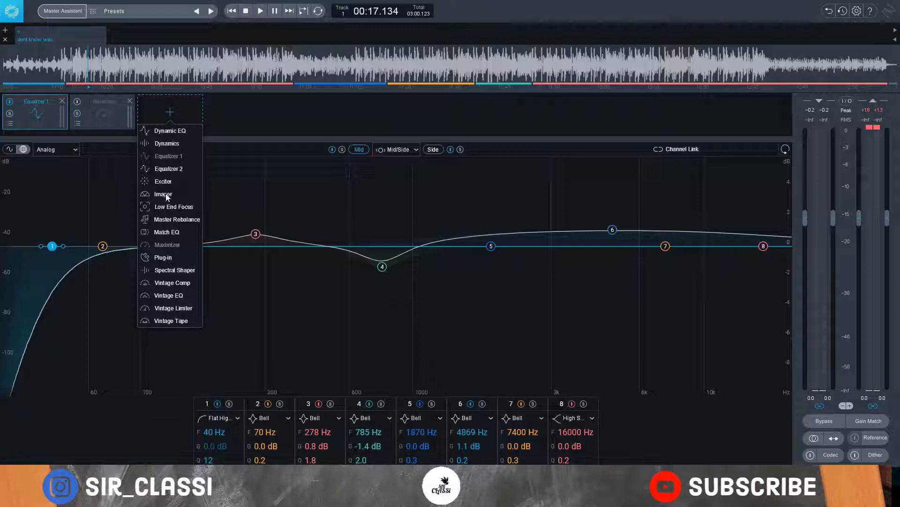
click(163, 194)
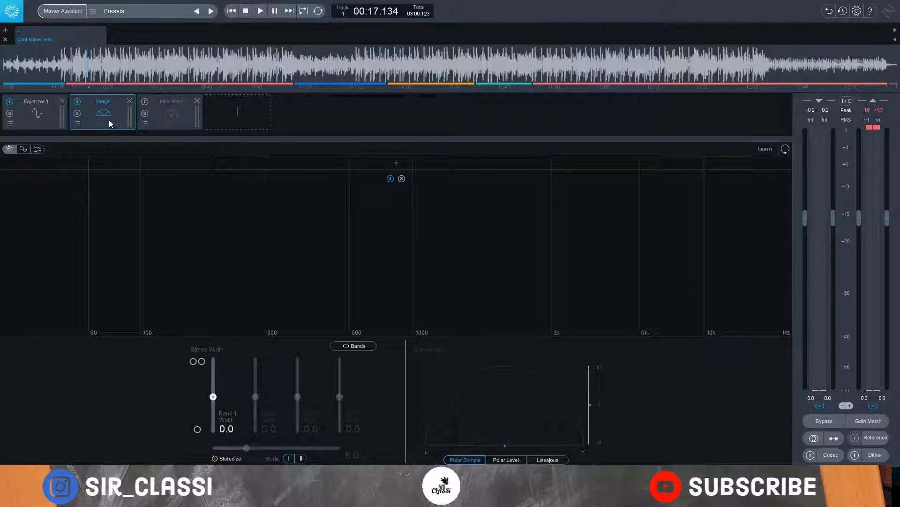
click(168, 112)
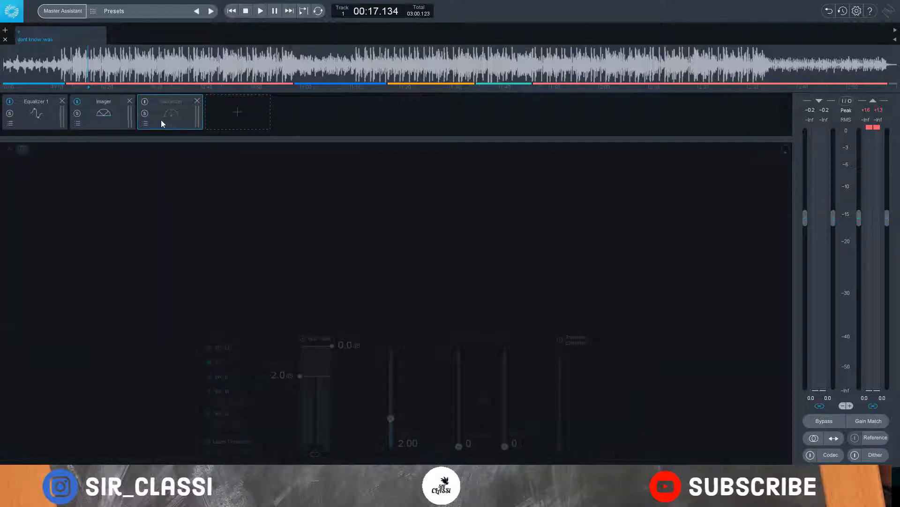
click(103, 112)
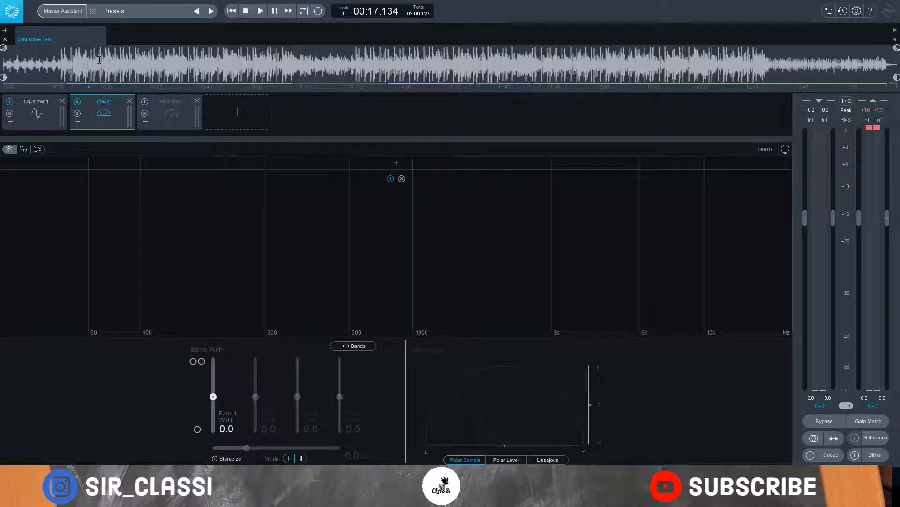
click(260, 11)
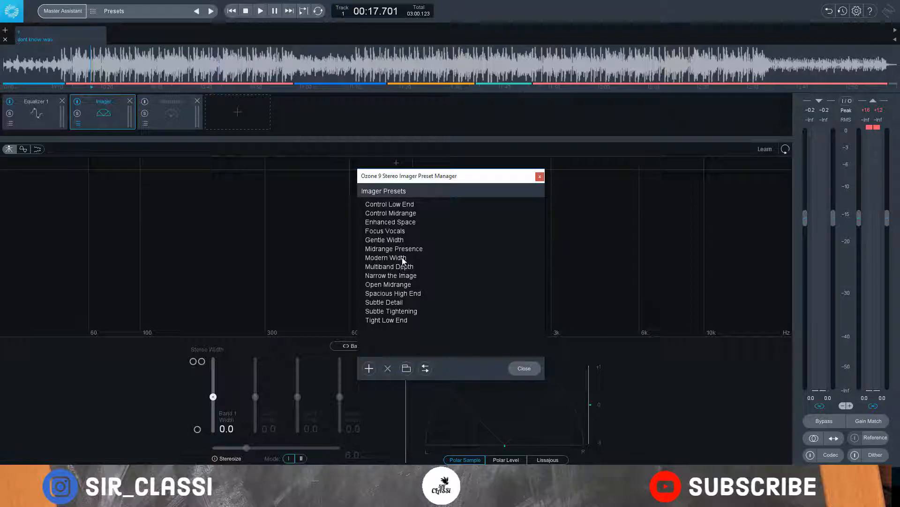
mouse_move(400, 266)
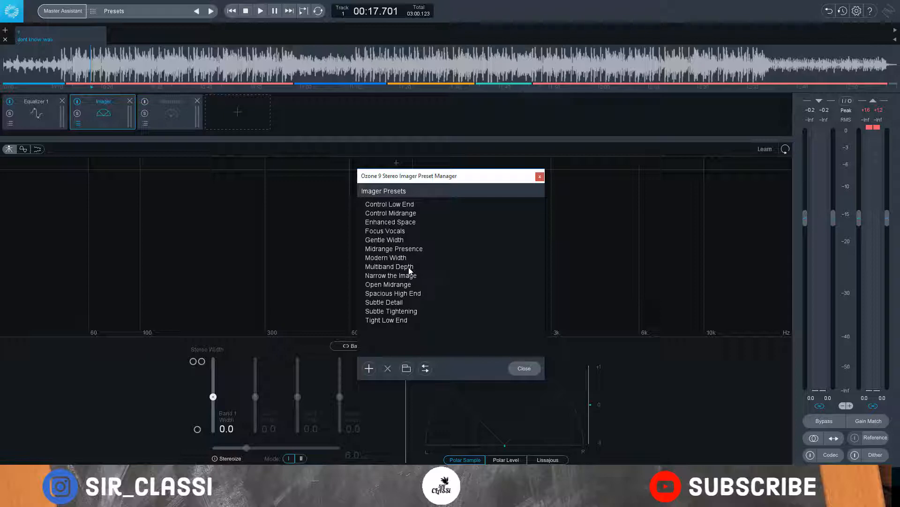
Step: Audition the Multiband Depth preset, then load Modern Width and close the preset list
click(388, 266)
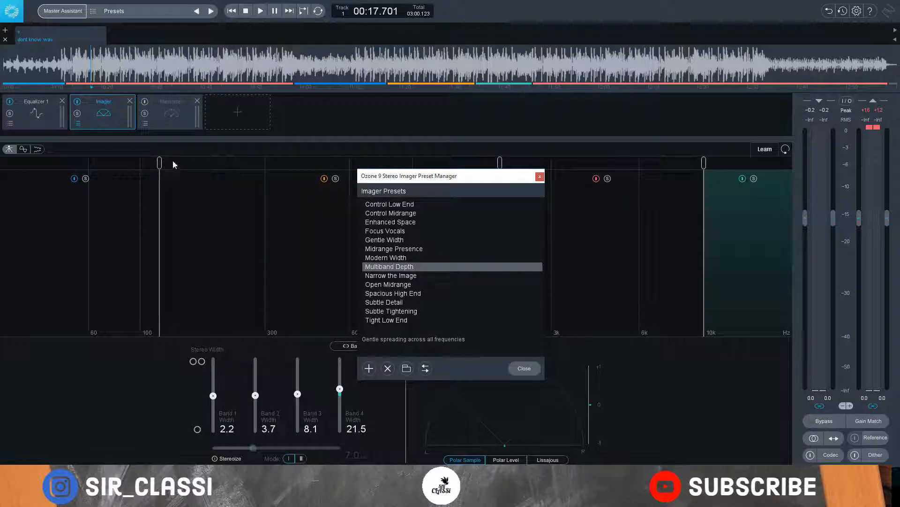
click(259, 11)
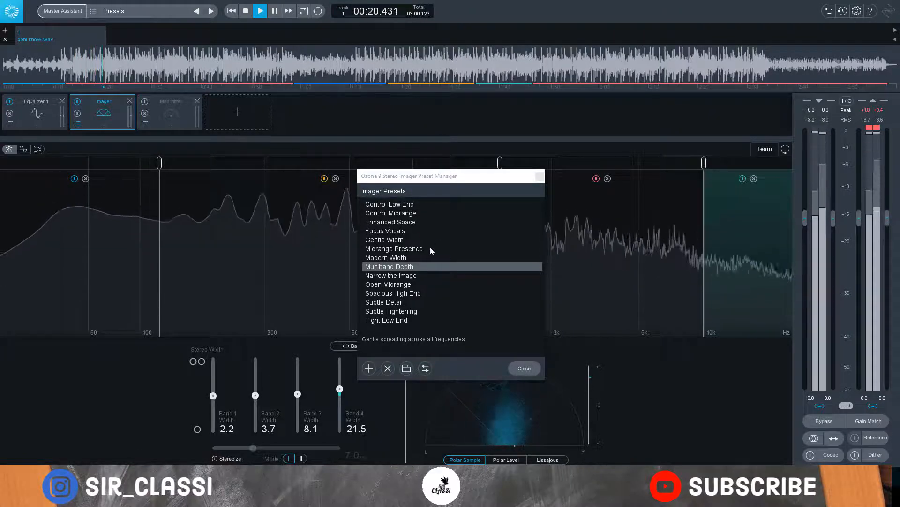
click(386, 257)
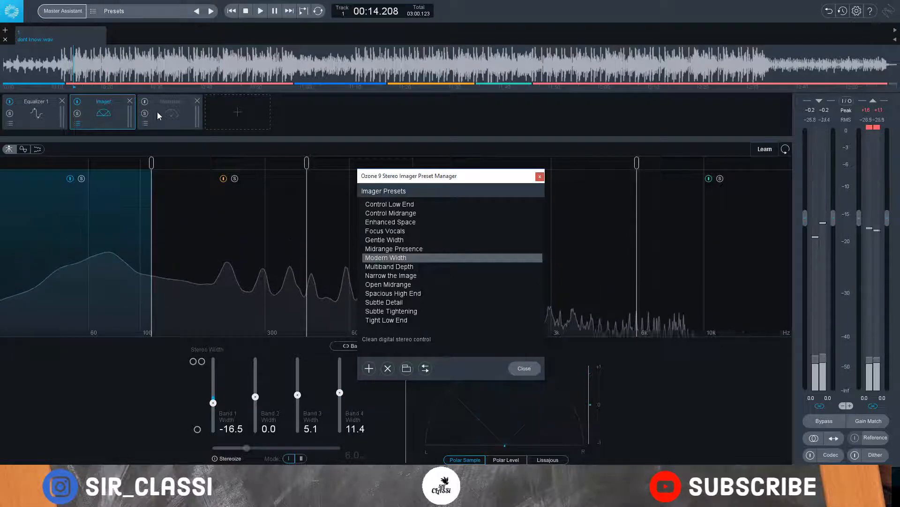
click(260, 11)
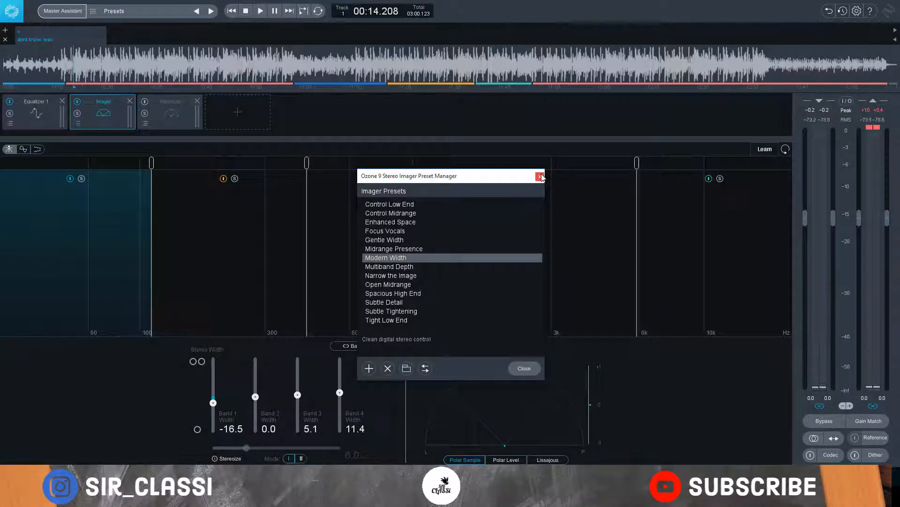
mouse_move(538, 176)
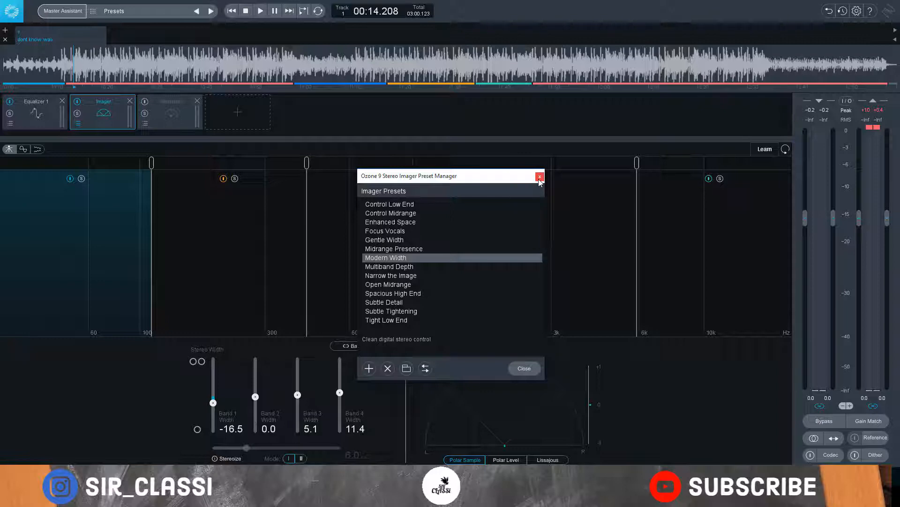
click(538, 176)
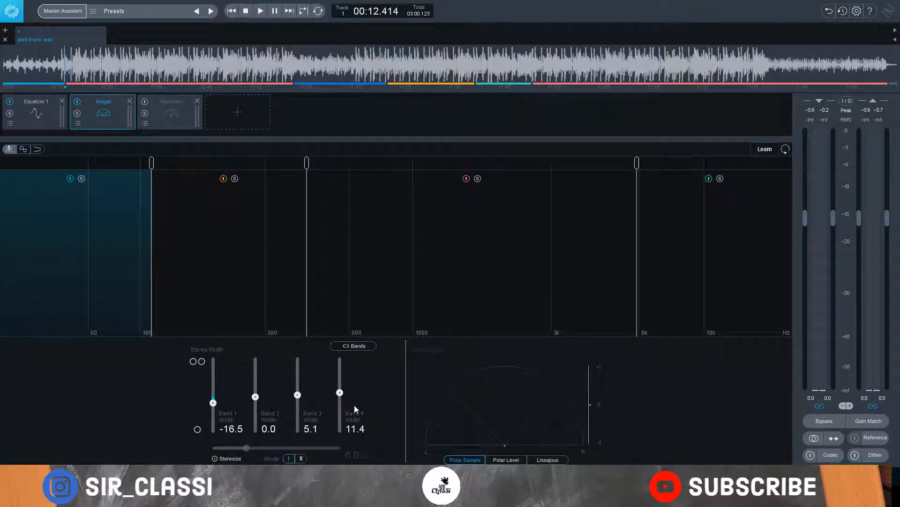
mouse_move(320, 389)
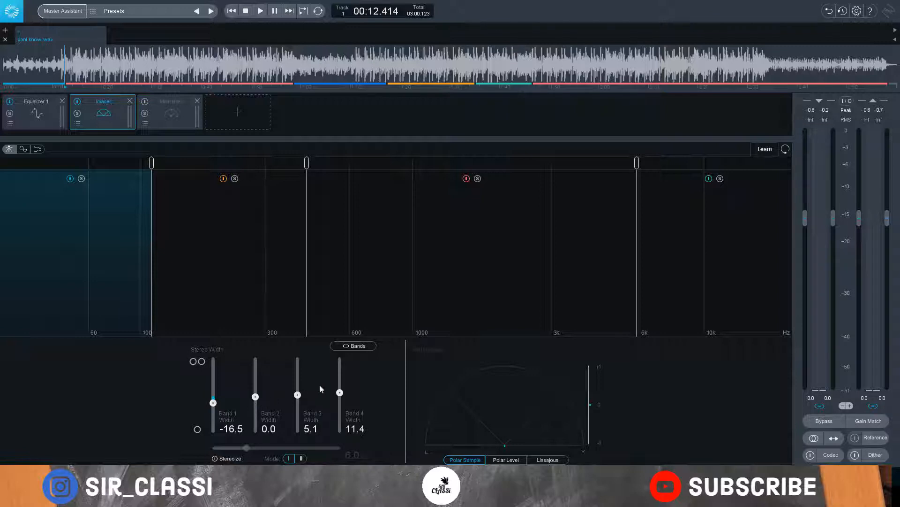
mouse_move(208, 399)
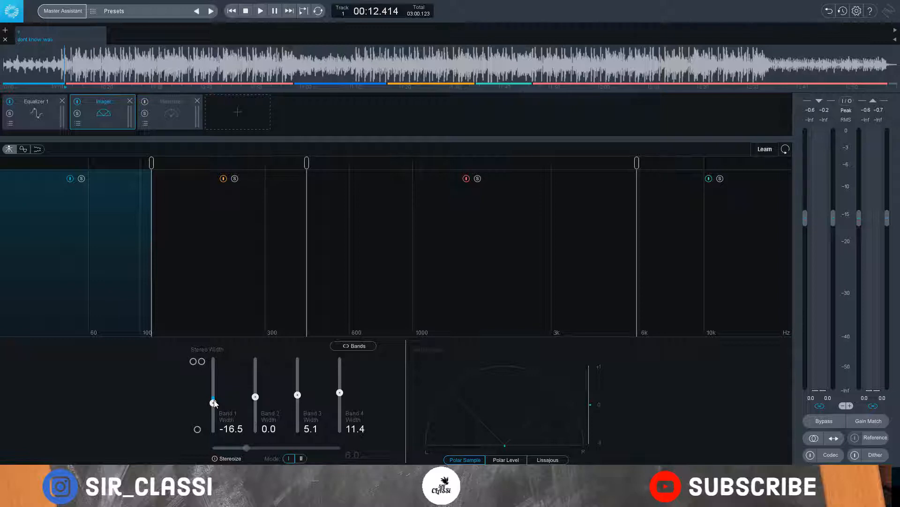
Step: Narrow Imager band 1 to -53.2 width and set the band 2–3 crossover near 500 Hz
drag(212, 402, 213, 413)
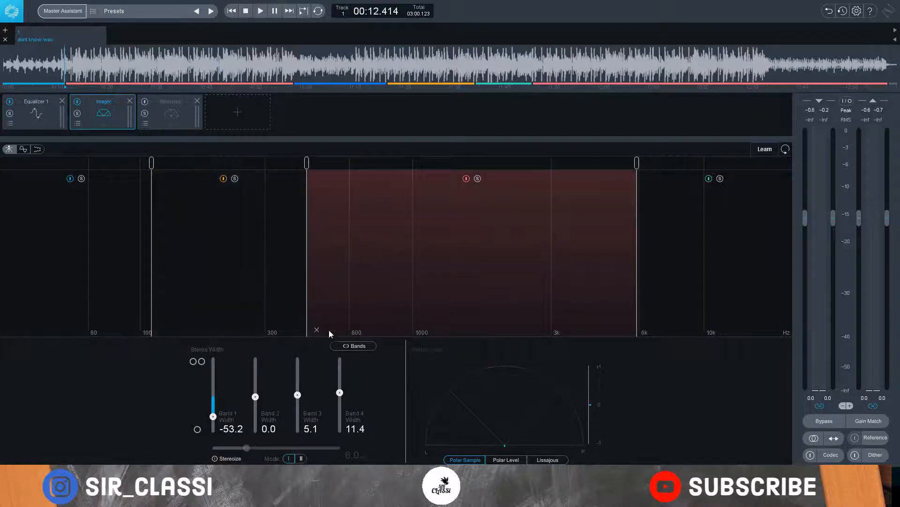
mouse_move(617, 322)
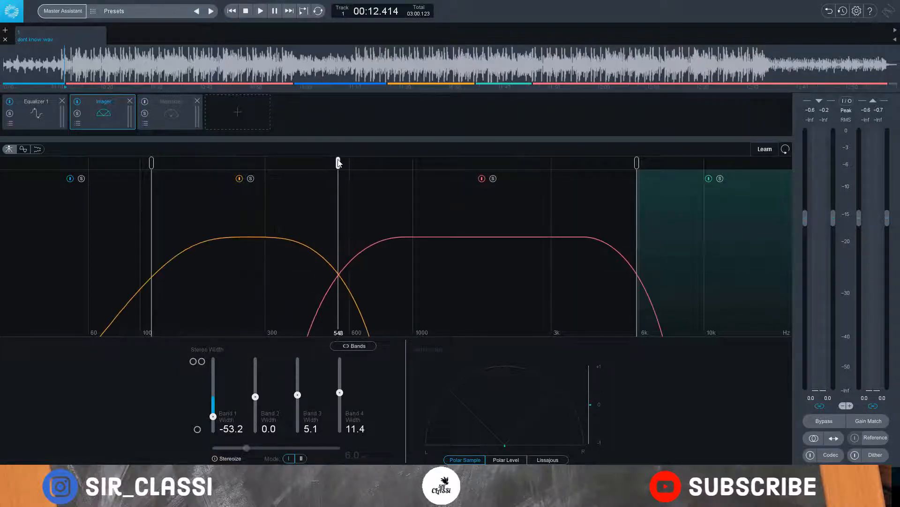
drag(338, 162, 294, 162)
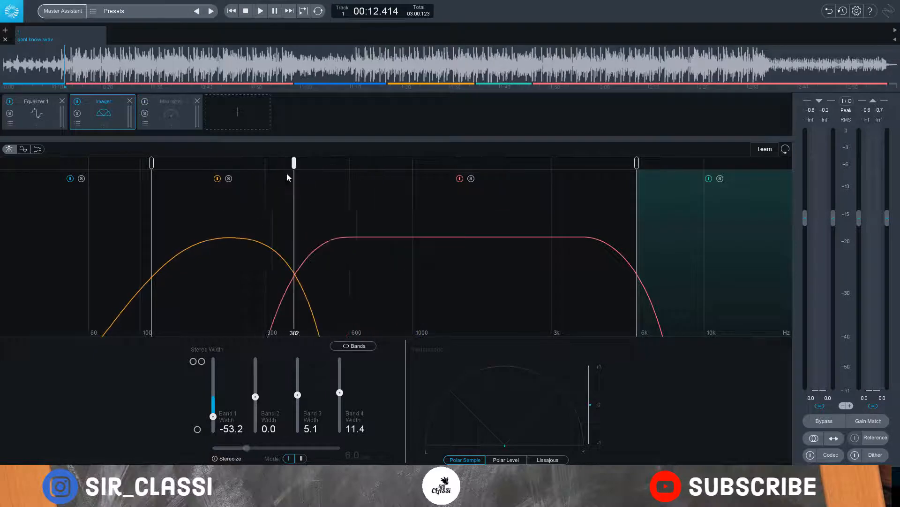
drag(293, 163, 363, 163)
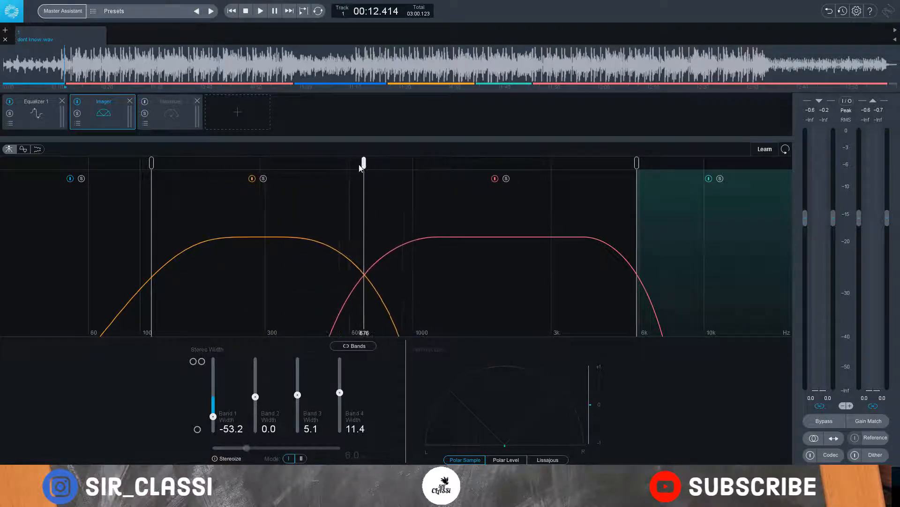
drag(363, 162, 357, 162)
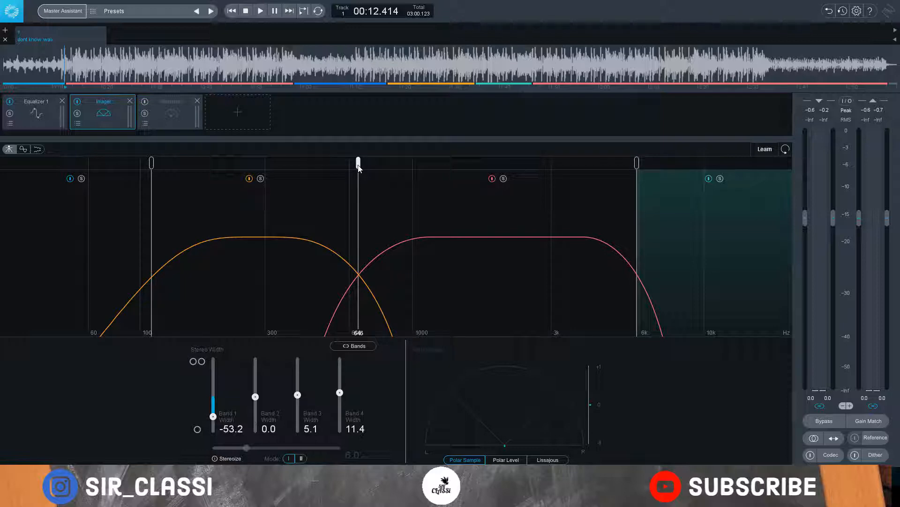
drag(359, 162, 330, 163)
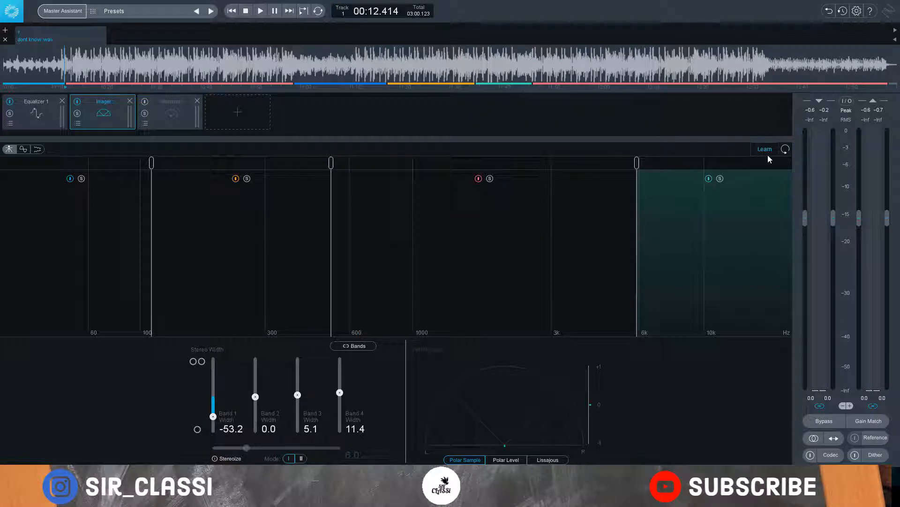
mouse_move(765, 149)
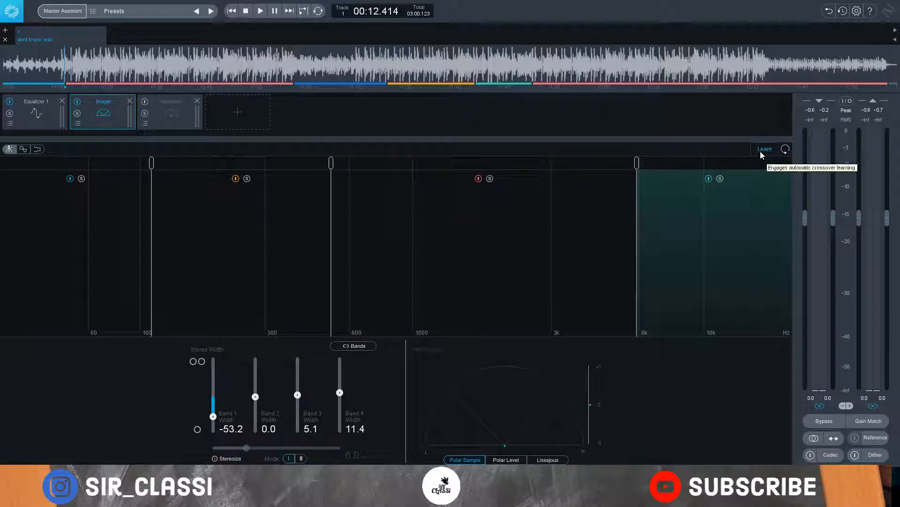
mouse_move(552, 164)
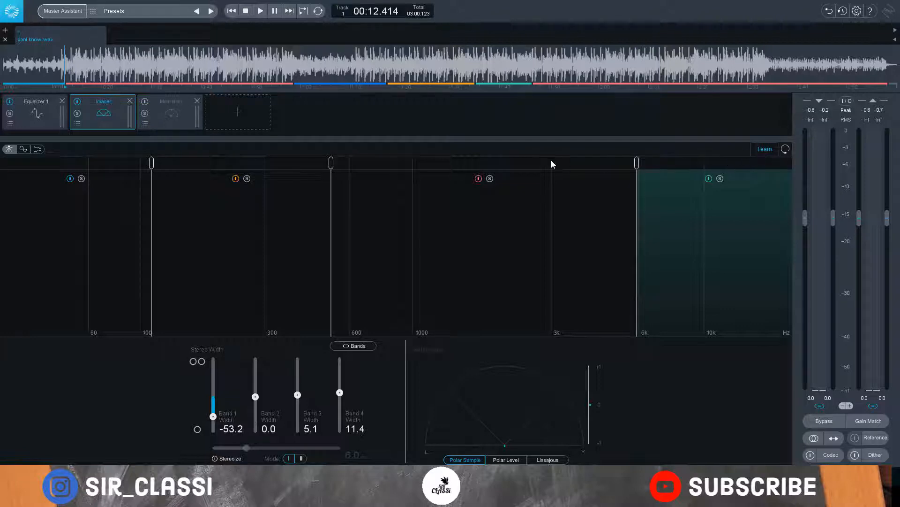
Step: Engage Learn so the crossovers settle near 200 Hz, 3 kHz and 11 kHz
click(260, 10)
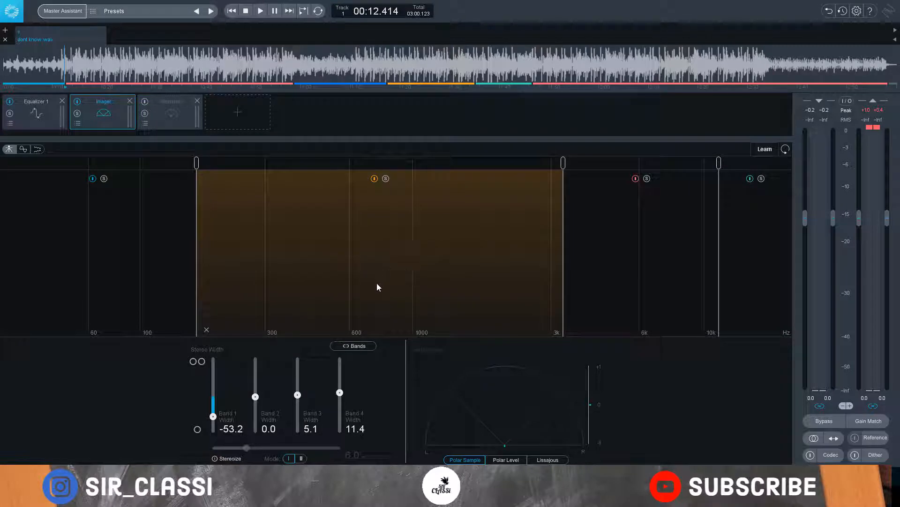
mouse_move(356, 287)
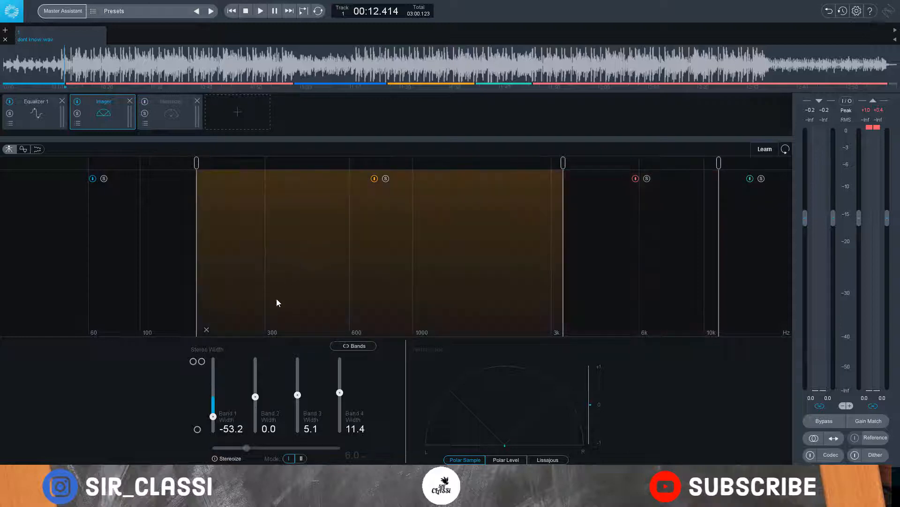
mouse_move(197, 440)
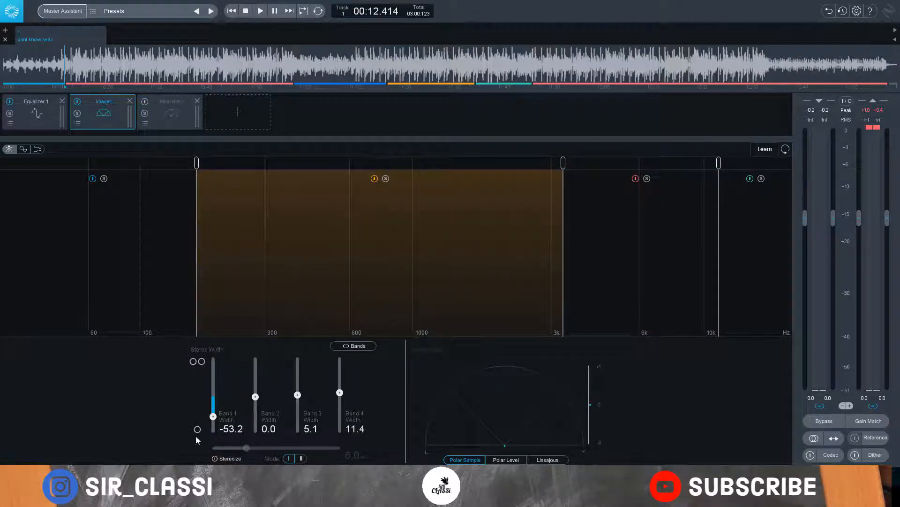
Step: Set band 1 width to -22.8, band 3 to 13.9 and band 4 to 16.5
drag(213, 404, 212, 398)
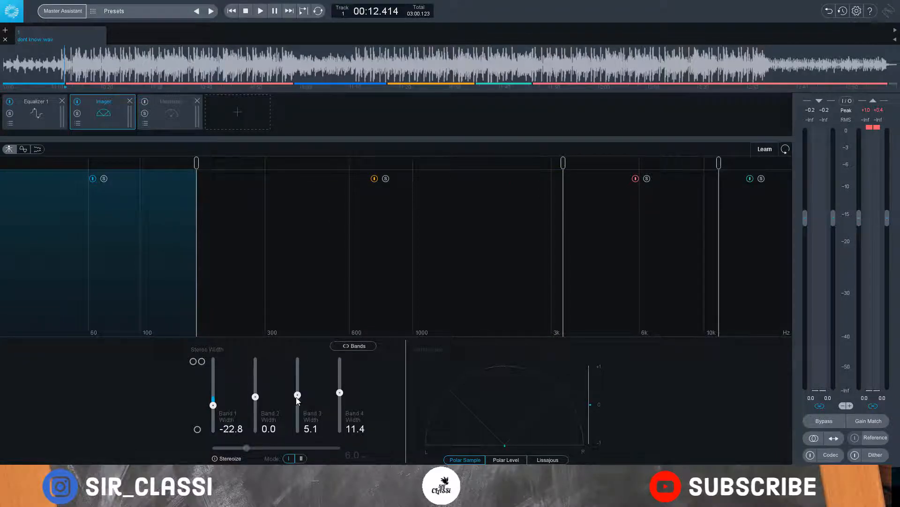
drag(297, 397, 297, 392)
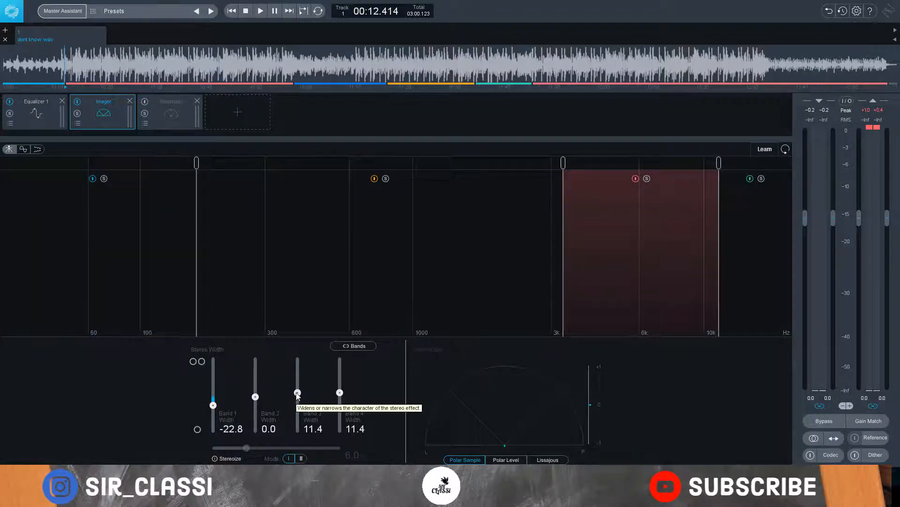
drag(297, 397, 297, 392)
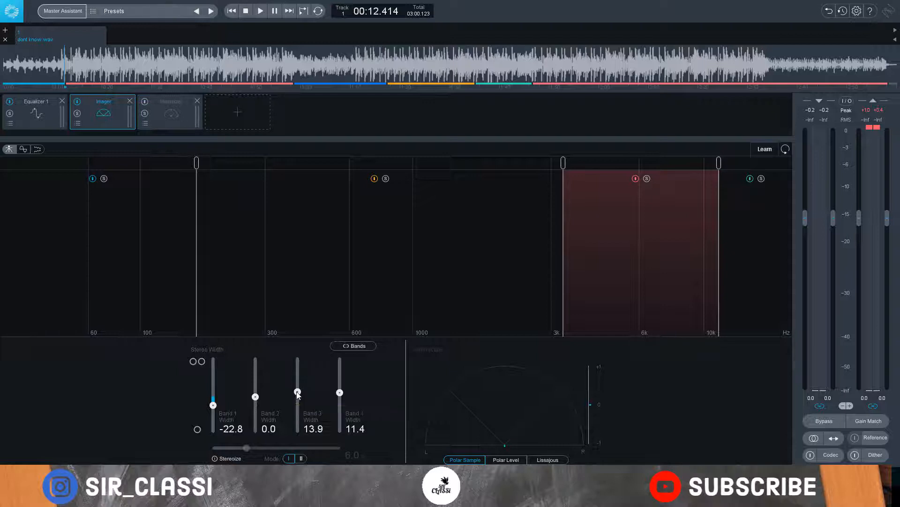
mouse_move(309, 395)
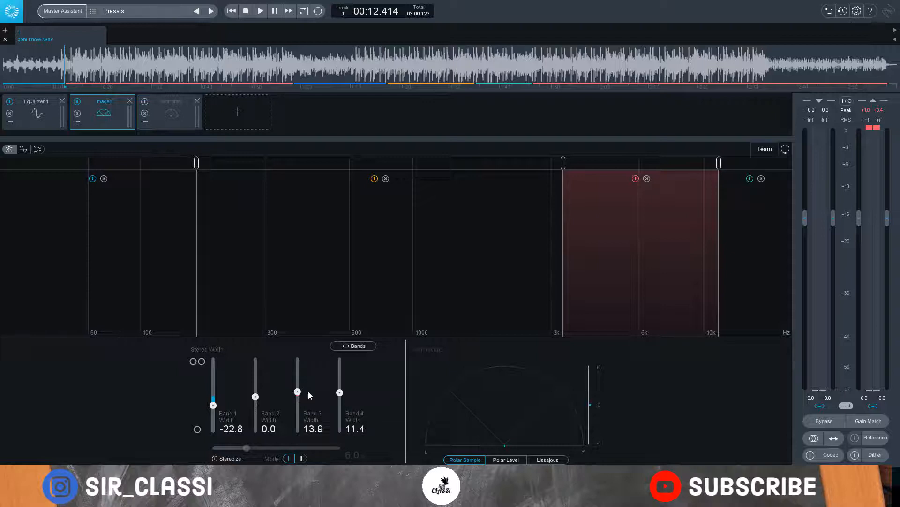
drag(339, 392, 340, 392)
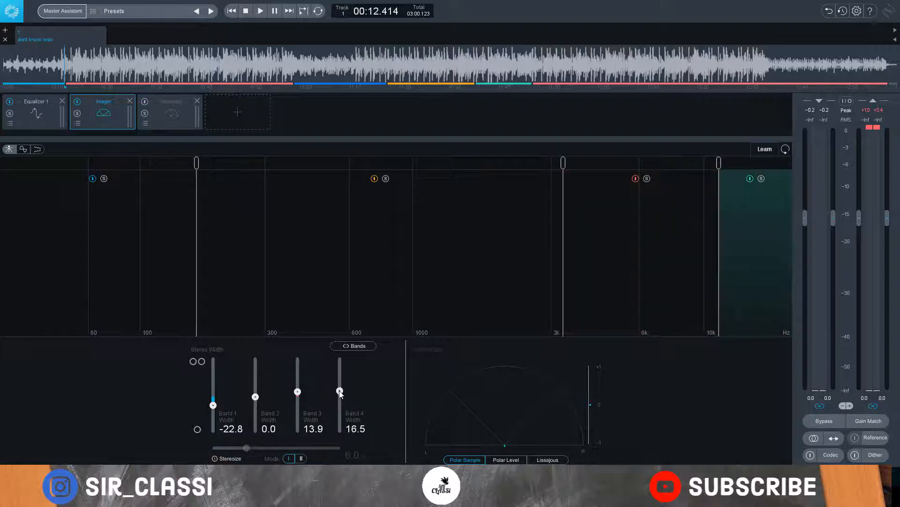
drag(340, 390, 339, 397)
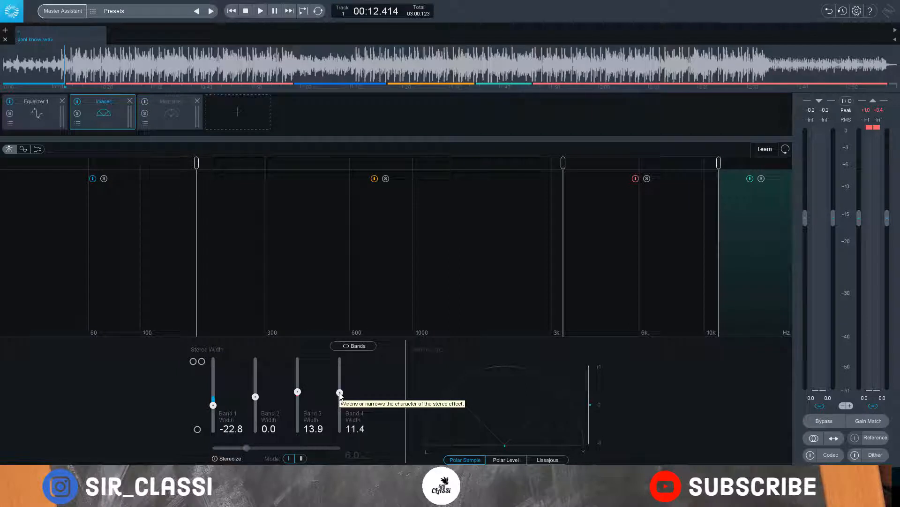
drag(339, 394, 339, 390)
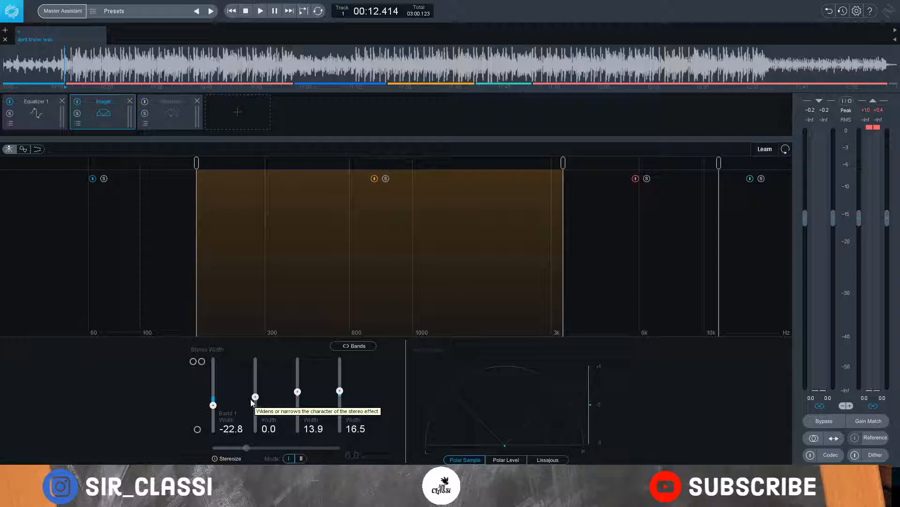
mouse_move(254, 397)
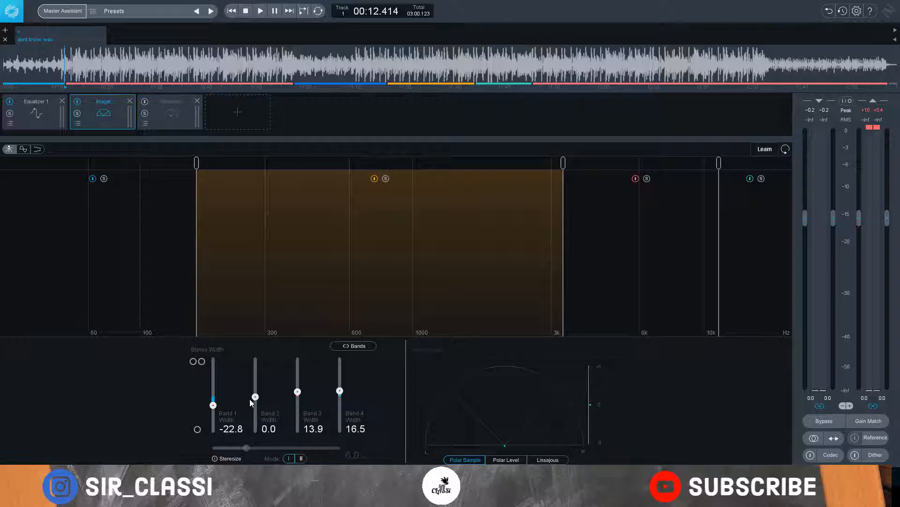
mouse_move(255, 396)
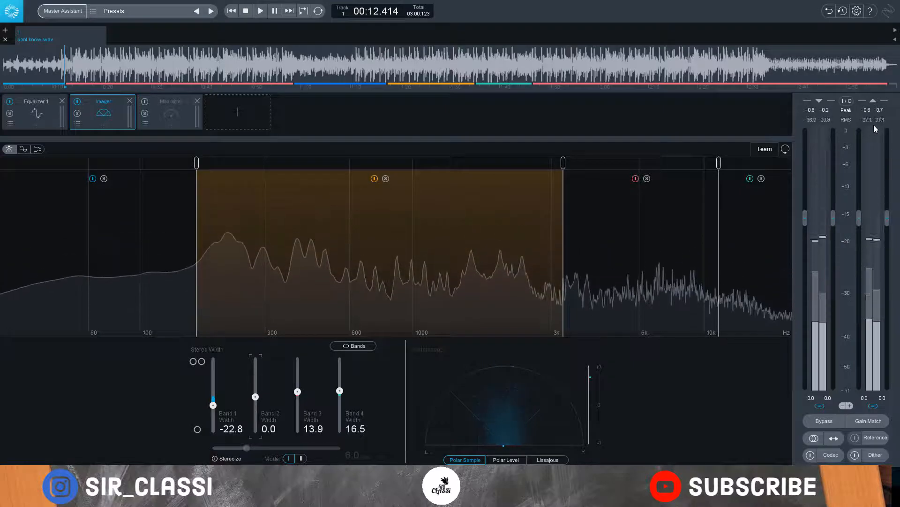
click(170, 112)
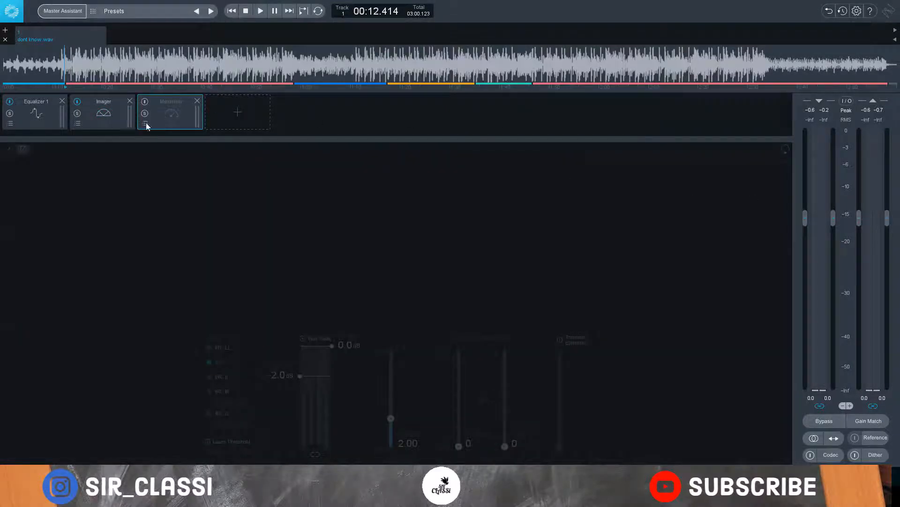
click(104, 112)
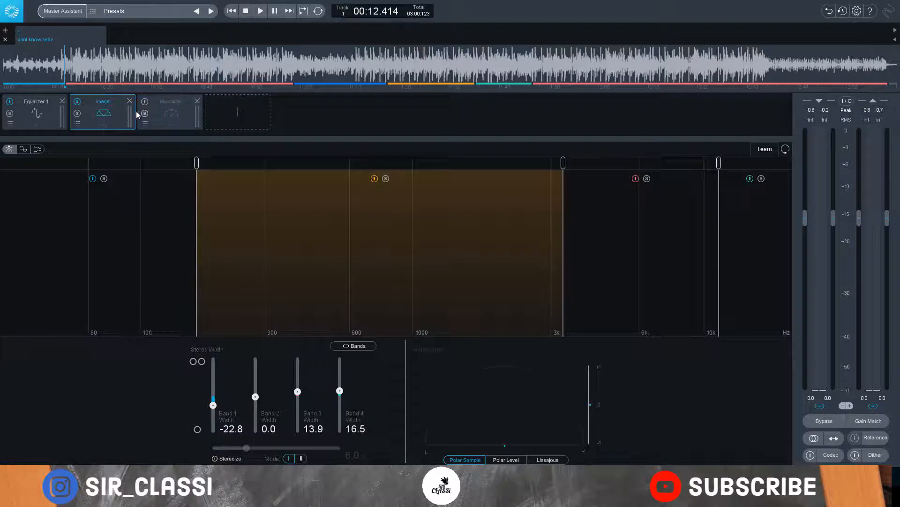
click(260, 11)
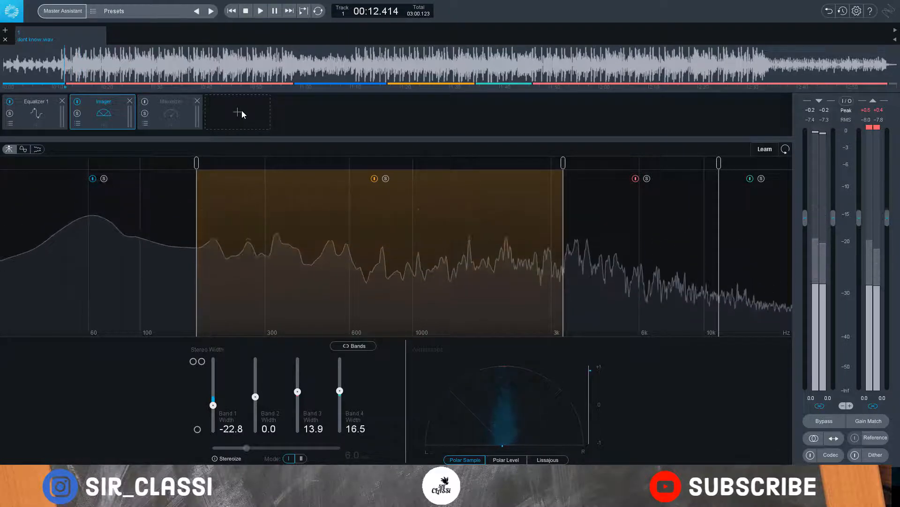
click(237, 112)
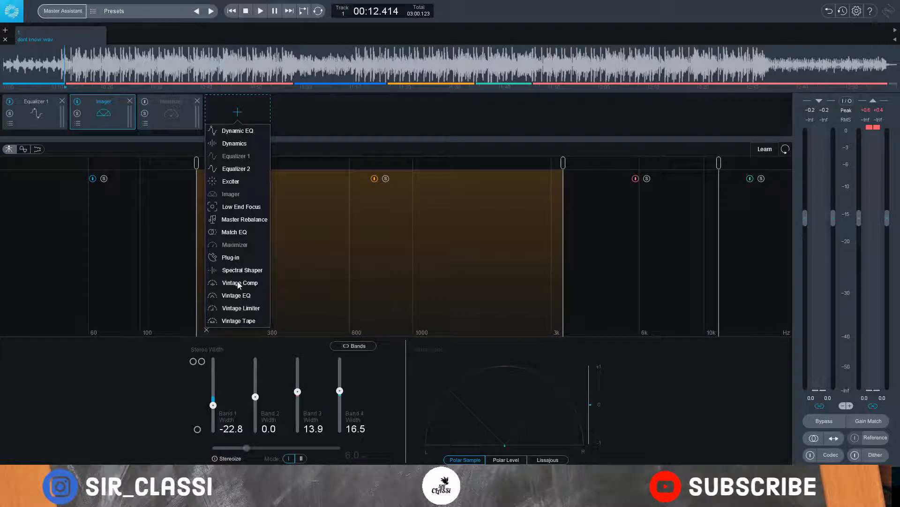
mouse_move(233, 185)
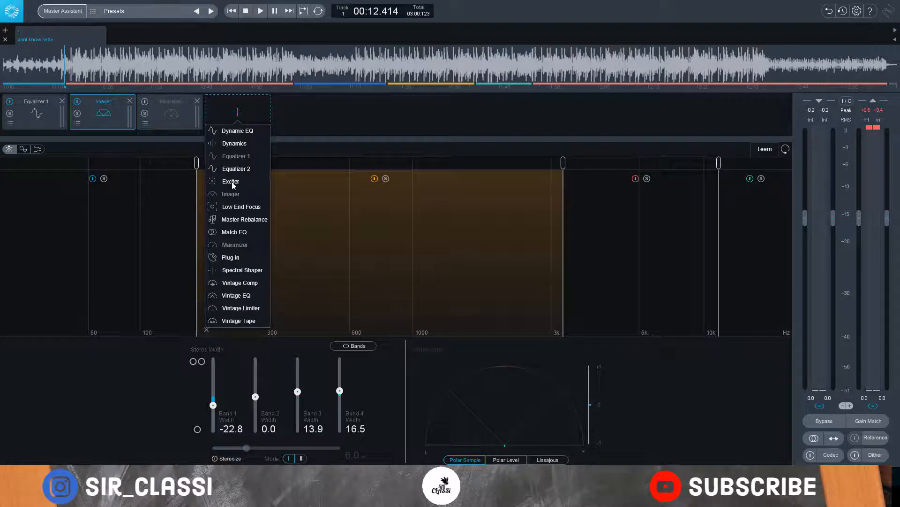
mouse_move(234, 190)
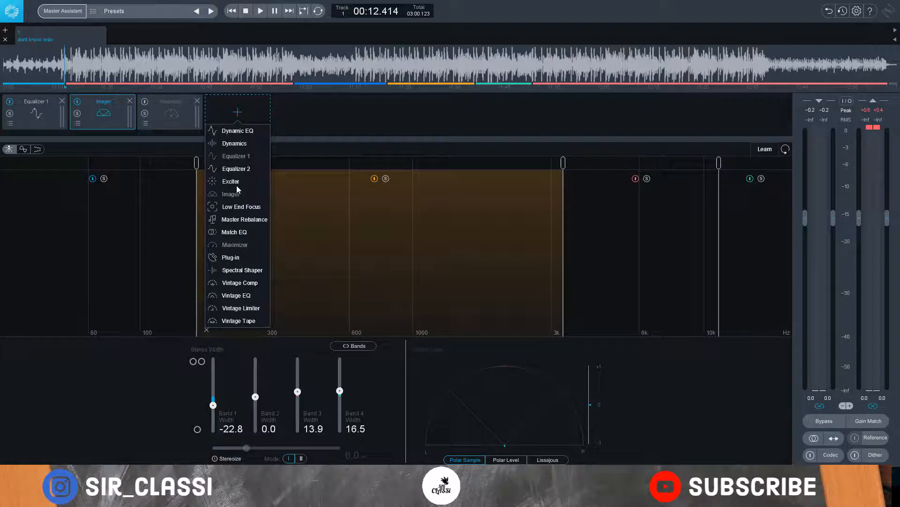
mouse_move(233, 308)
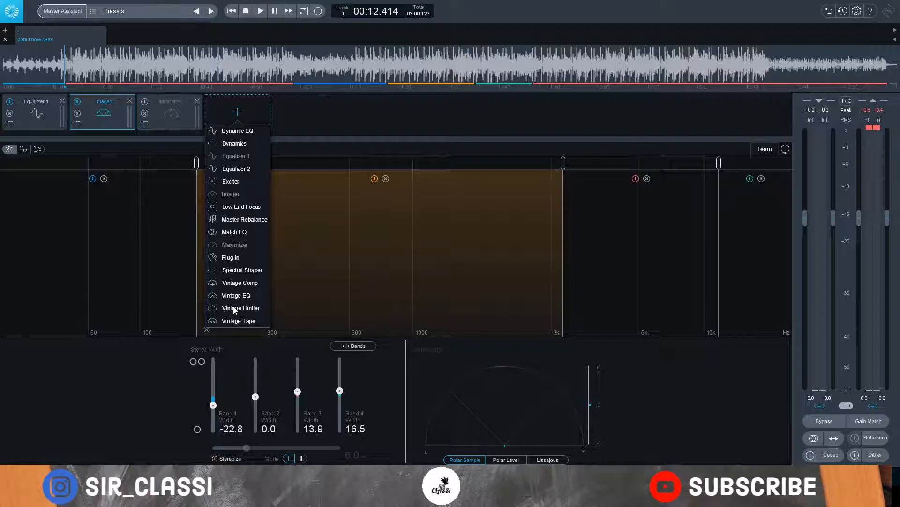
mouse_move(265, 300)
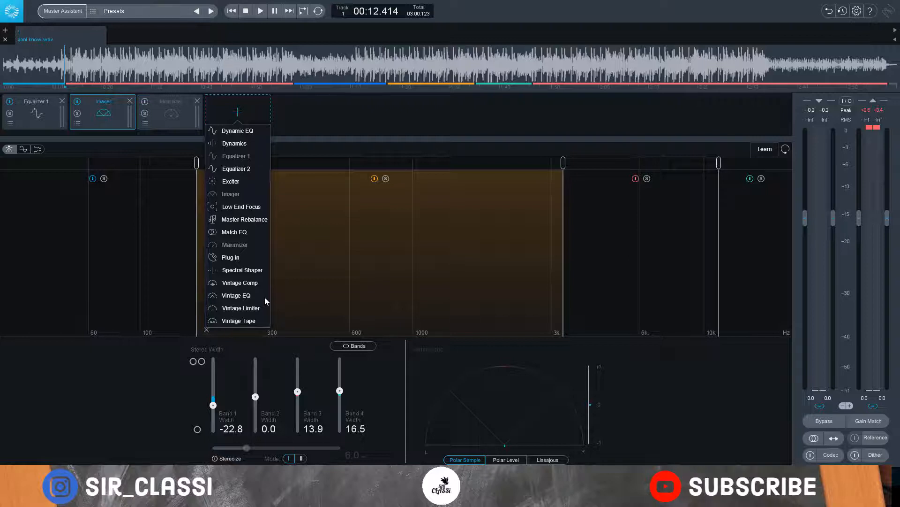
mouse_move(252, 315)
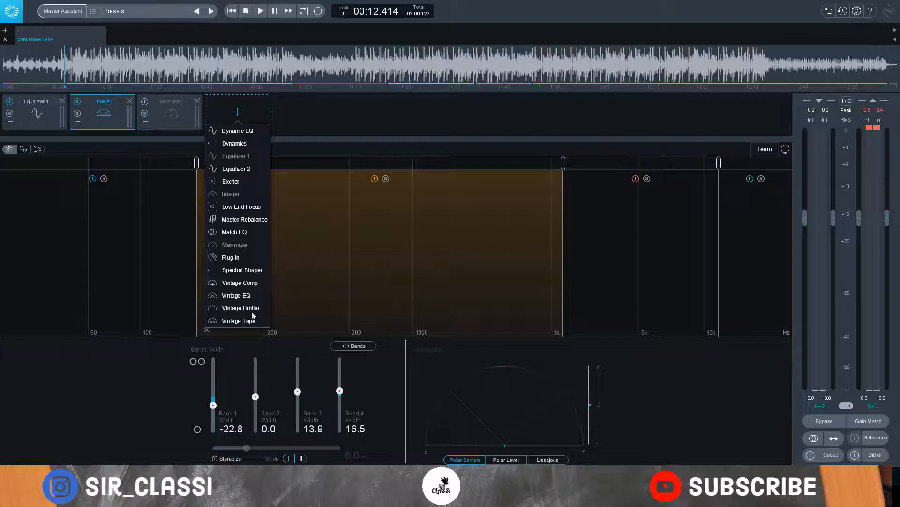
Step: Insert a default Vintage Tape module between the Imager and Maximizer
click(241, 320)
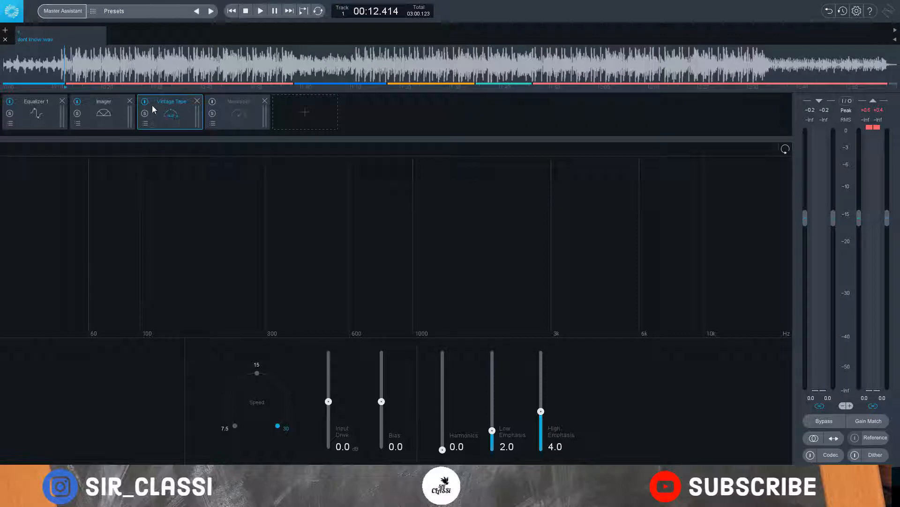
mouse_move(145, 125)
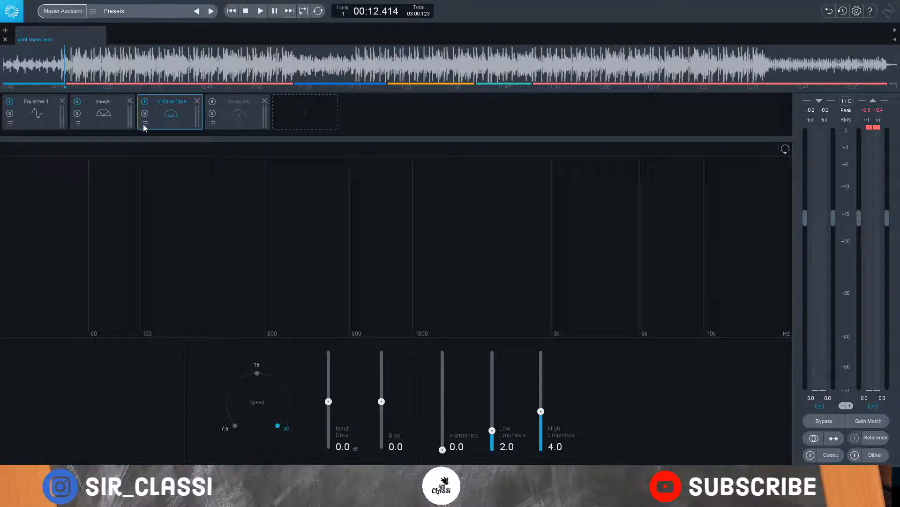
Step: Load a Vintage Tape preset giving speed 15, drive -10.6 and bias 2.0
click(145, 113)
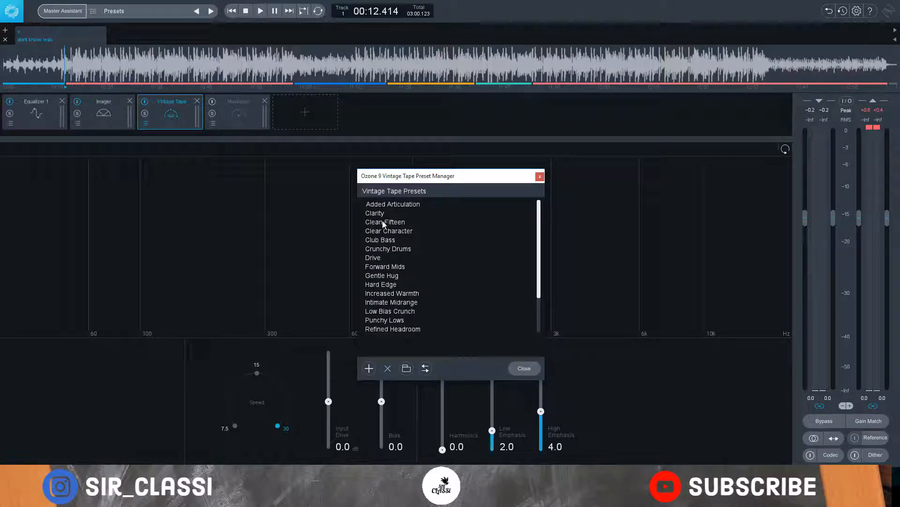
click(384, 221)
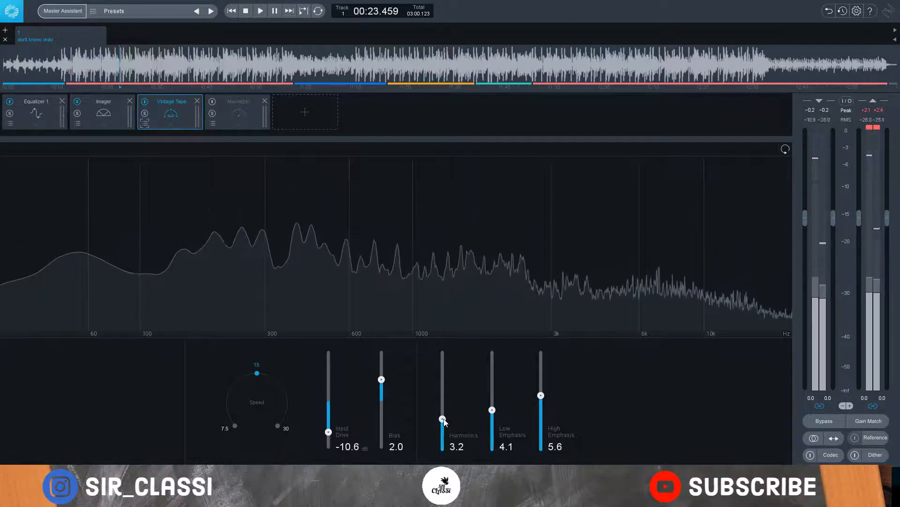
Step: Raise the tape harmonics to 5.5
drag(442, 417, 443, 412)
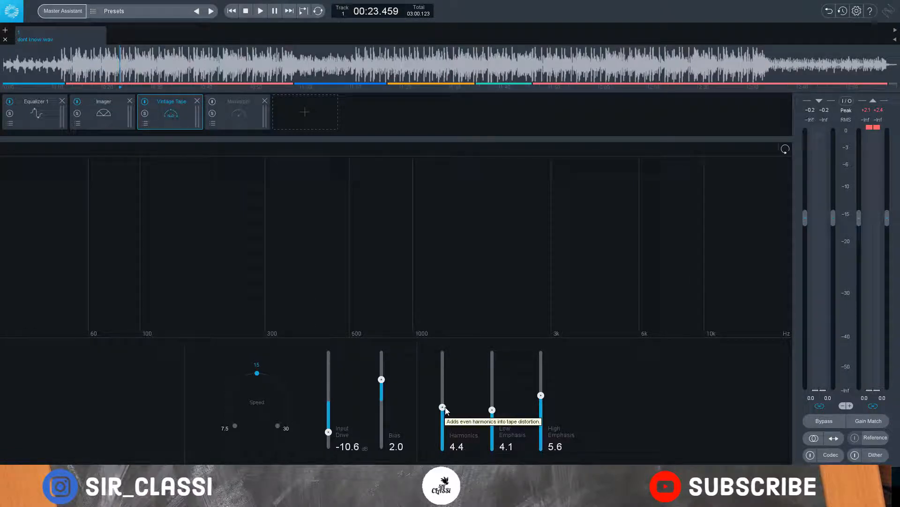
drag(442, 405, 443, 402)
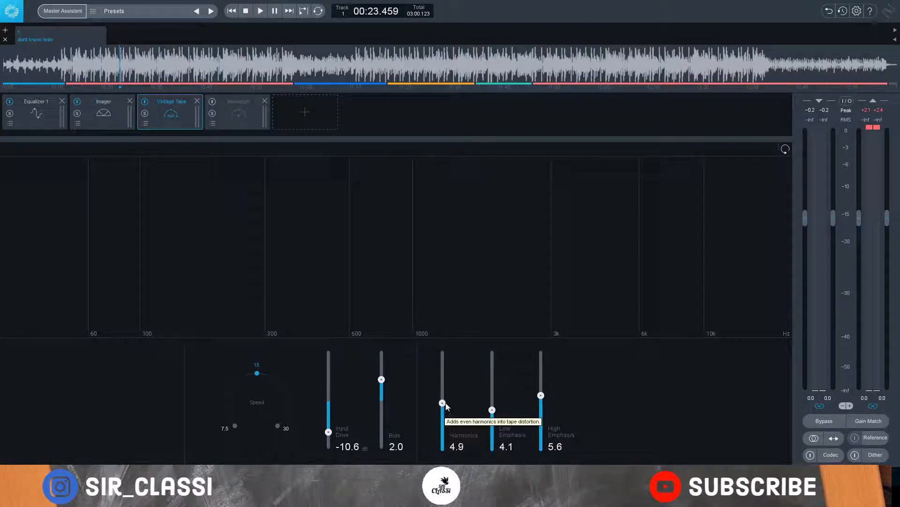
drag(443, 402, 443, 396)
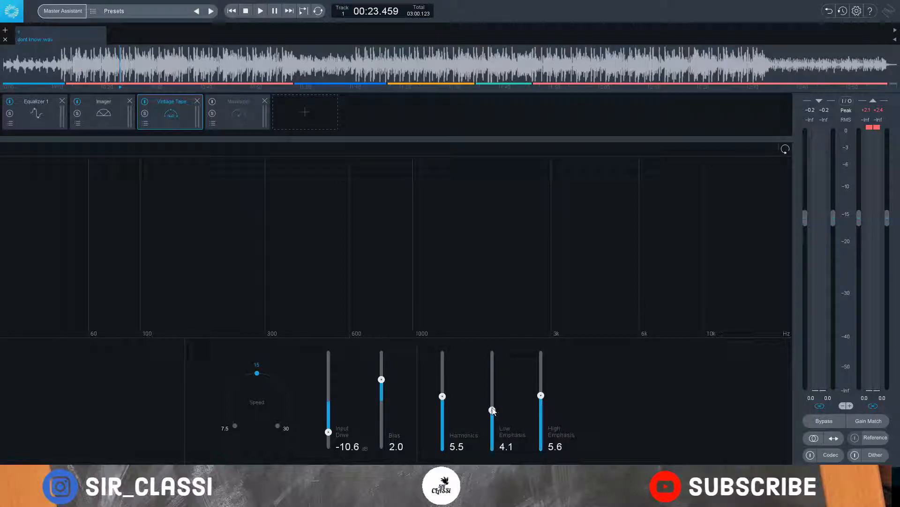
Step: Set low emphasis to 4.9 and high emphasis to 6.2, then audition the song
drag(492, 409, 492, 405)
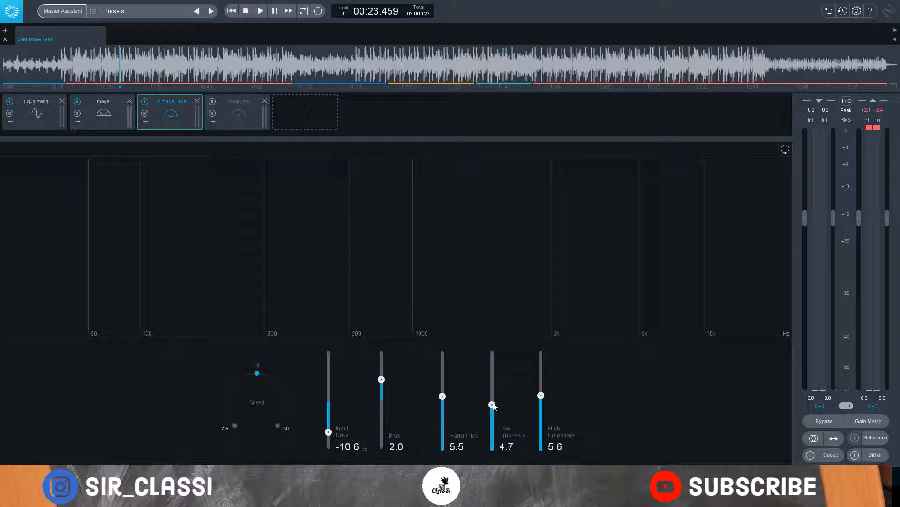
mouse_move(493, 405)
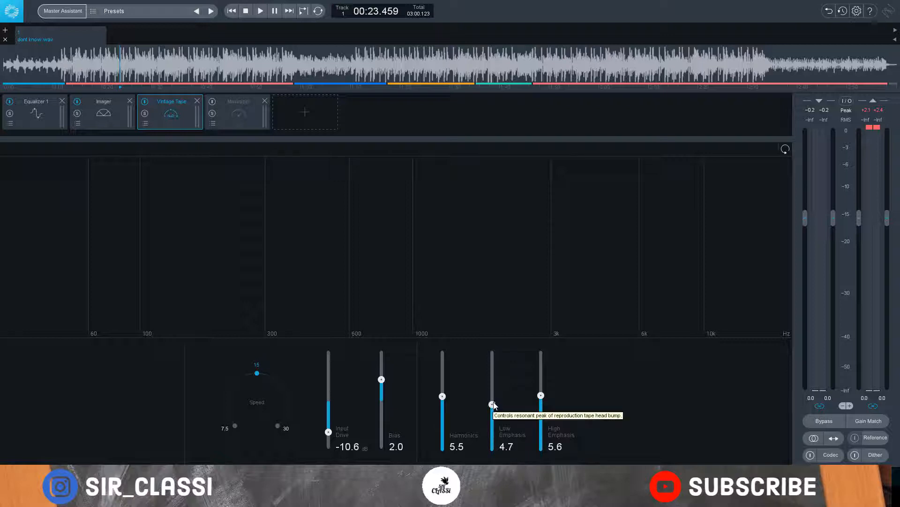
mouse_move(492, 405)
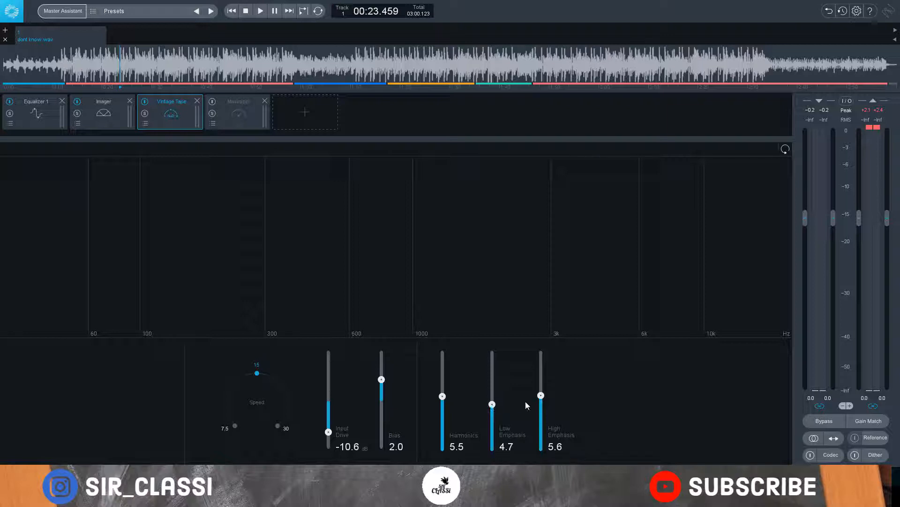
drag(491, 405, 491, 400)
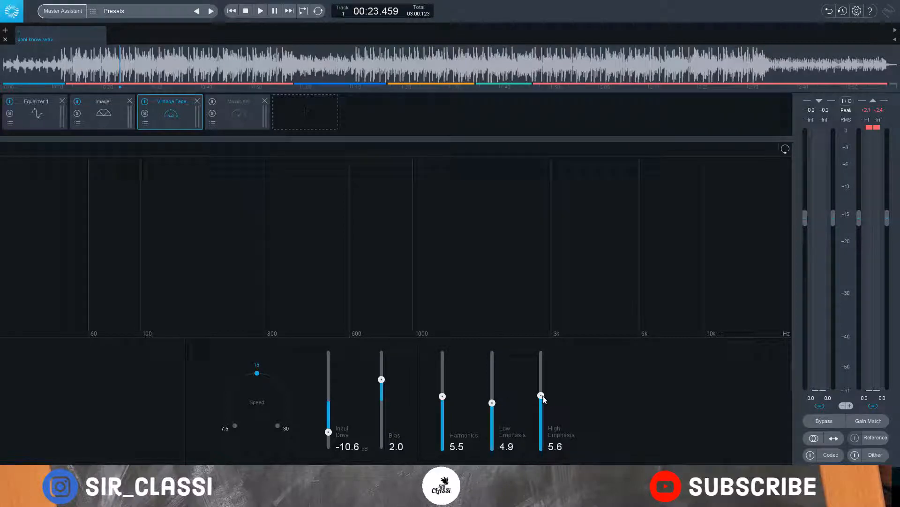
drag(540, 399, 539, 391)
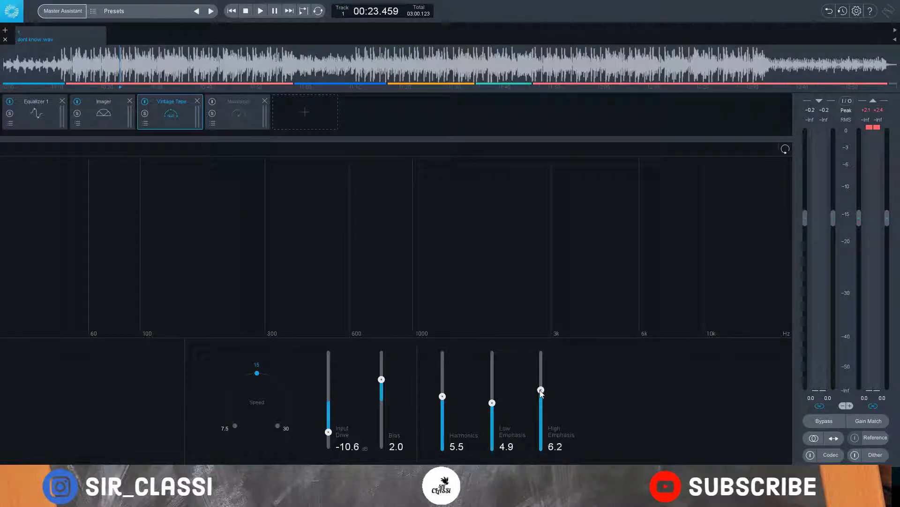
click(260, 10)
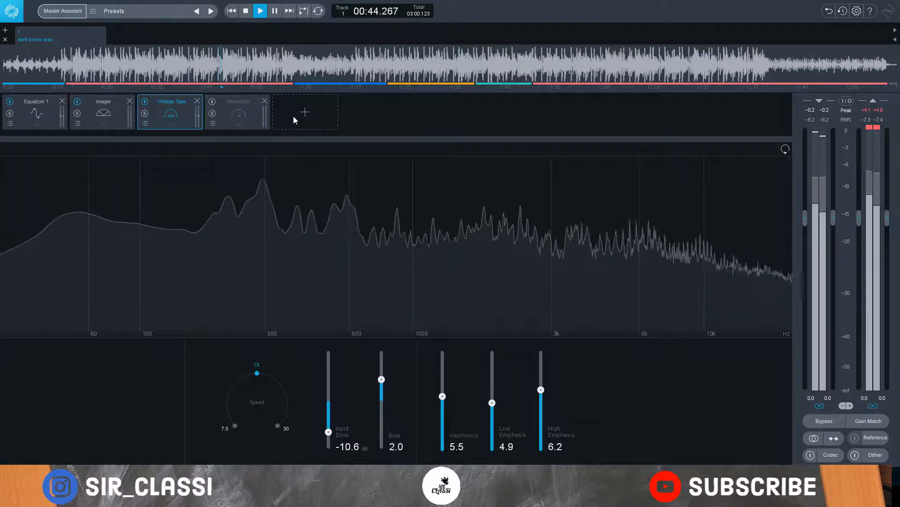
click(260, 10)
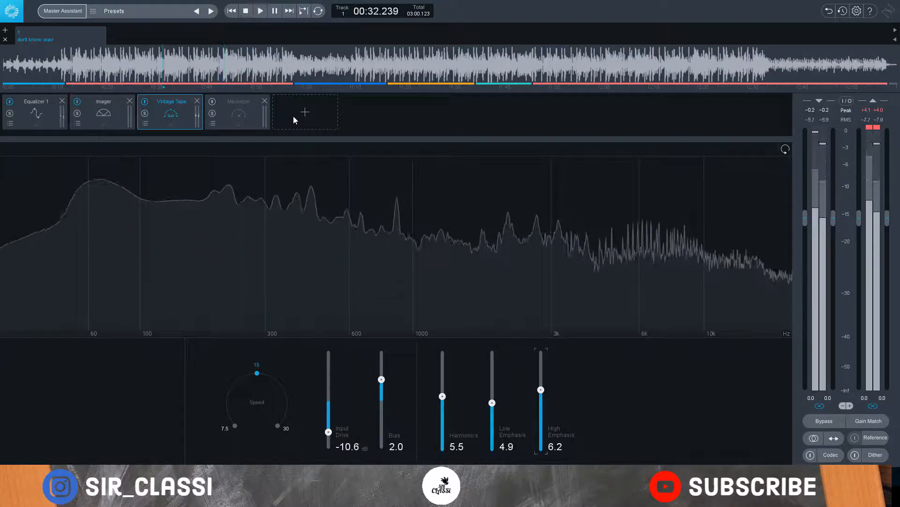
Step: Add Master Rebalance to the chain after Vintage Tape
click(304, 112)
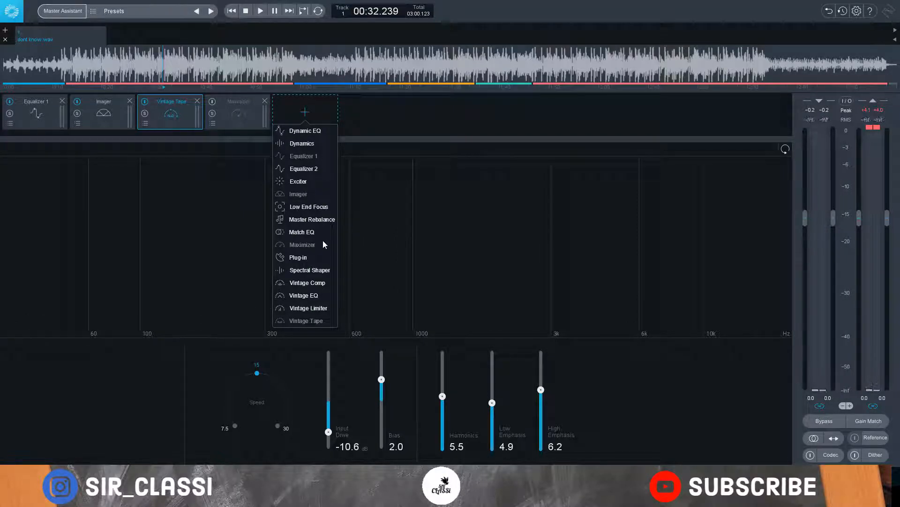
mouse_move(316, 224)
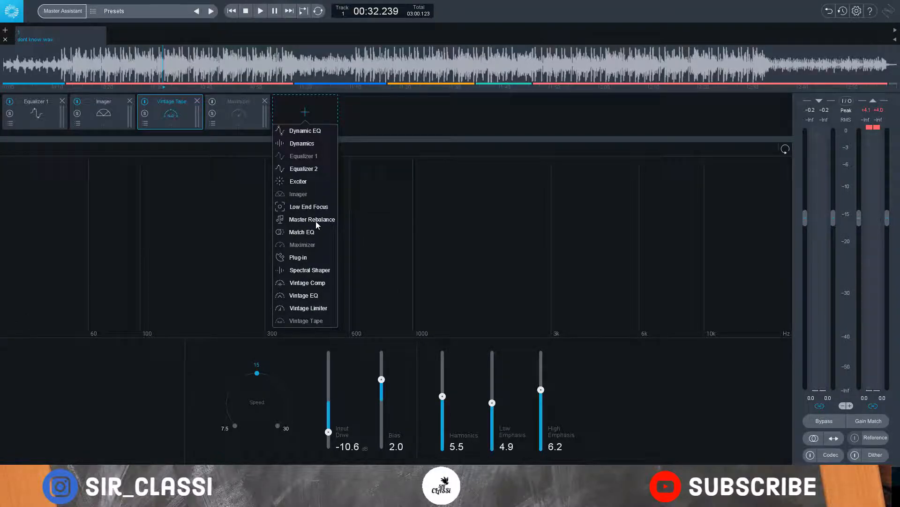
click(312, 219)
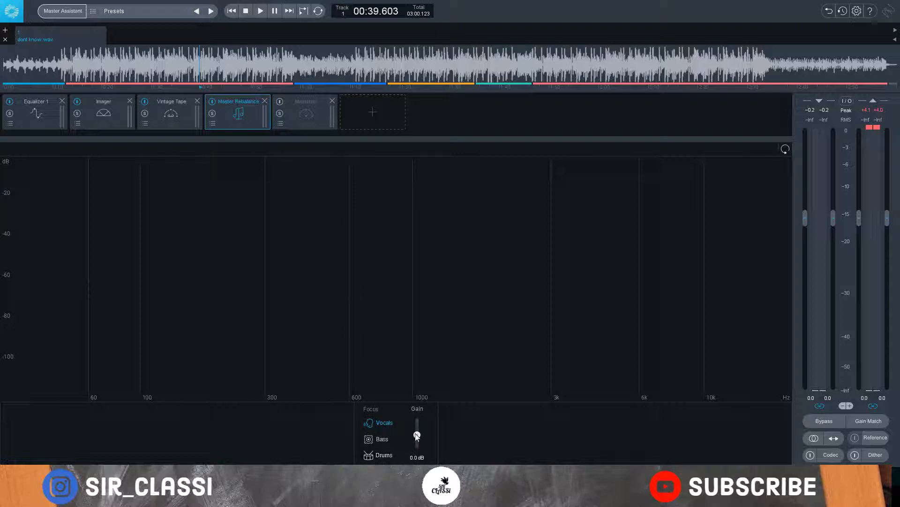
Step: Audition Vocals gain boosts during playback, then enter an exact gain of 1.3 dB
click(260, 11)
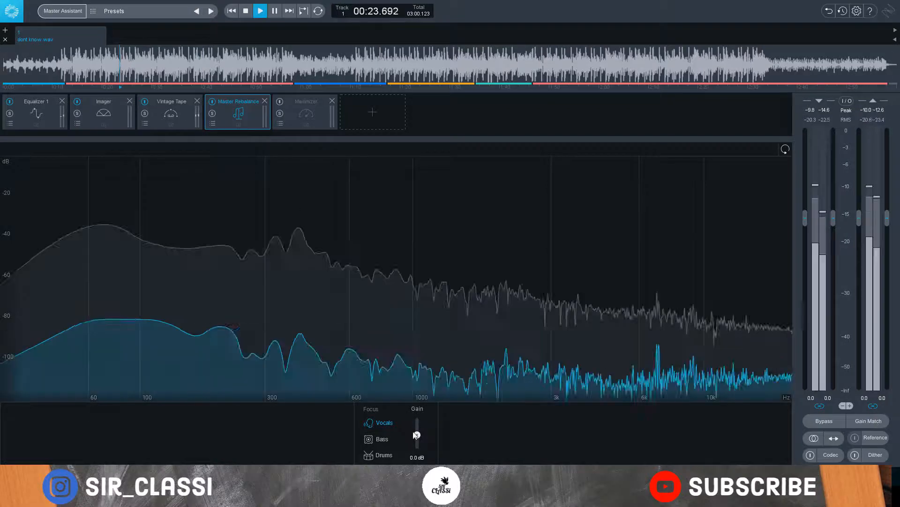
drag(417, 435, 417, 448)
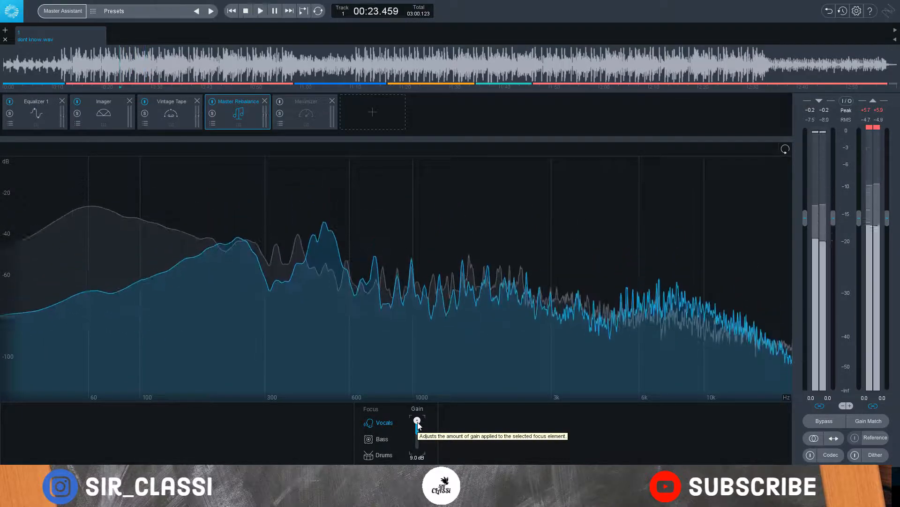
drag(417, 421, 417, 431)
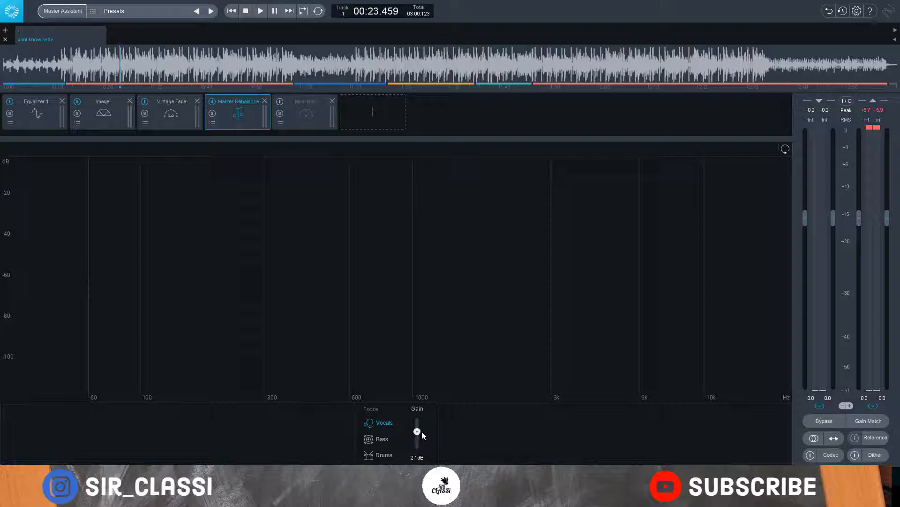
drag(417, 430, 417, 436)
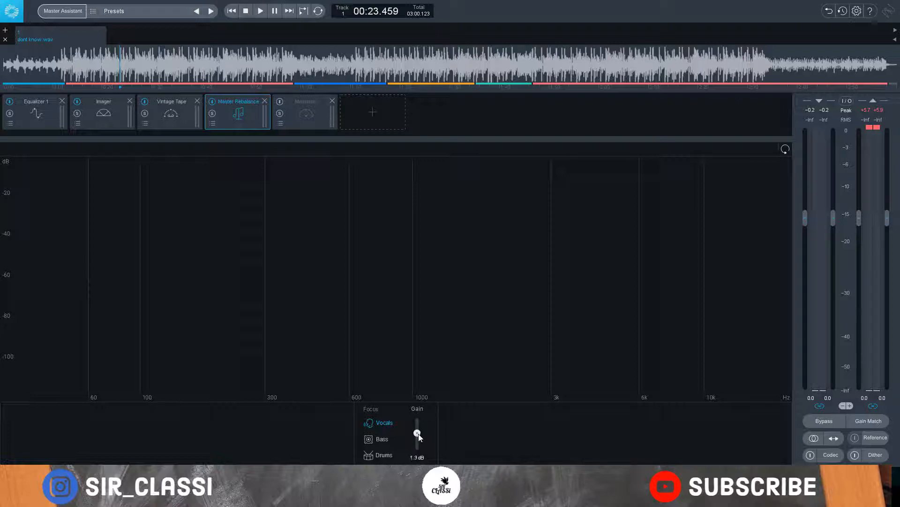
drag(417, 435, 418, 432)
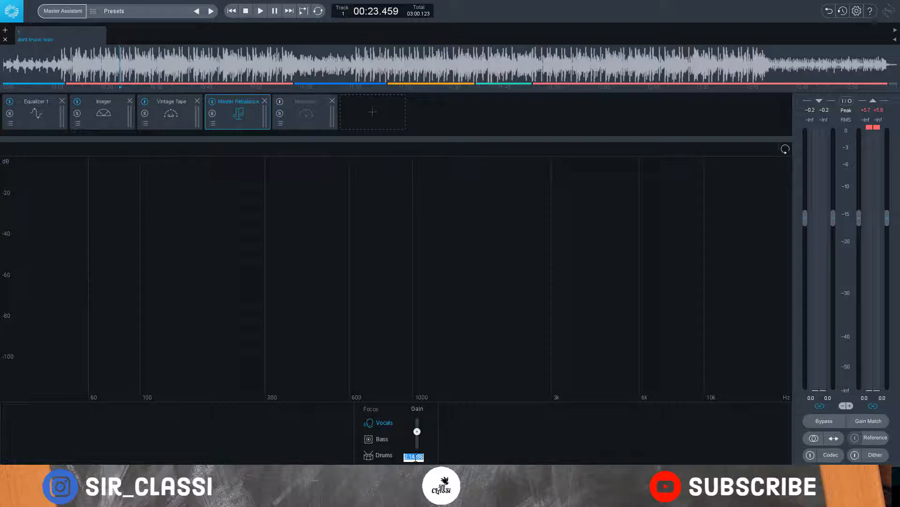
click(382, 439)
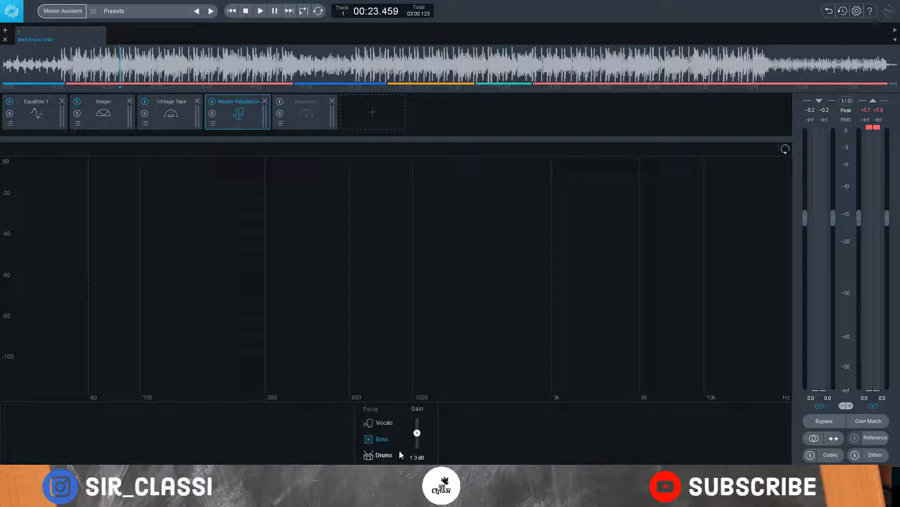
Step: Audition Bass gain at +9 and -9 dB, settling at about -5 dB
drag(417, 453, 417, 419)
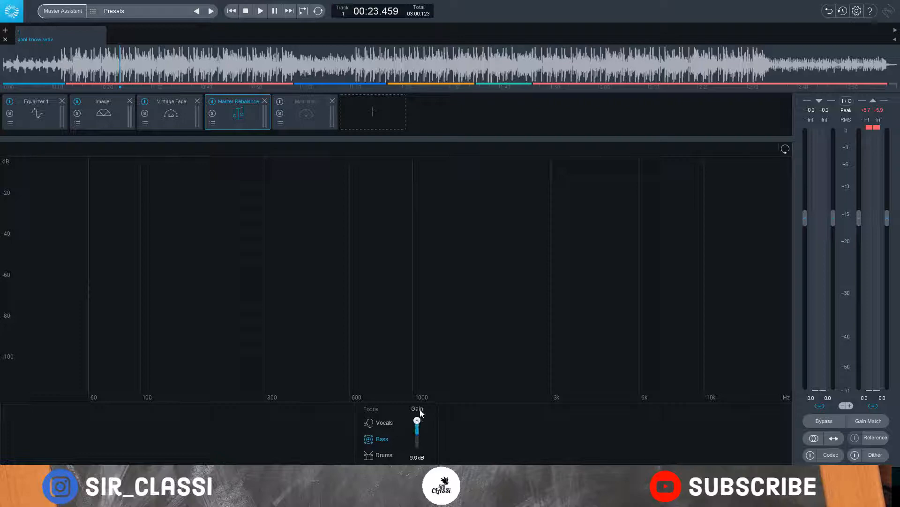
click(259, 10)
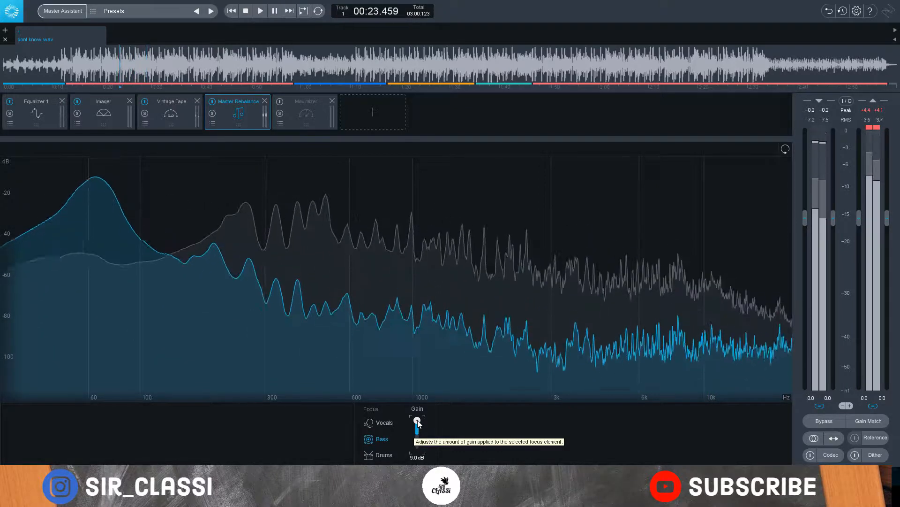
drag(417, 424, 417, 450)
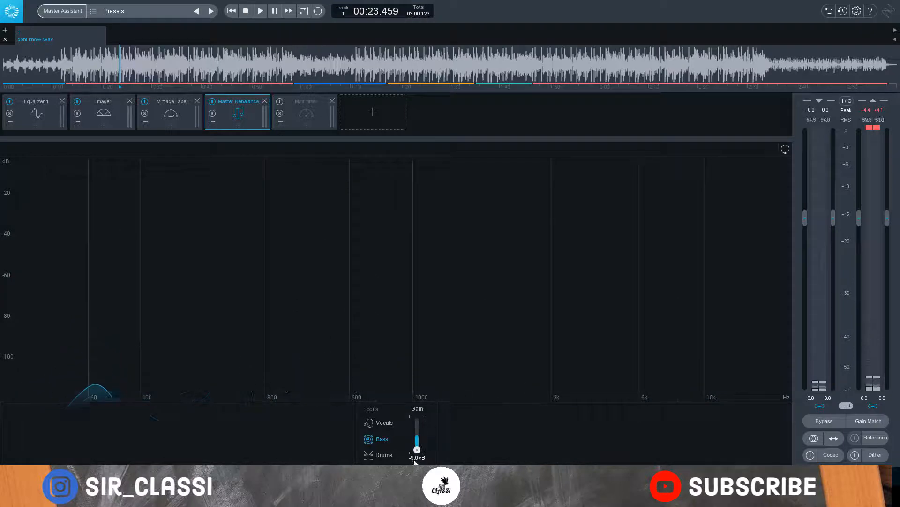
click(260, 10)
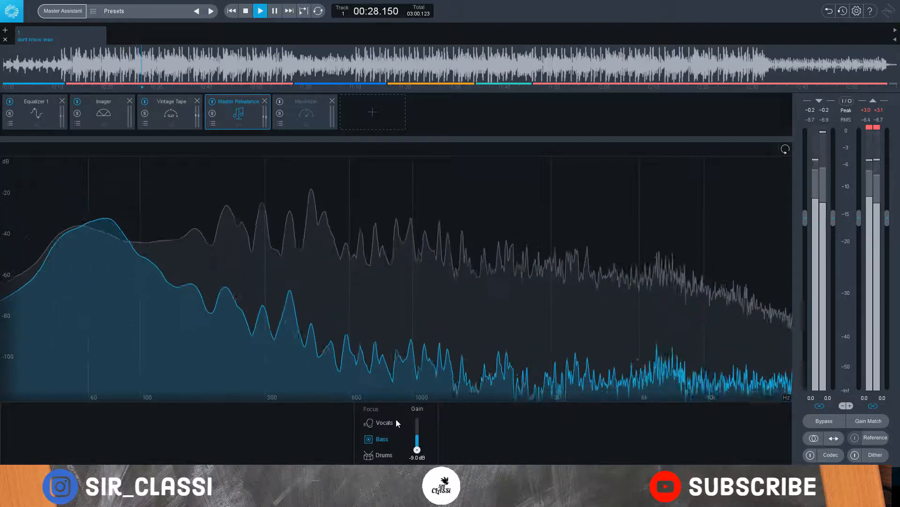
drag(417, 442, 417, 446)
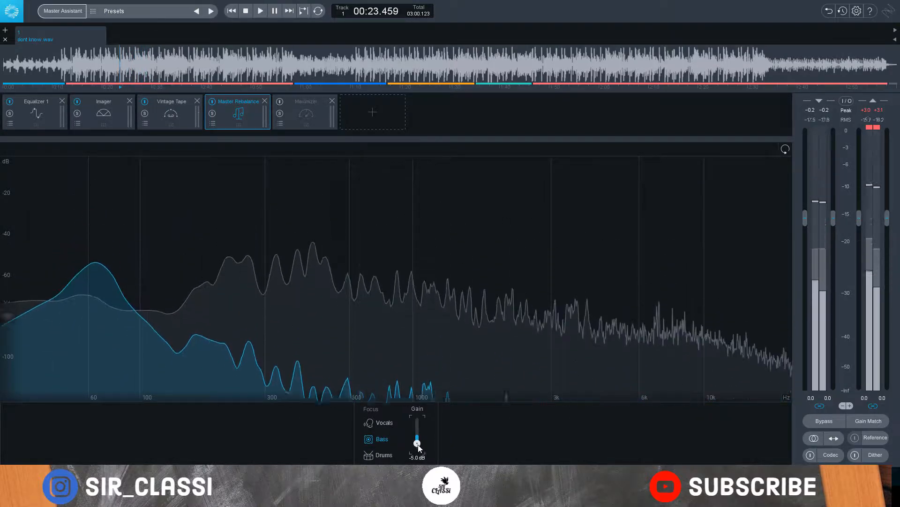
drag(417, 445, 417, 437)
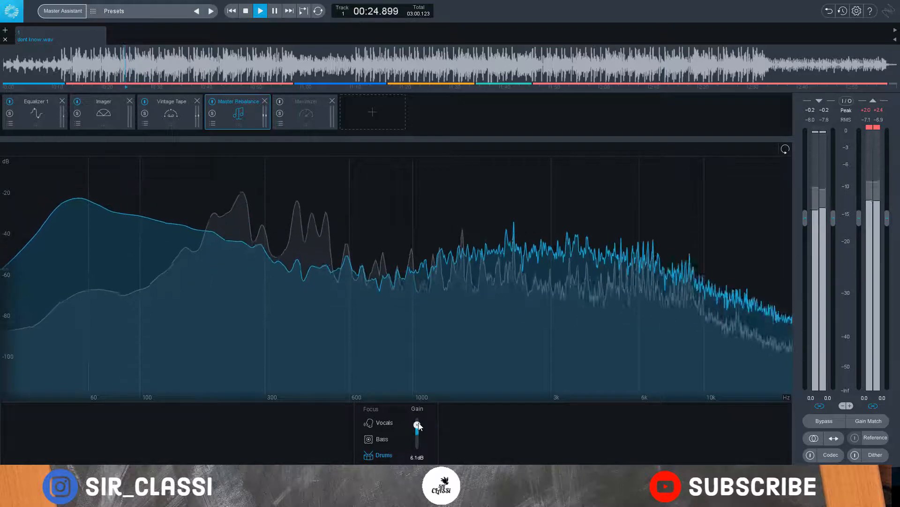
Step: Raise the Drums gain in Master Rebalance, settle it at 2.1 dB, and stop playback
drag(418, 426, 417, 419)
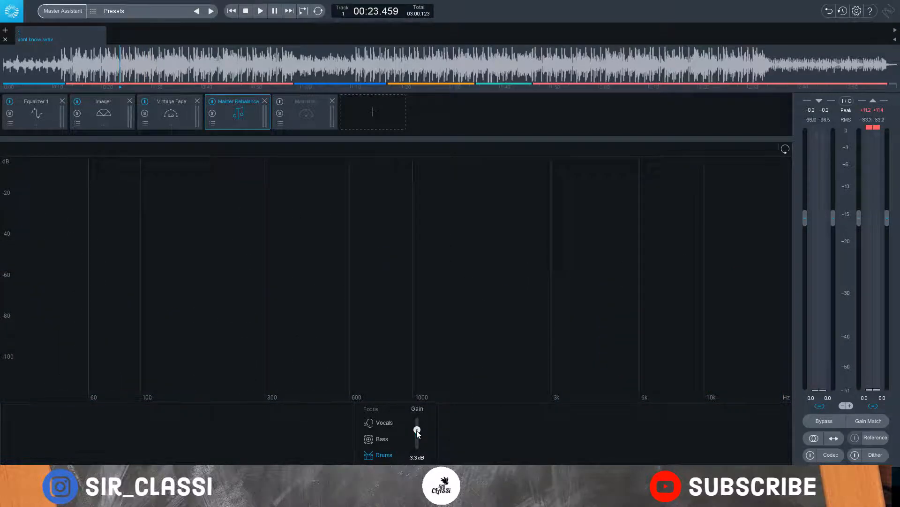
drag(418, 430, 418, 433)
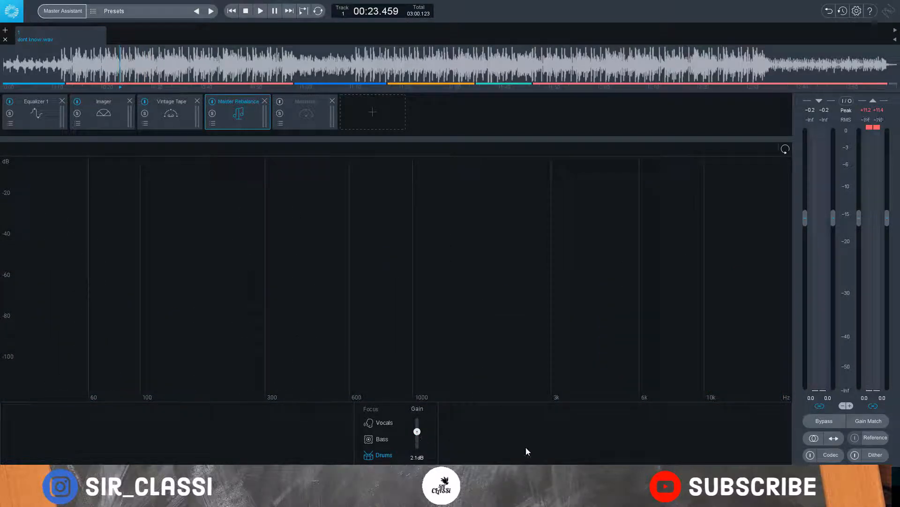
click(259, 11)
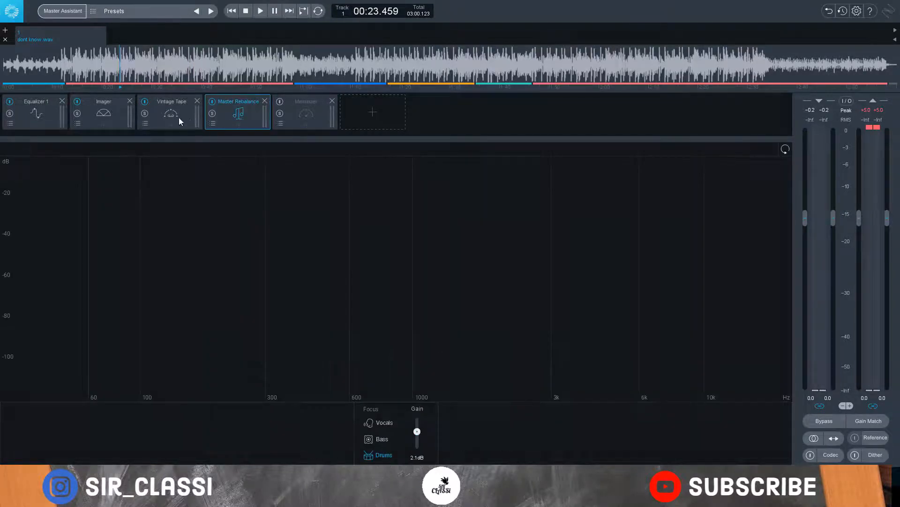
Step: Open the add-module menu from the + slot at the end of the chain
click(371, 112)
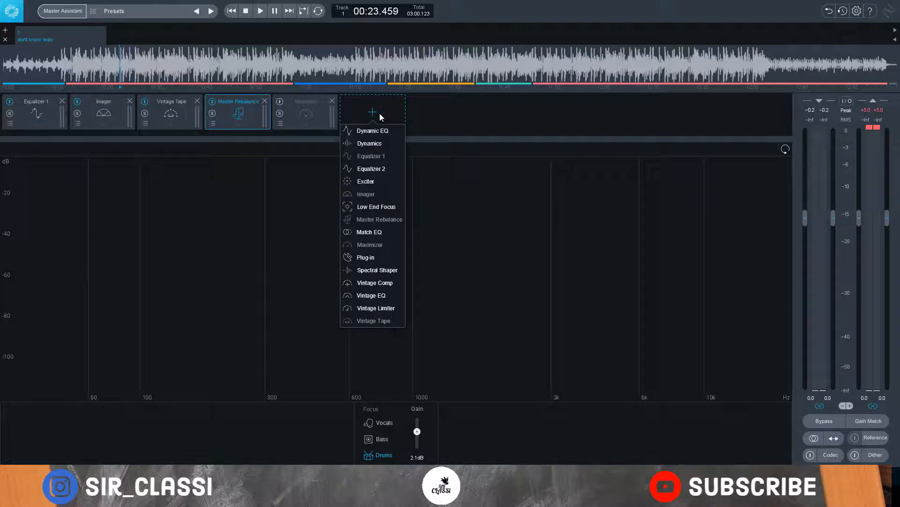
mouse_move(353, 264)
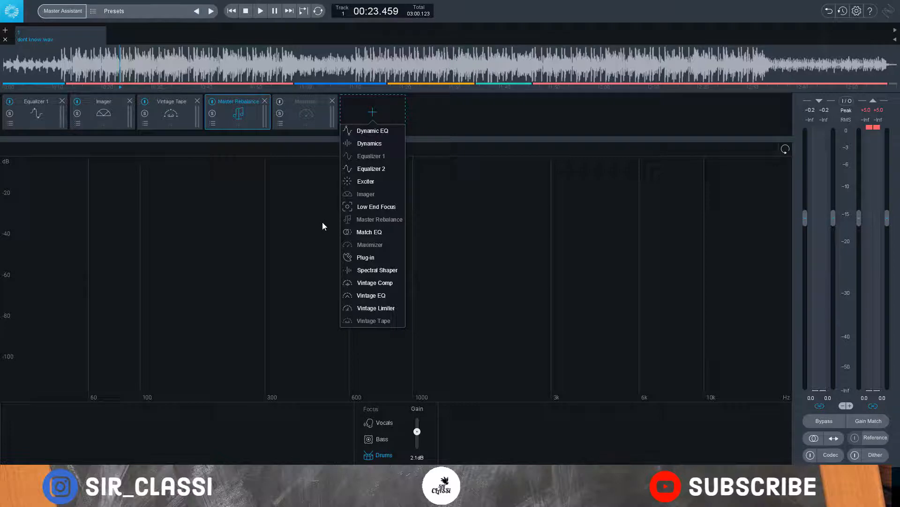
mouse_move(319, 213)
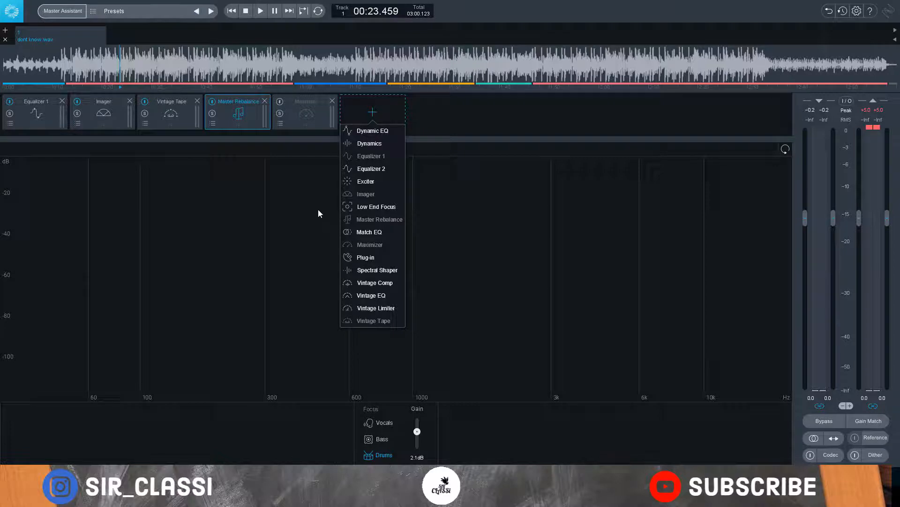
mouse_move(370, 240)
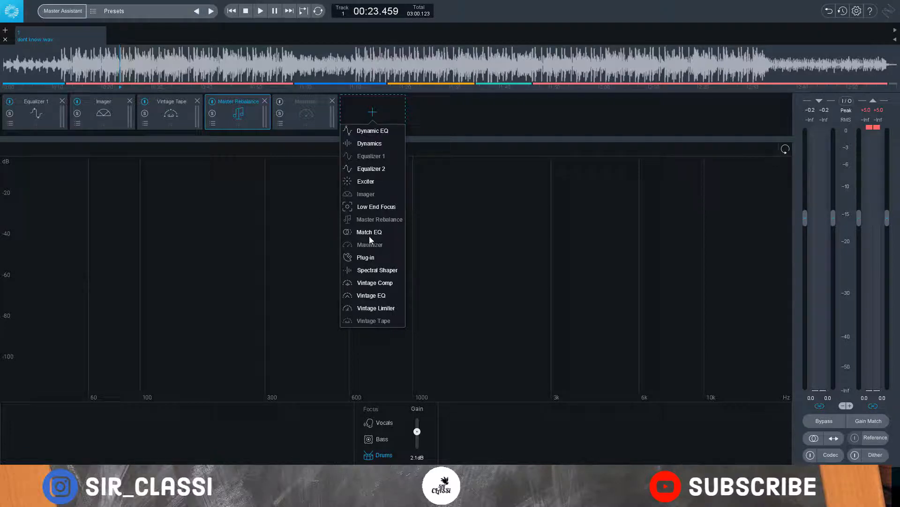
mouse_move(364, 244)
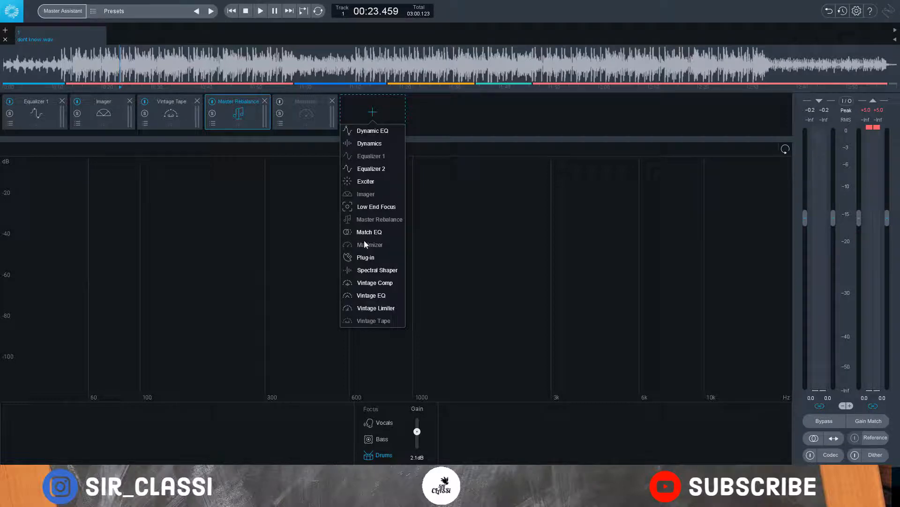
mouse_move(365, 238)
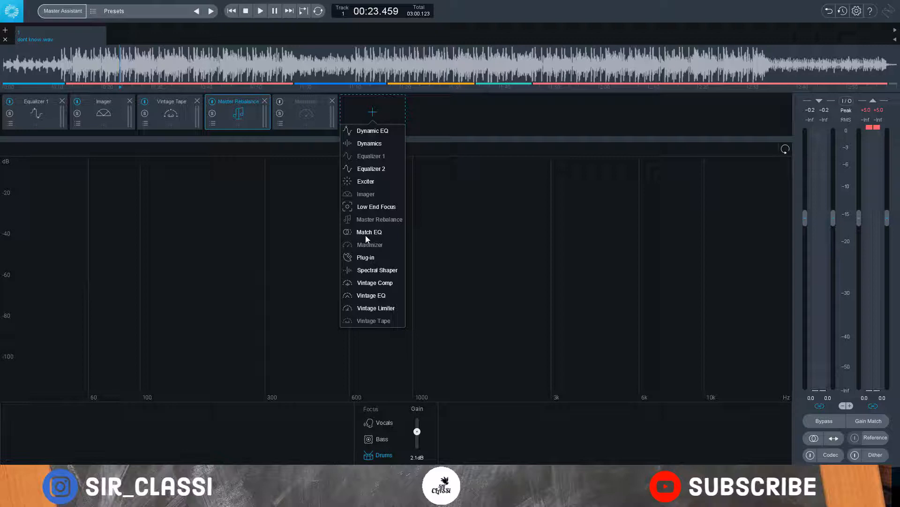
mouse_move(367, 164)
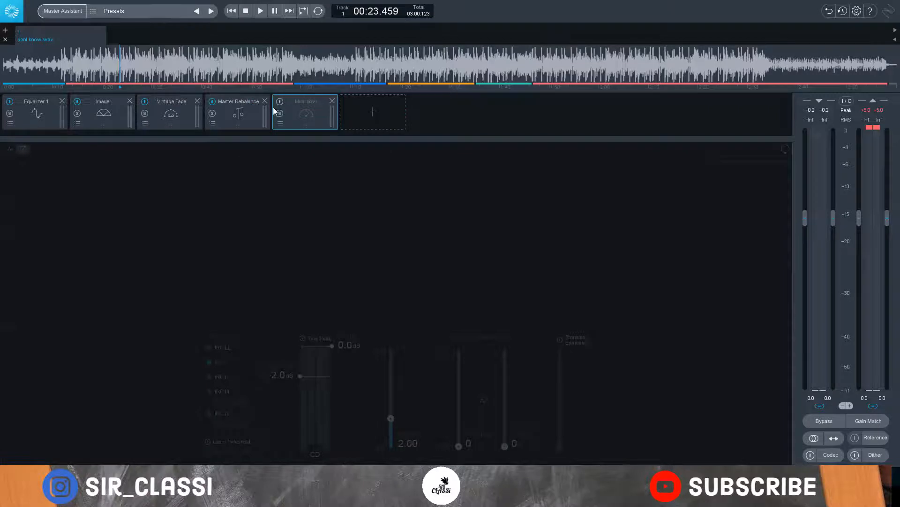
Step: Review the Equalizer 1 and Vintage Tape settings, ending on the Maximizer at IRC I, -2.0 dB threshold
click(305, 102)
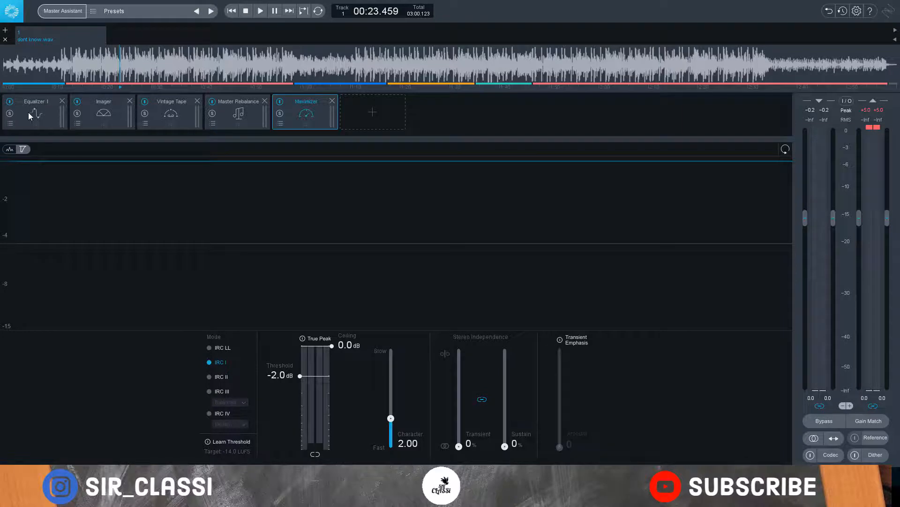
click(34, 111)
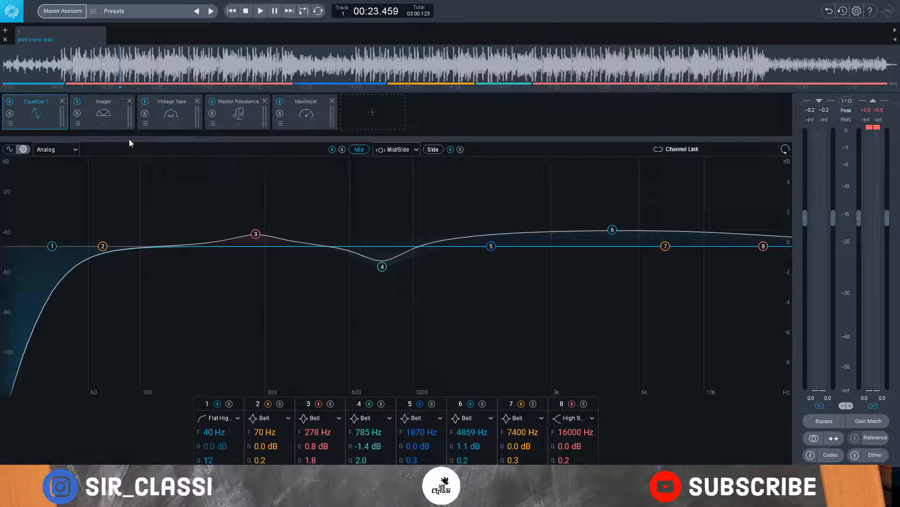
click(170, 112)
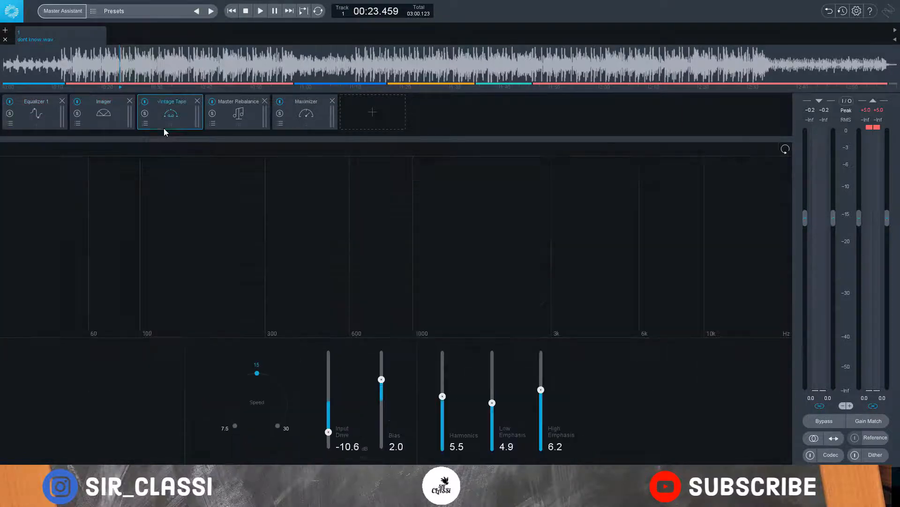
click(306, 112)
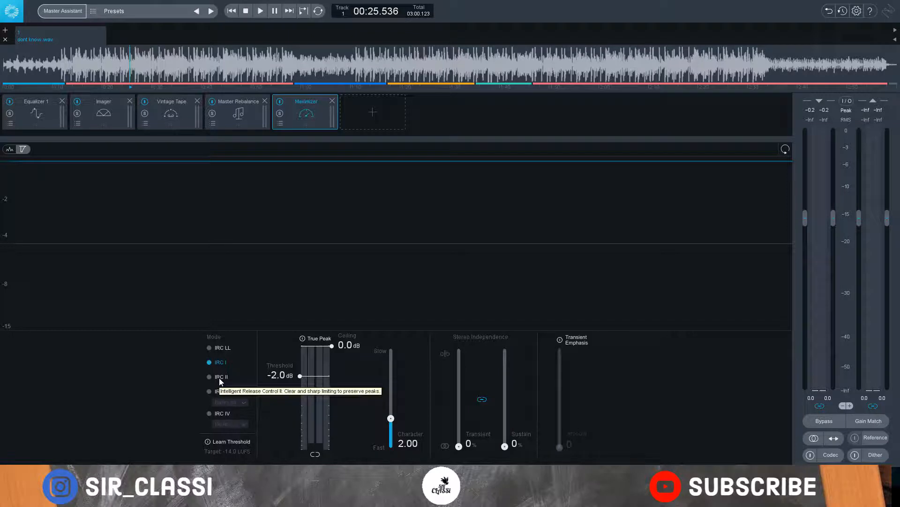
Step: Switch the Maximizer to IRC II after briefly trying IRC IV and its styles
click(209, 377)
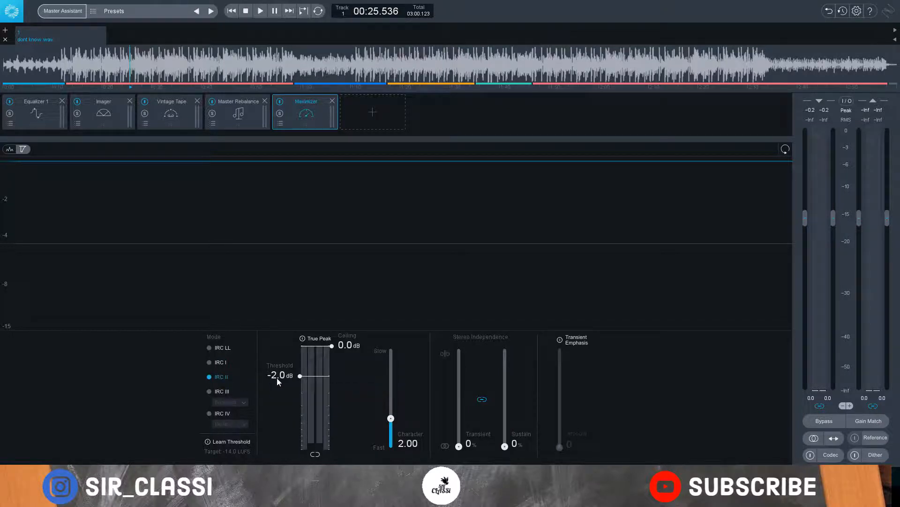
click(209, 413)
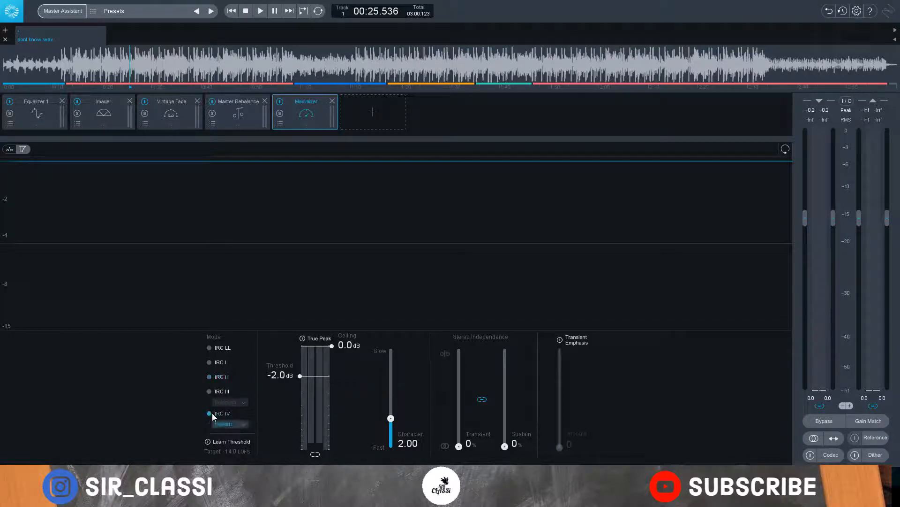
click(209, 413)
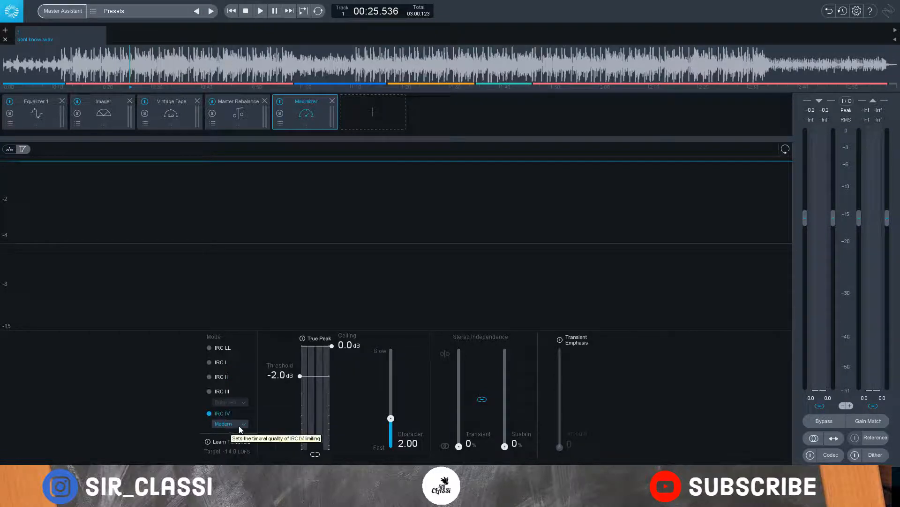
mouse_move(228, 377)
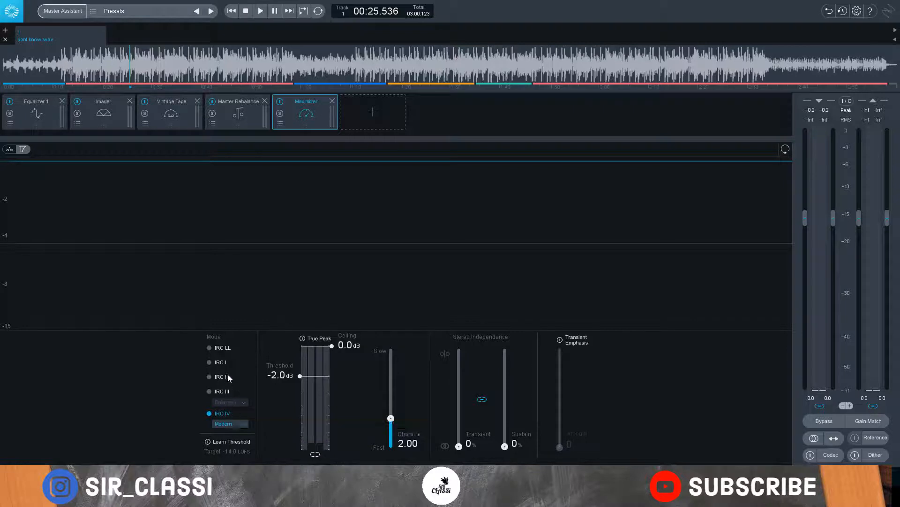
click(209, 376)
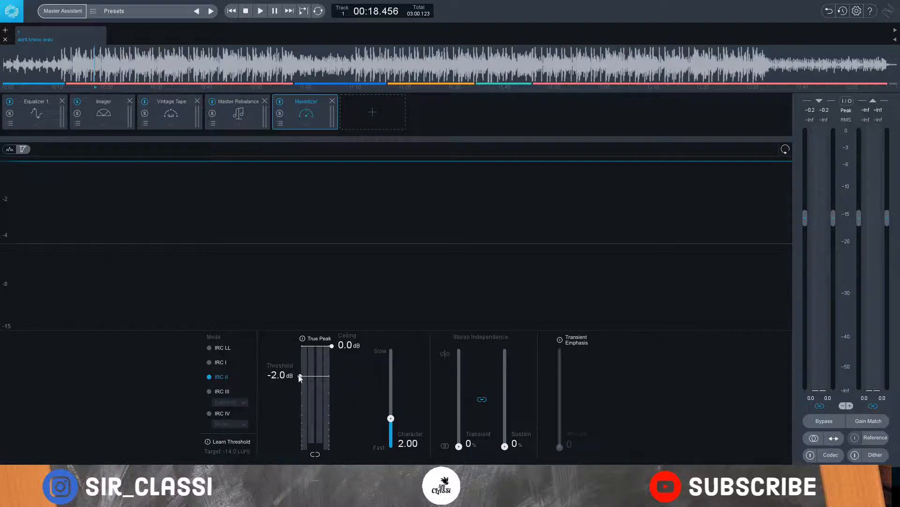
Step: Lower the Maximizer threshold from -2.0 dB to about -4.8 dB while the song plays
click(260, 10)
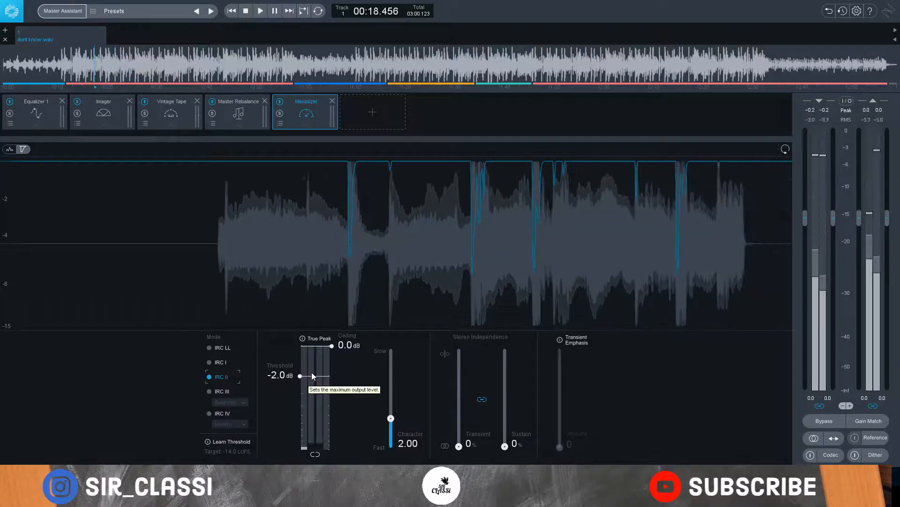
drag(299, 375, 299, 391)
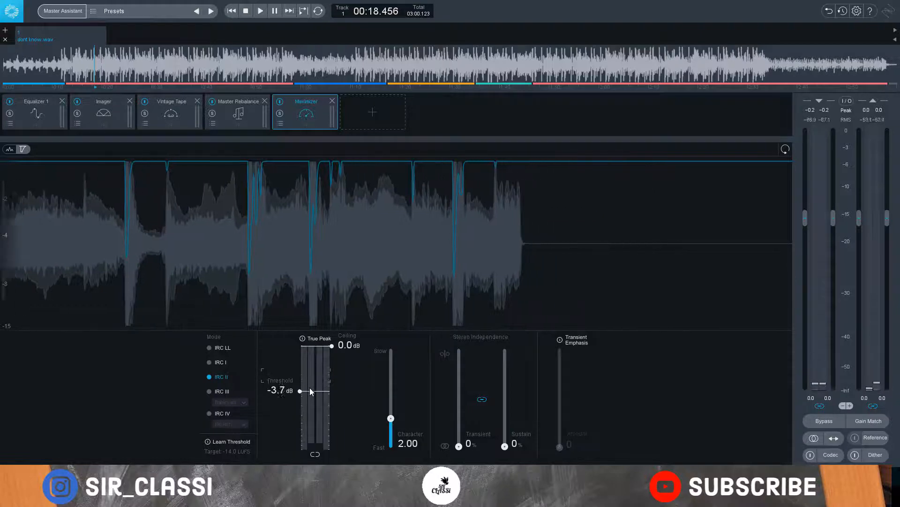
drag(310, 392, 310, 391)
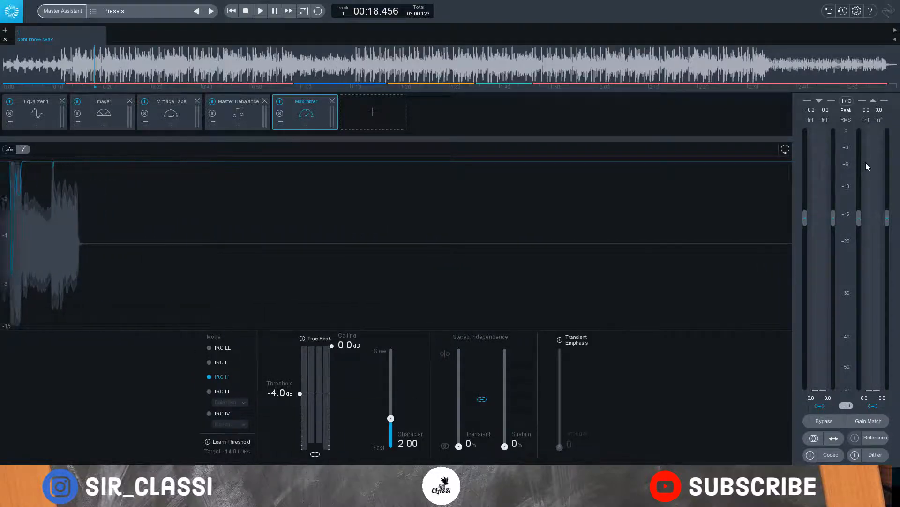
click(259, 10)
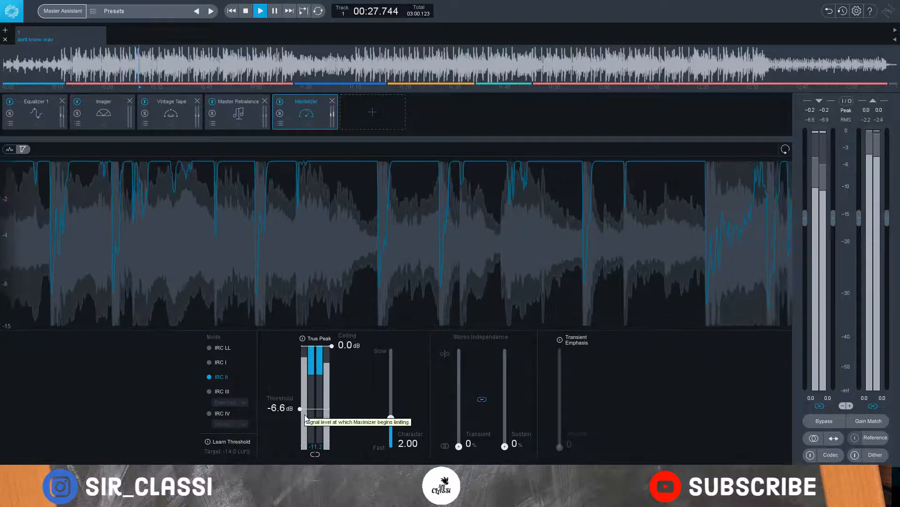
drag(300, 409, 299, 400)
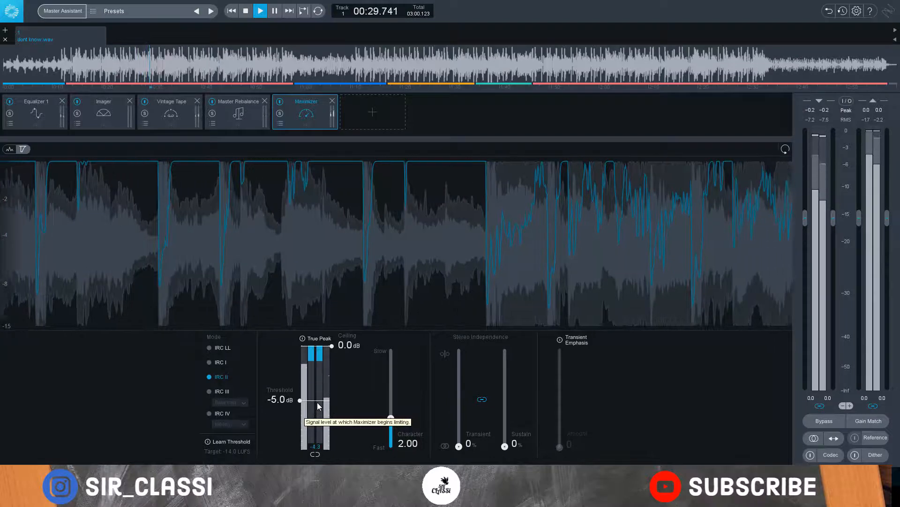
drag(299, 400, 299, 398)
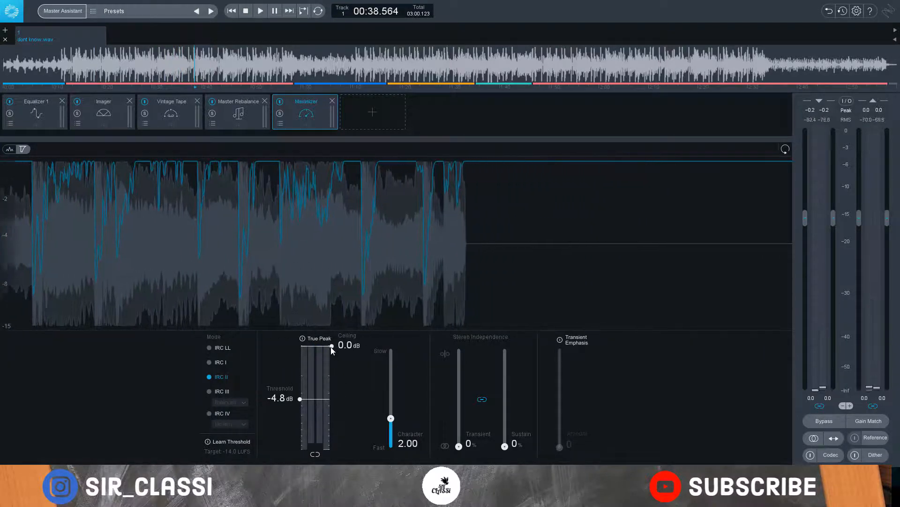
Step: Set the Maximizer ceiling to -0.2 dB and audition it over two play-and-stop passes
drag(333, 347, 331, 351)
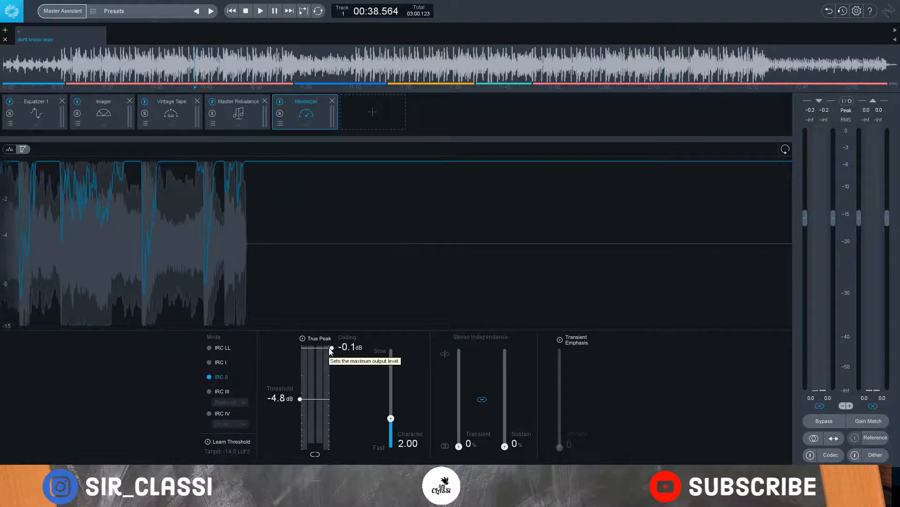
drag(331, 349, 331, 350)
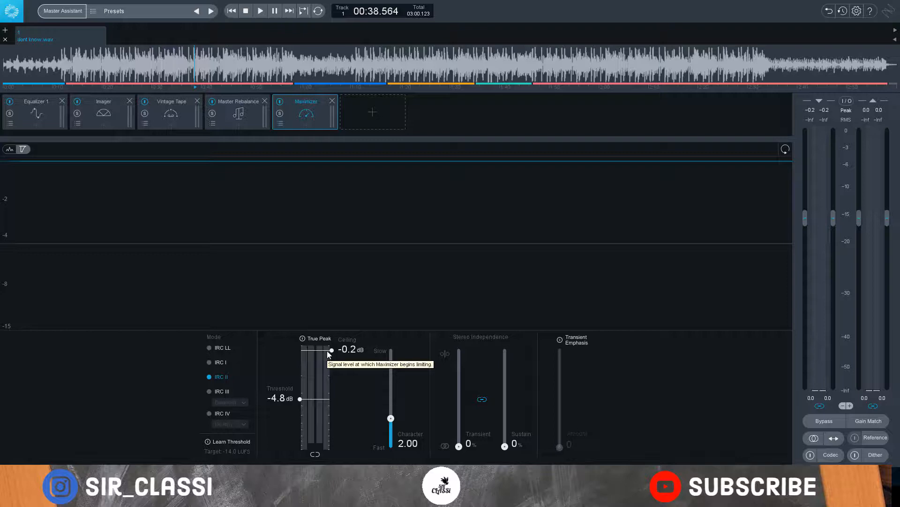
mouse_move(348, 350)
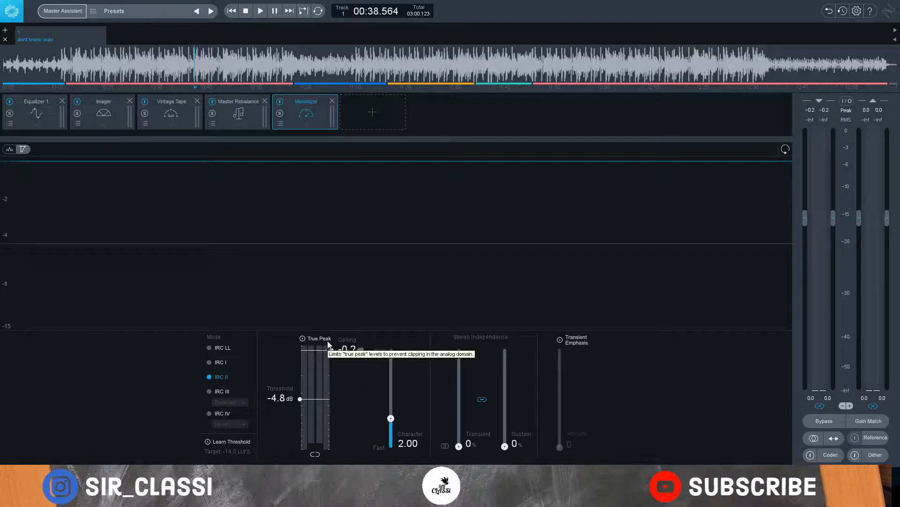
mouse_move(210, 251)
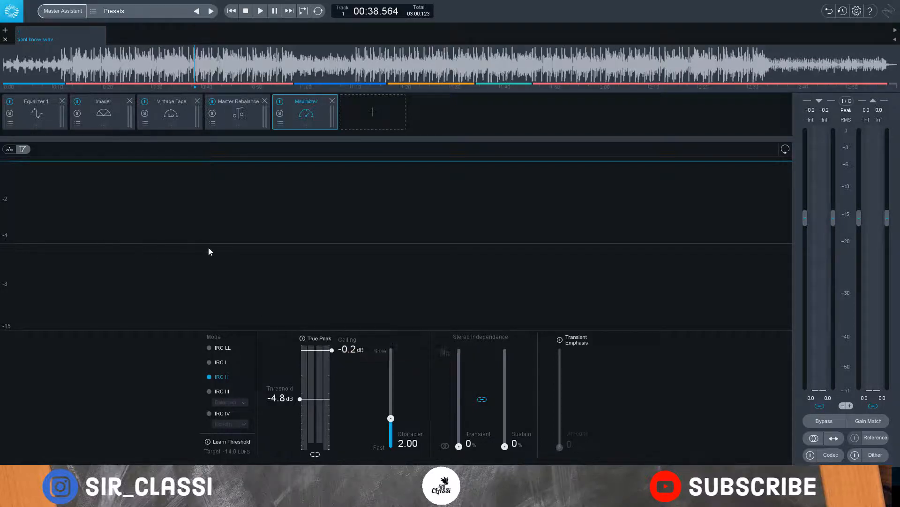
click(260, 10)
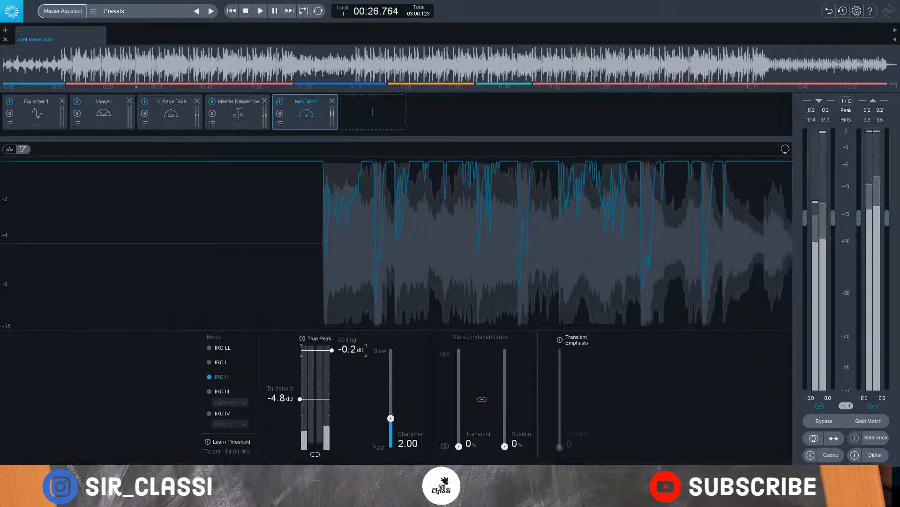
click(231, 441)
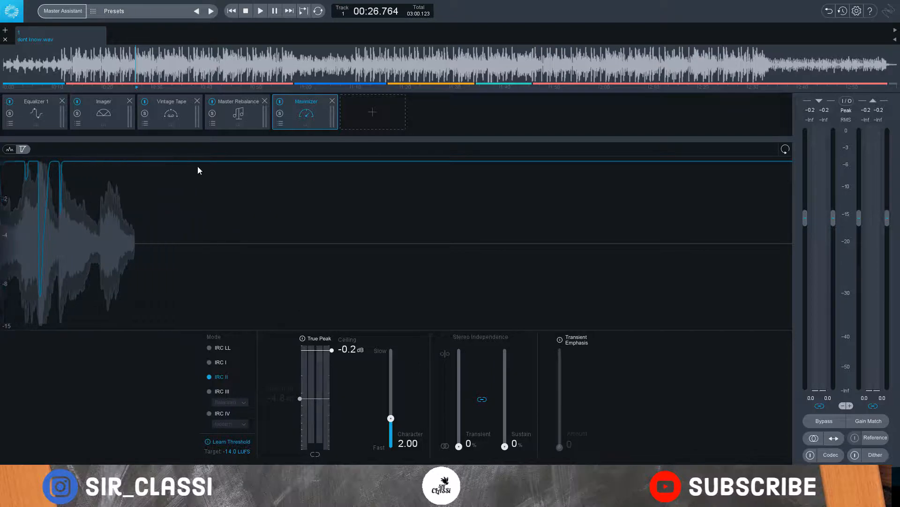
click(259, 10)
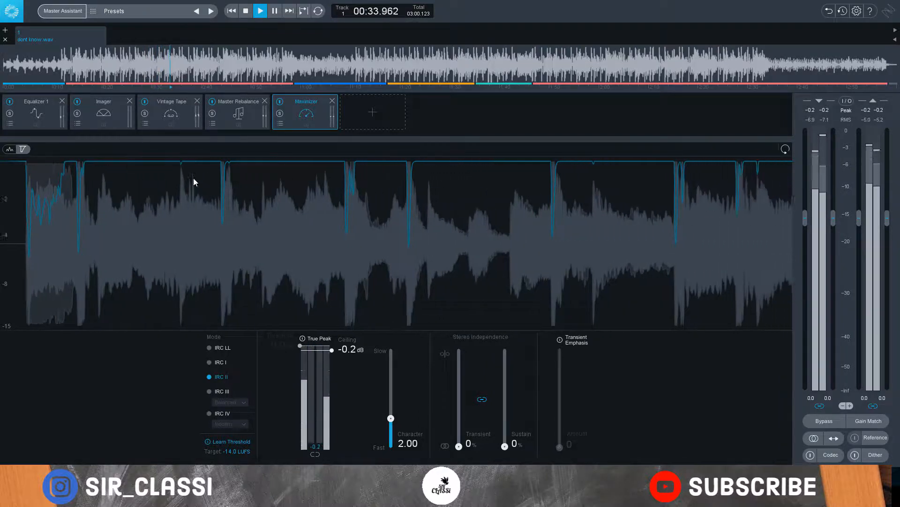
click(246, 10)
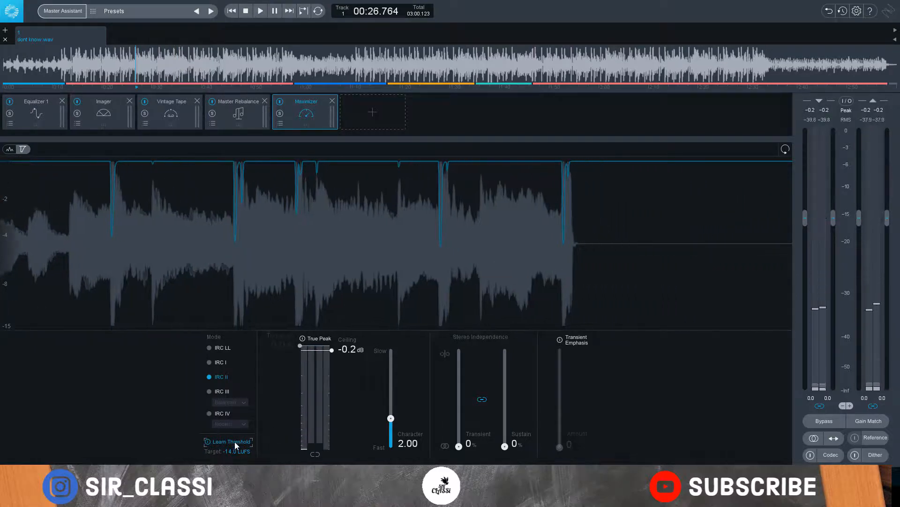
Step: Reset the Maximizer threshold, then bring it down to -3.4 dB
click(231, 441)
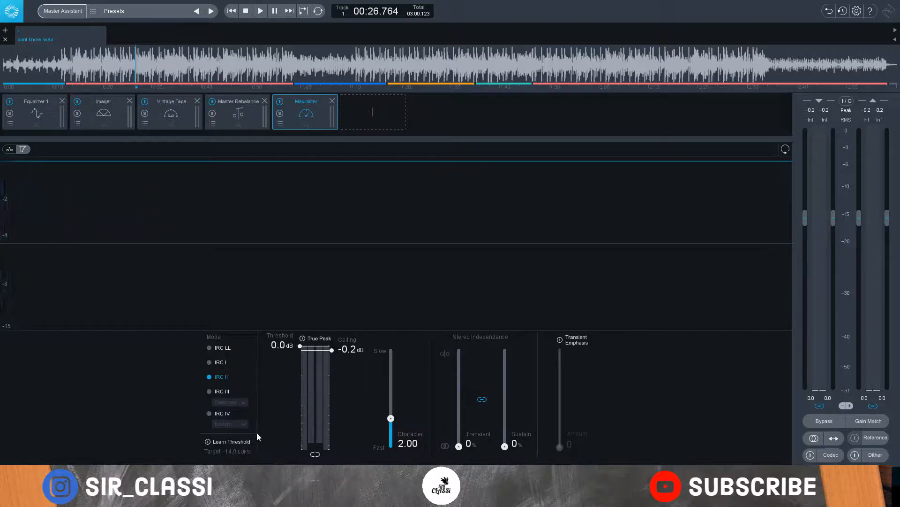
mouse_move(302, 343)
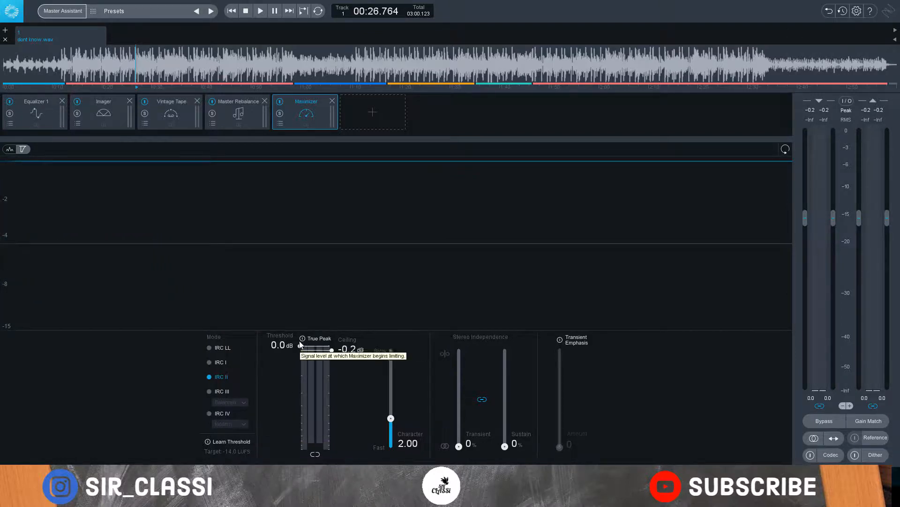
drag(302, 344, 298, 383)
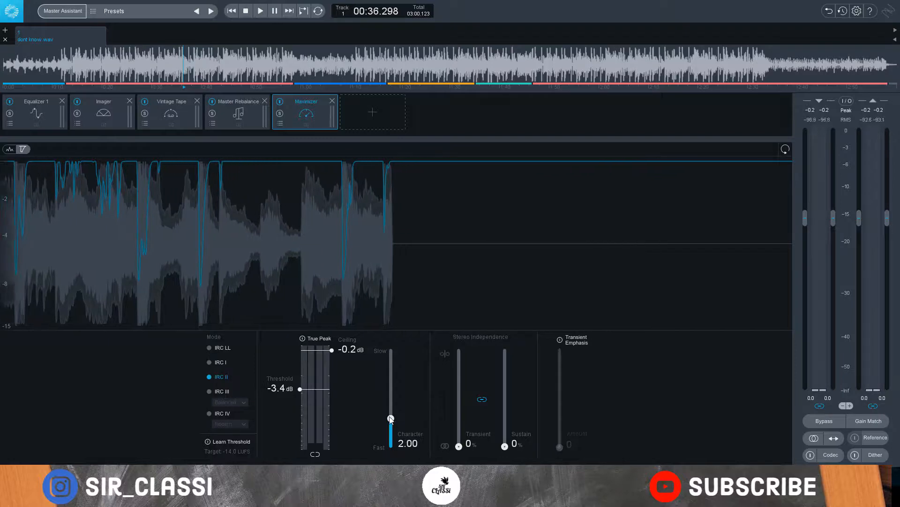
Step: Ease the Maximizer character from 2.00 to 1.30 toward Fast, with threshold at -3.4 dB
drag(391, 419, 390, 428)
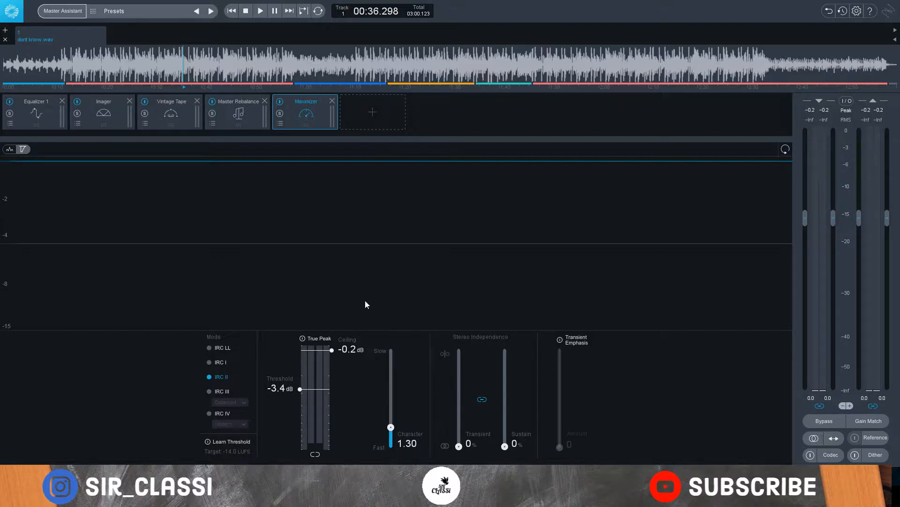
click(260, 10)
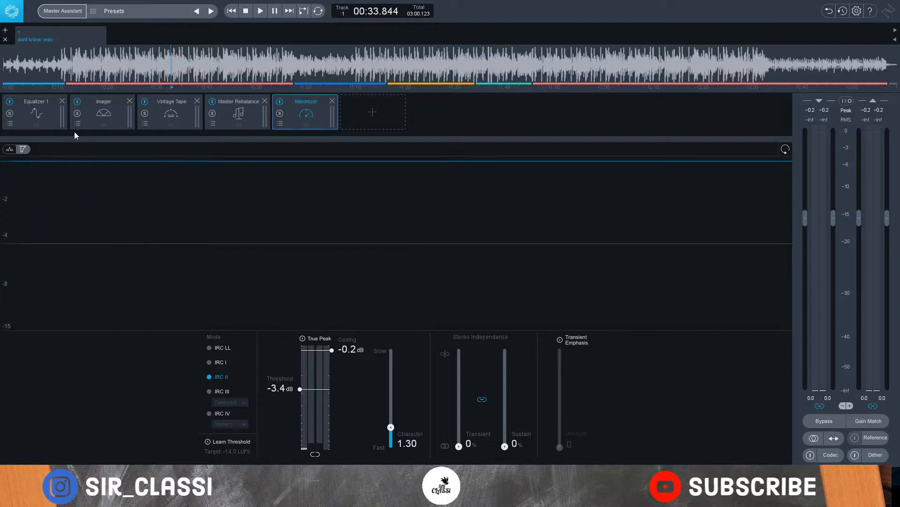
click(35, 101)
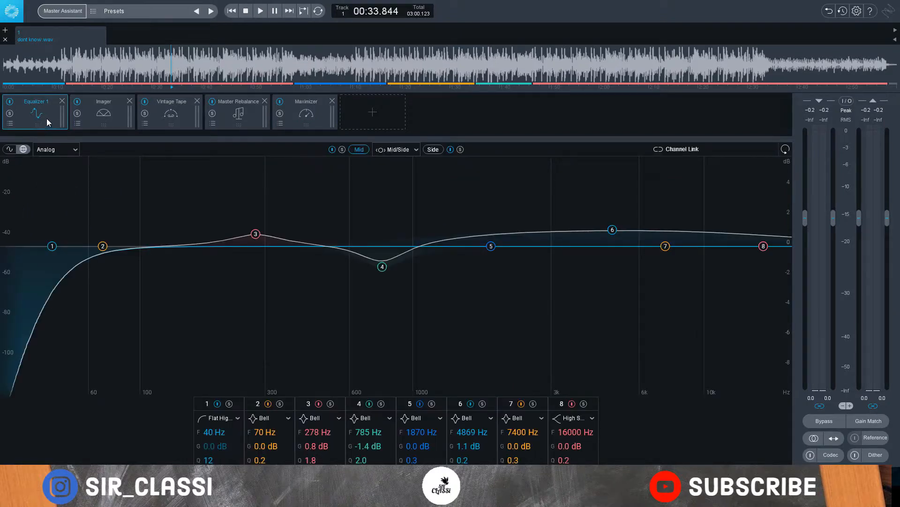
click(102, 112)
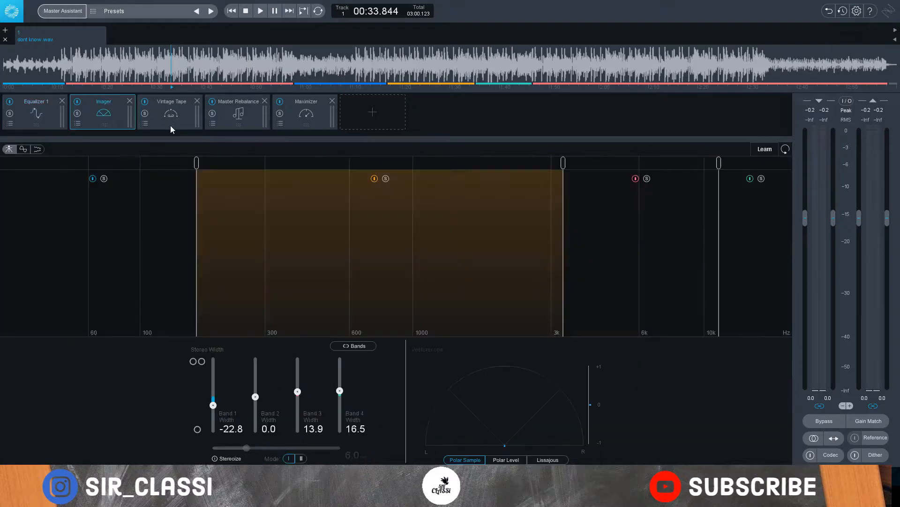
click(238, 112)
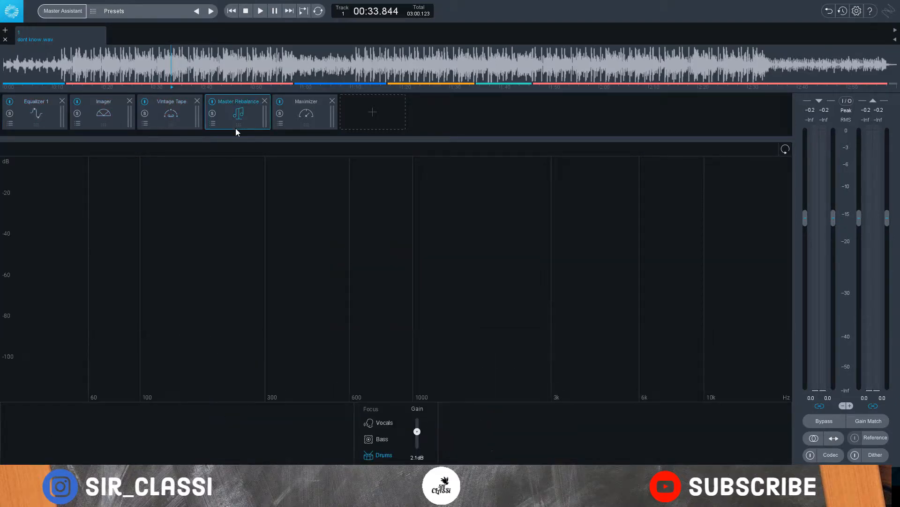
click(305, 112)
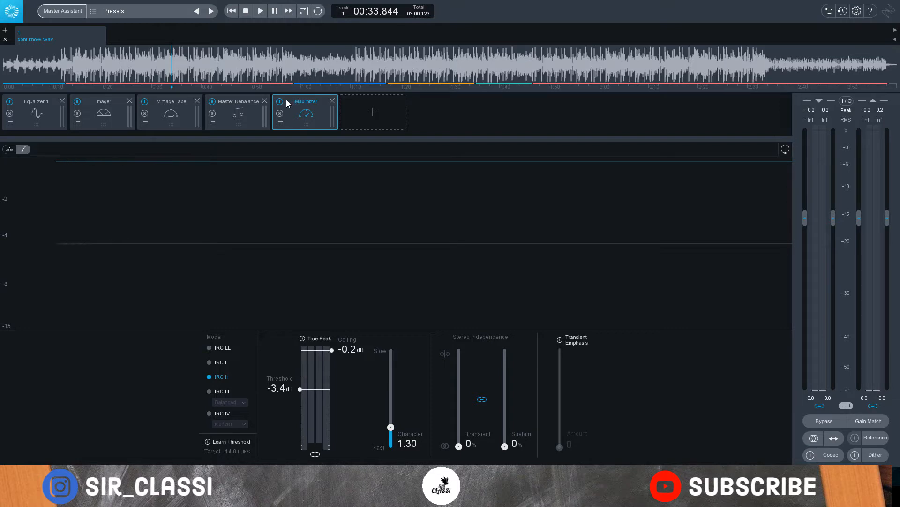
mouse_move(224, 120)
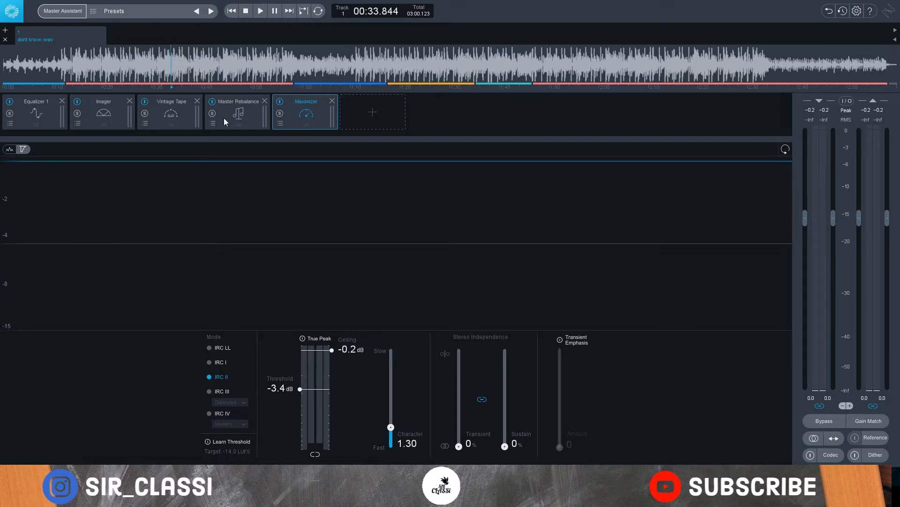
mouse_move(226, 126)
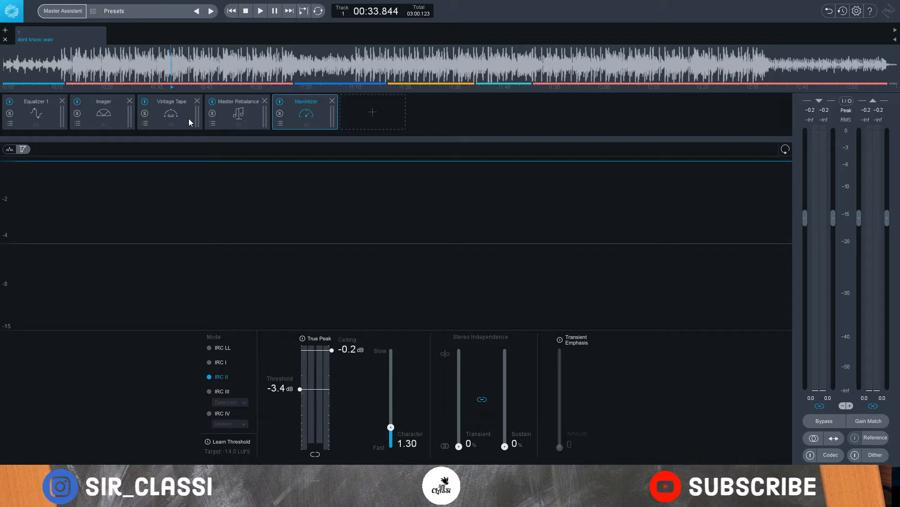
mouse_move(182, 112)
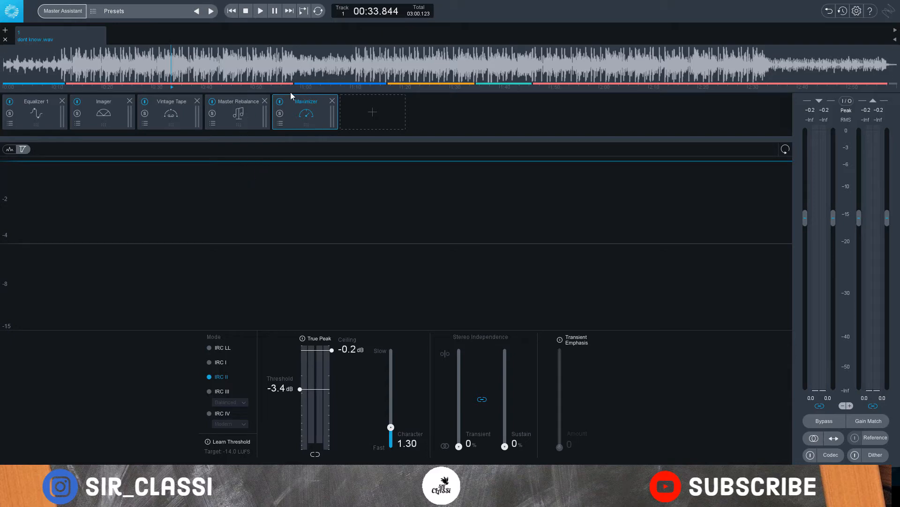
mouse_move(303, 142)
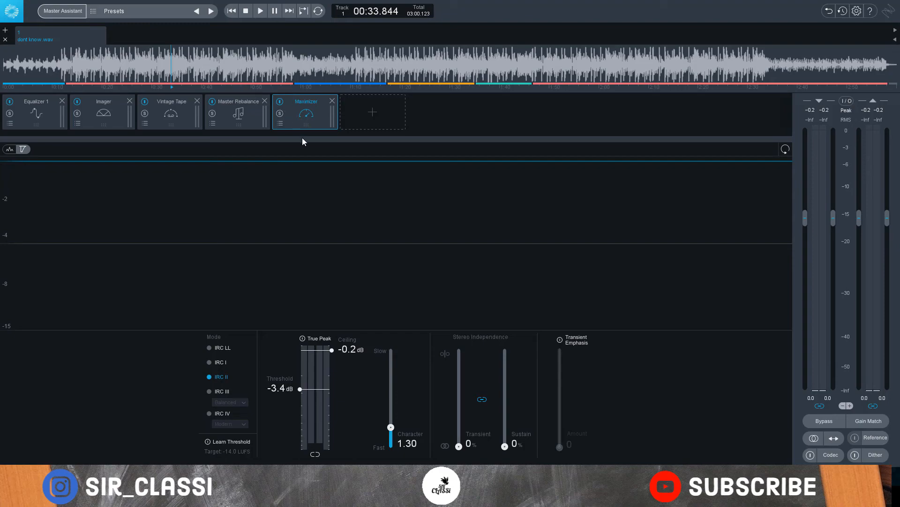